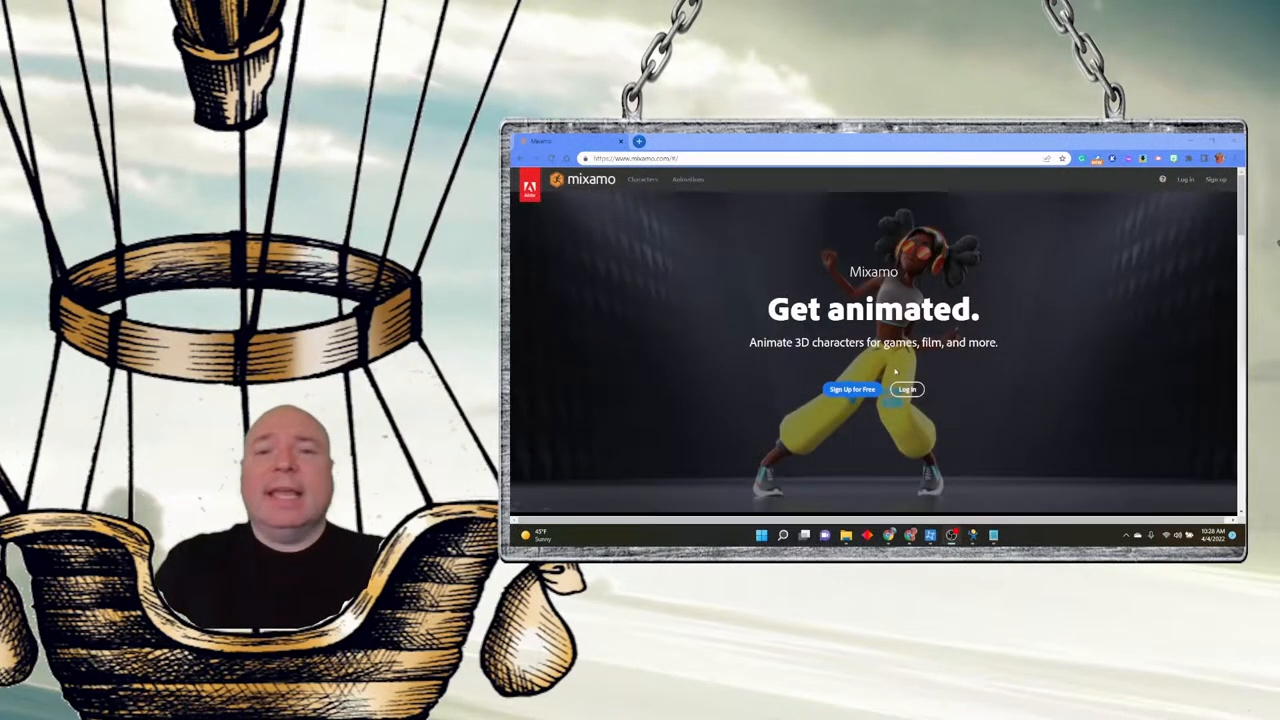
{"action": "mouse_move", "coordinate": [994, 462]}
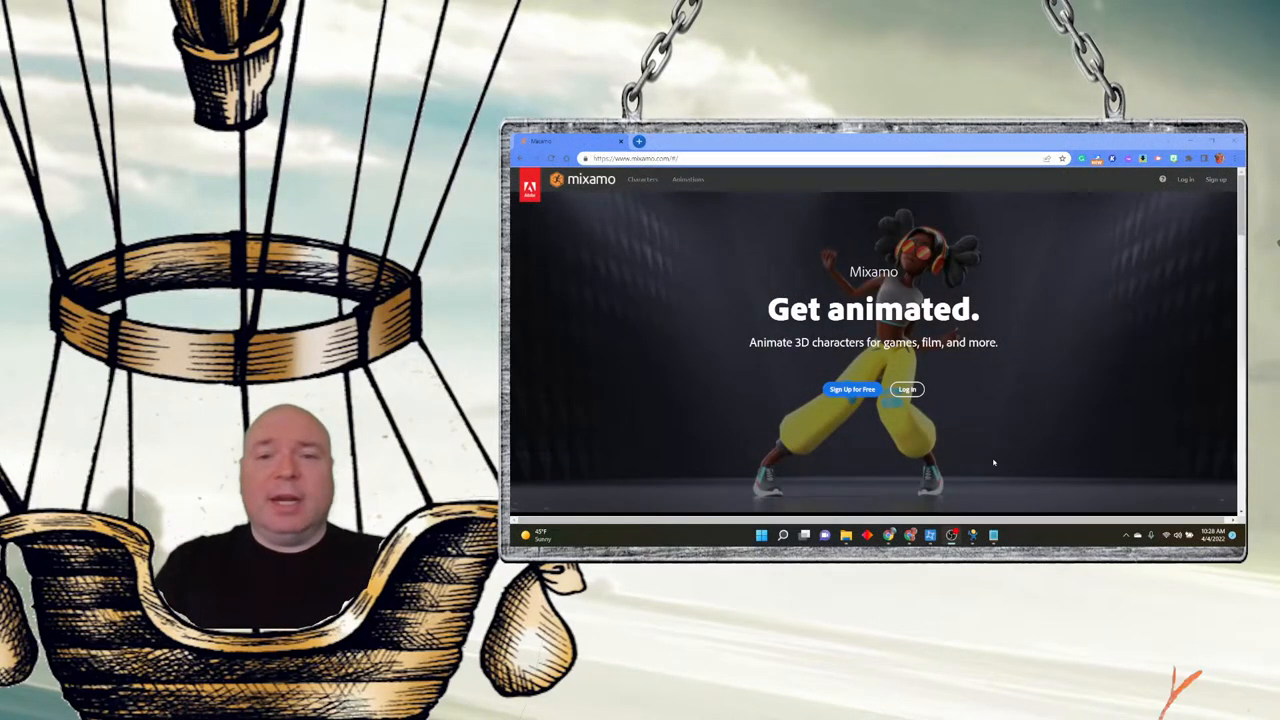
{"action": "mouse_move", "coordinate": [548, 220]}
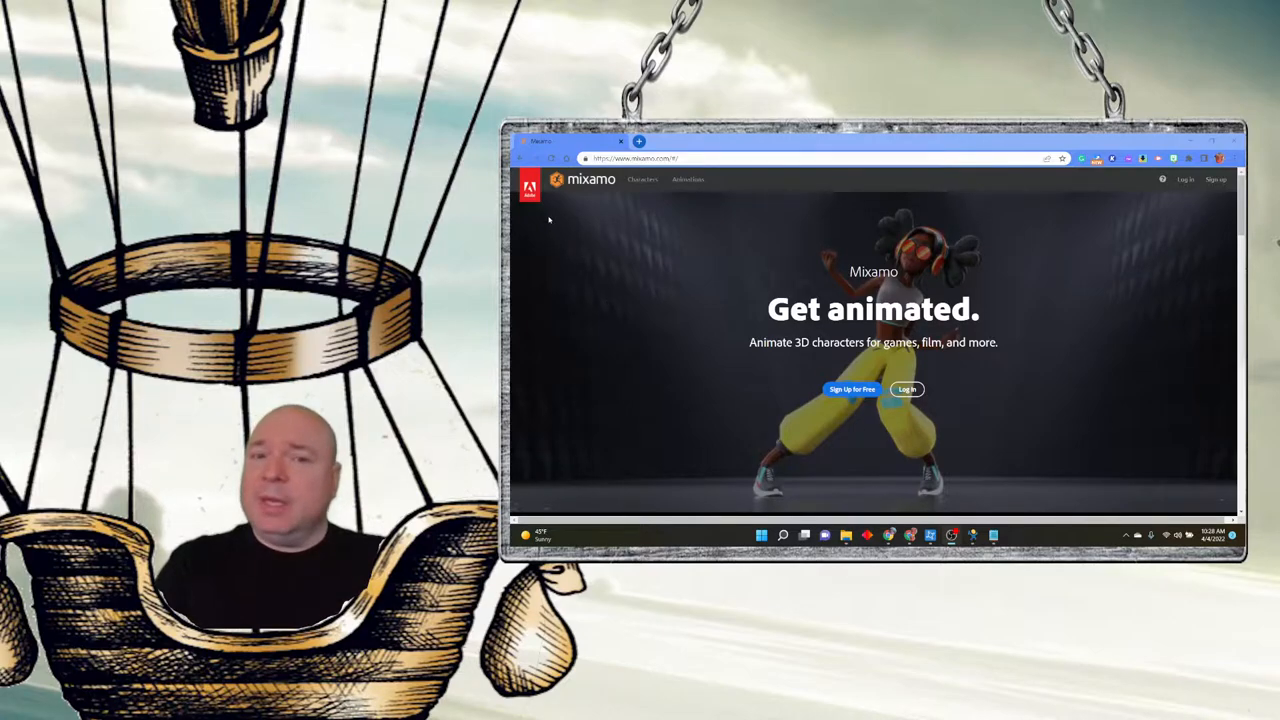
{"action": "mouse_move", "coordinate": [730, 380]}
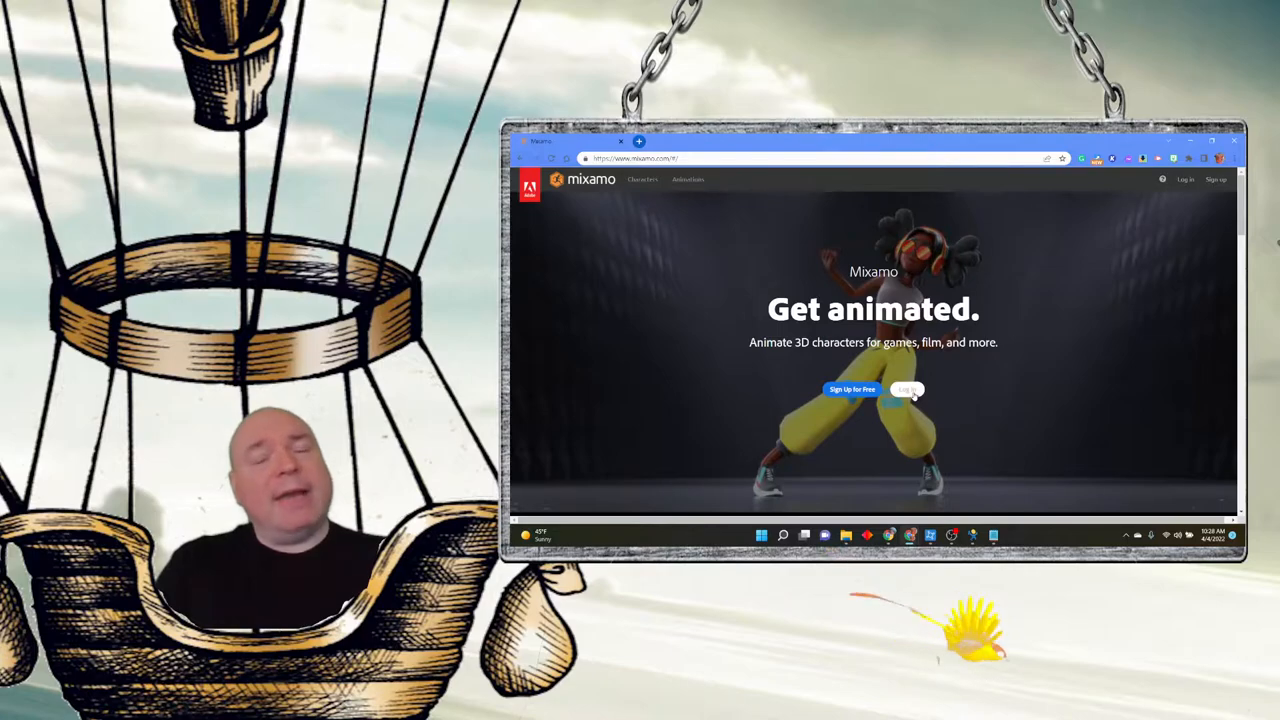
- Log in to Mixamo with Continue with Google and the chosen Google account
{"action": "left_click", "coordinate": [906, 388]}
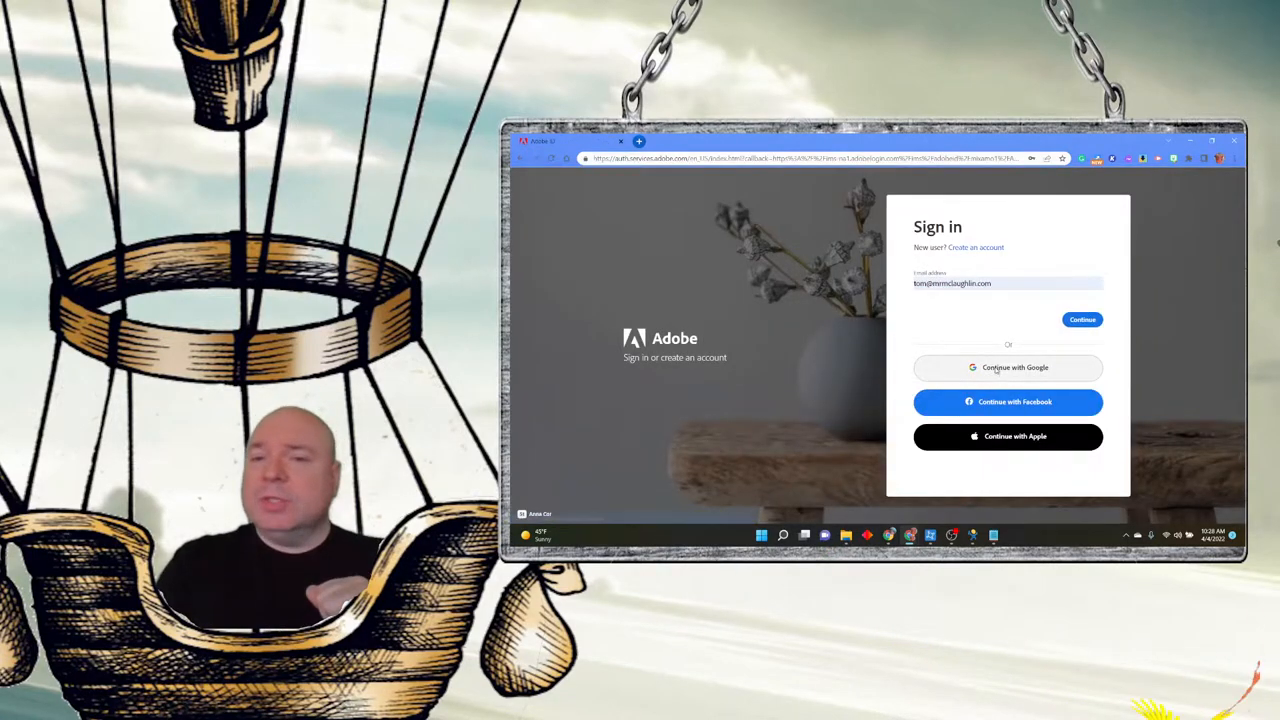
{"action": "left_click", "coordinate": [1008, 368]}
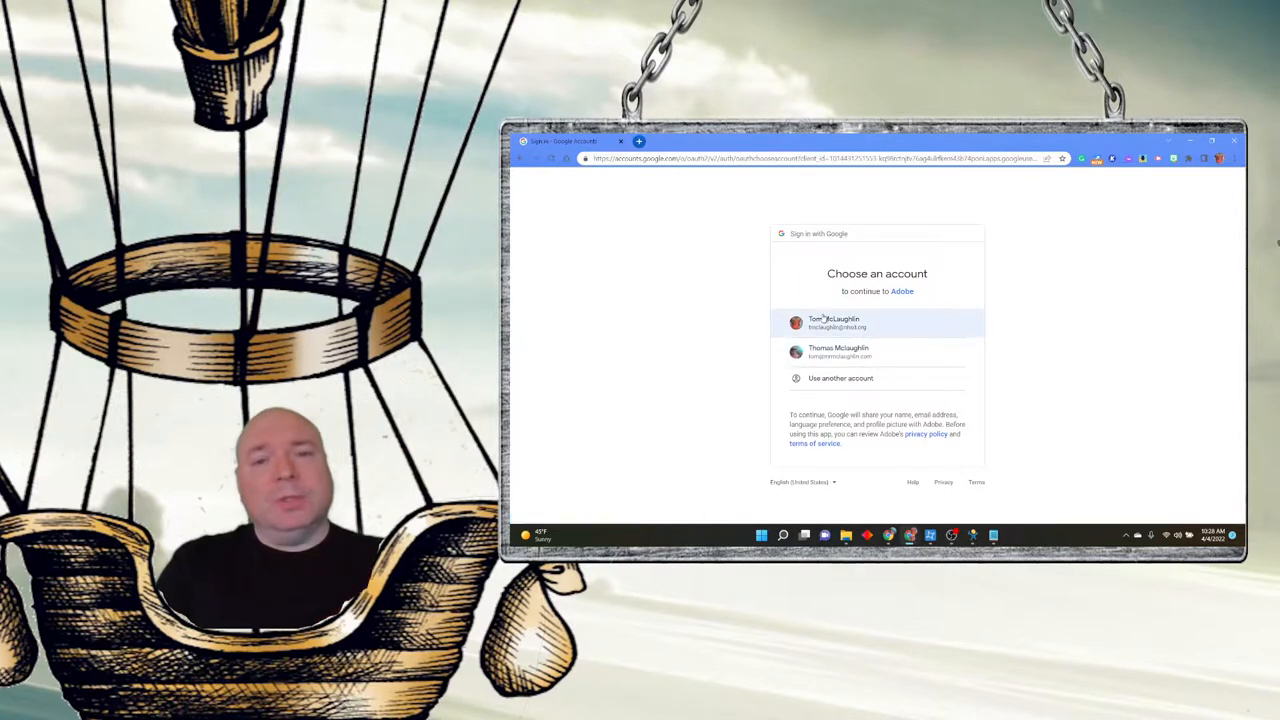
{"action": "left_click", "coordinate": [876, 322]}
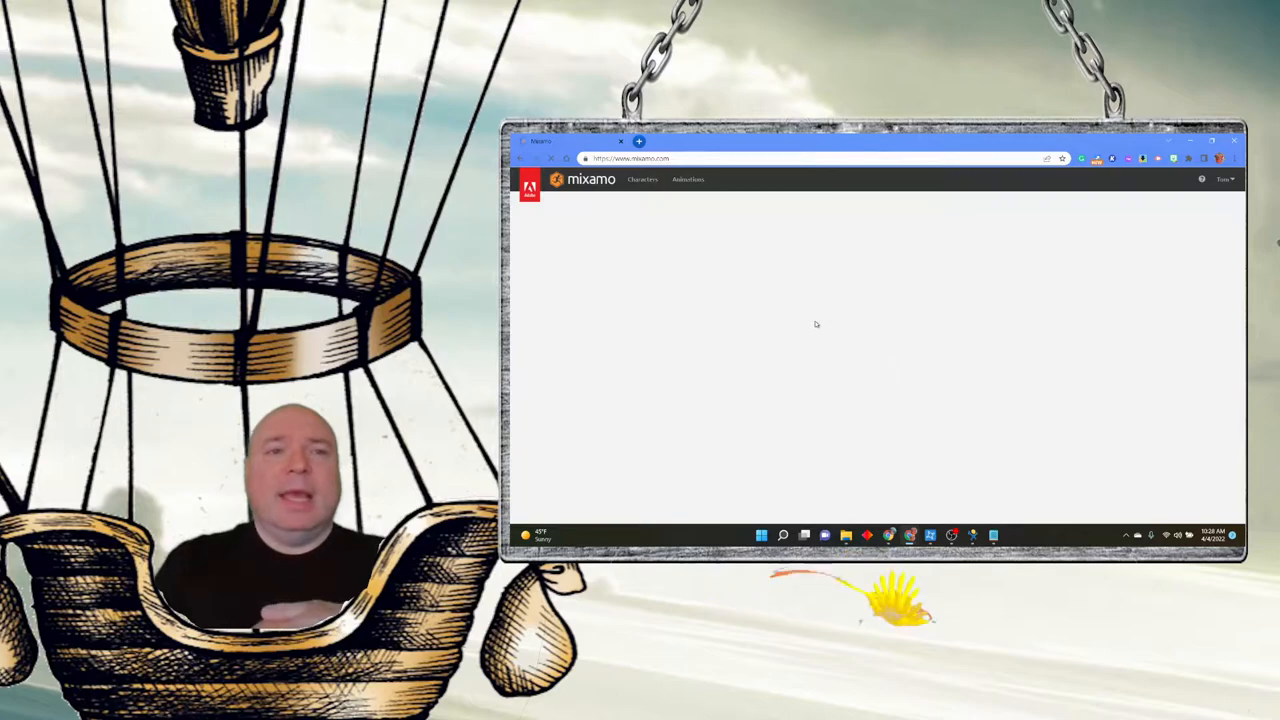
- Browse the Characters library and load the skeleton zombie character into the preview
{"action": "left_click", "coordinate": [642, 180]}
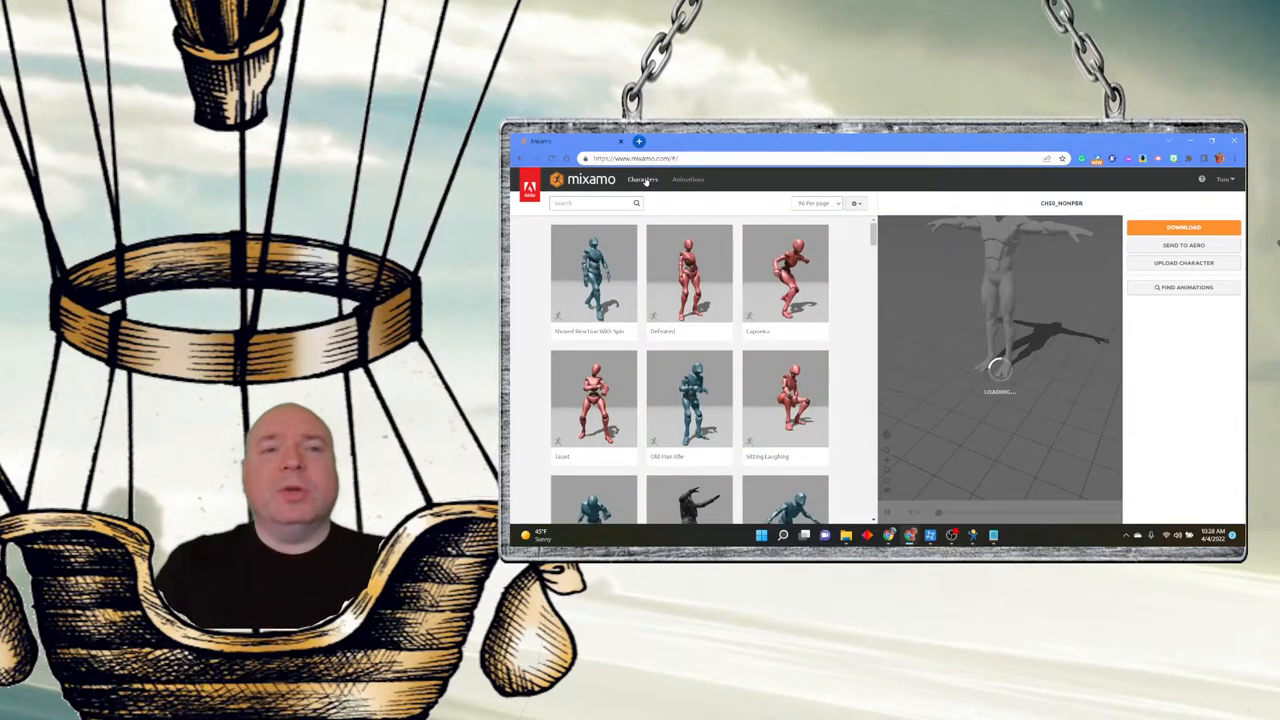
{"action": "left_click", "coordinate": [688, 180]}
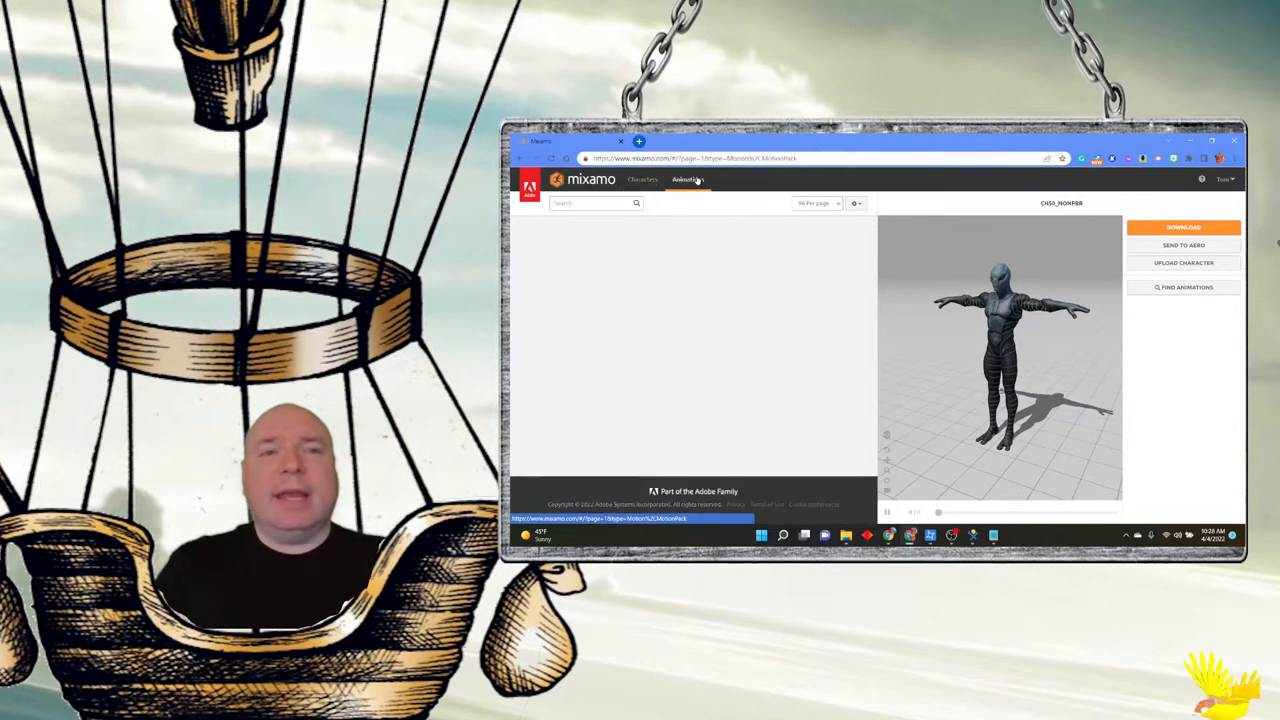
{"action": "left_click", "coordinate": [642, 180]}
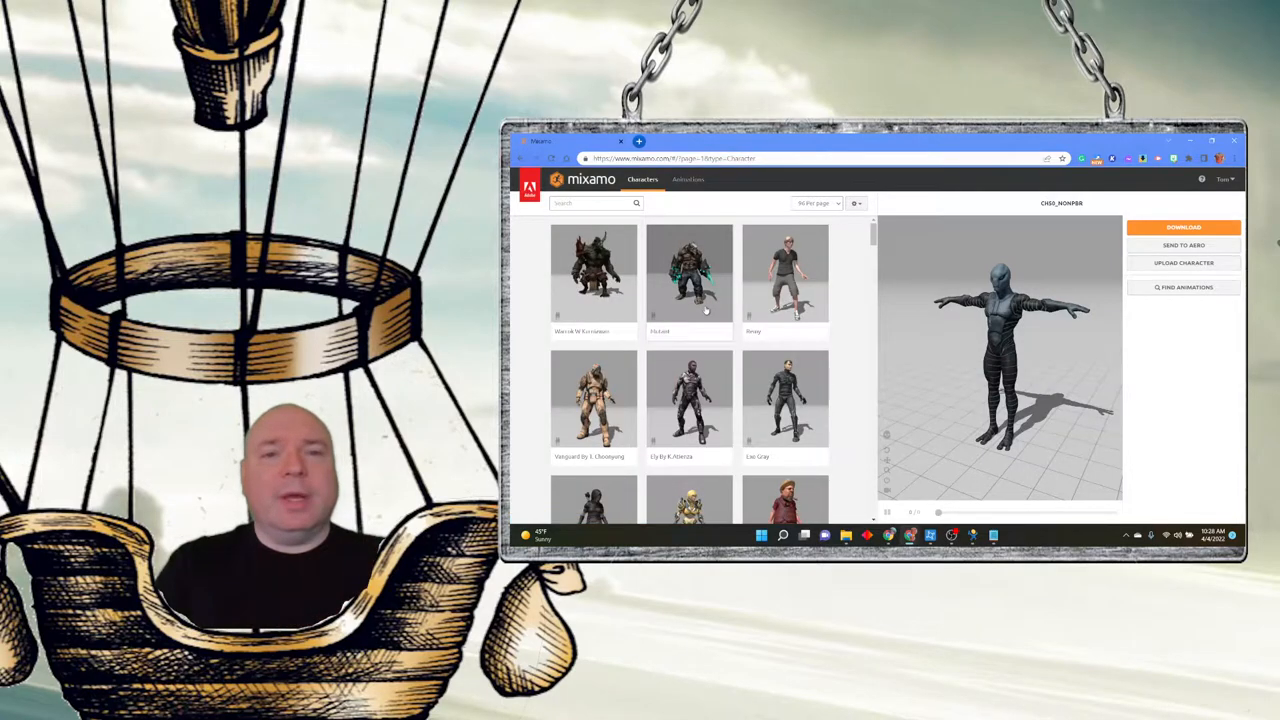
{"action": "scroll", "scroll_direction": "down", "scroll_amount": 3}
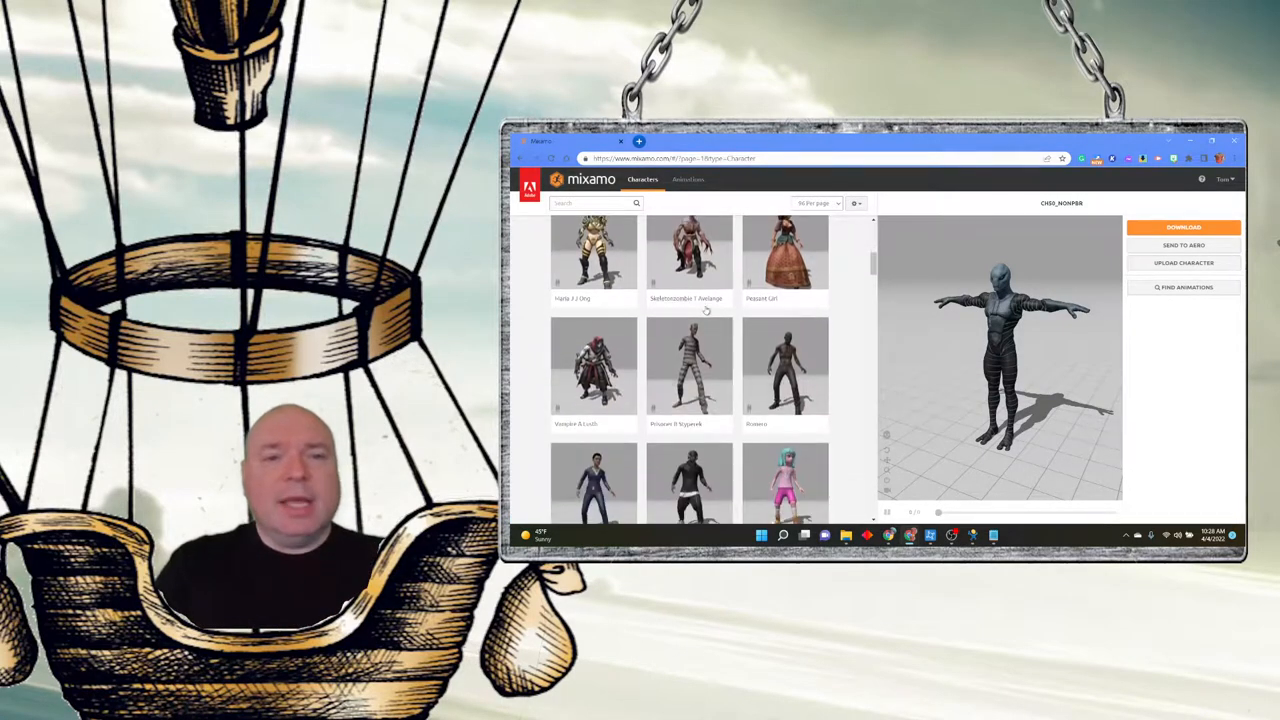
{"action": "scroll", "scroll_direction": "up", "scroll_amount": 3}
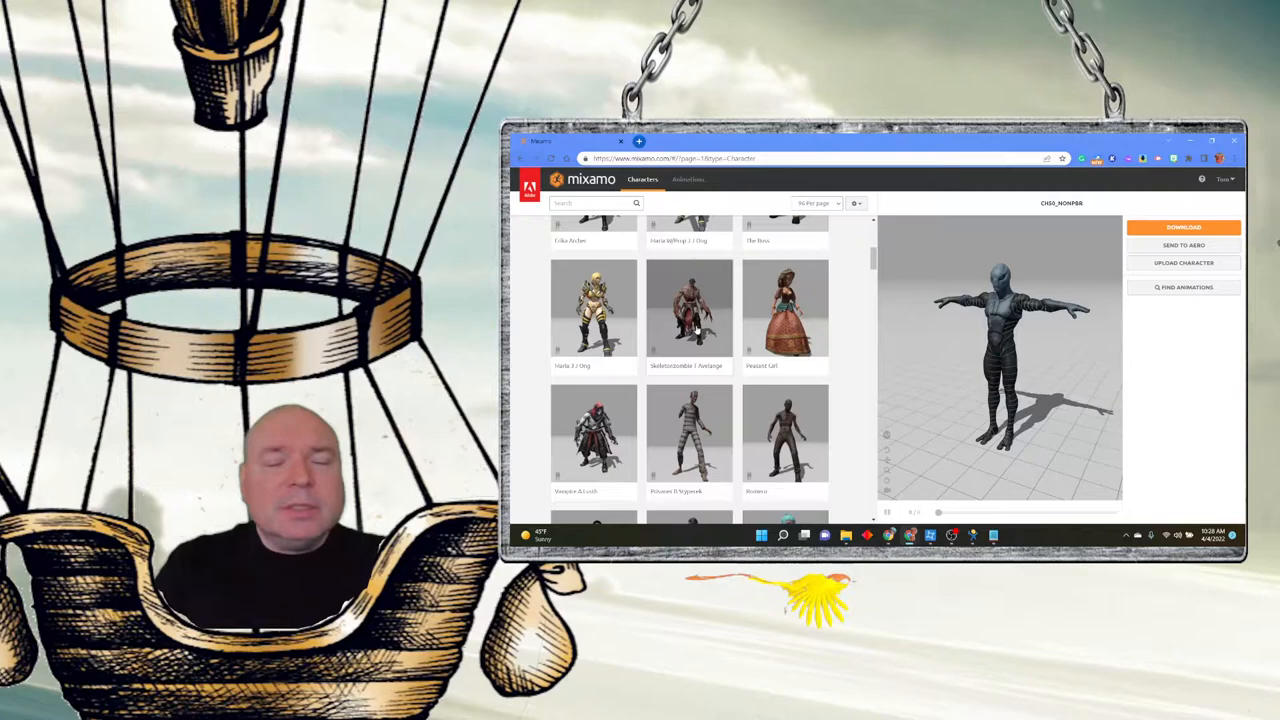
{"action": "left_click", "coordinate": [688, 308]}
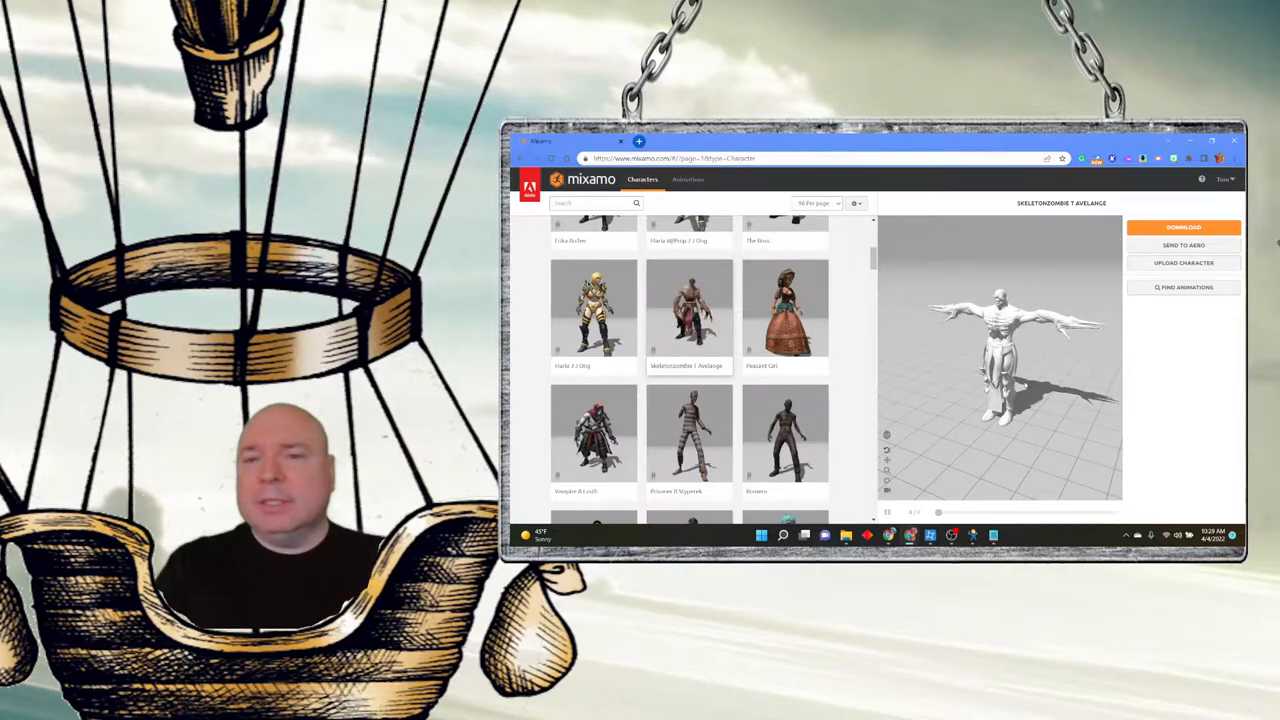
{"action": "left_click", "coordinate": [688, 310]}
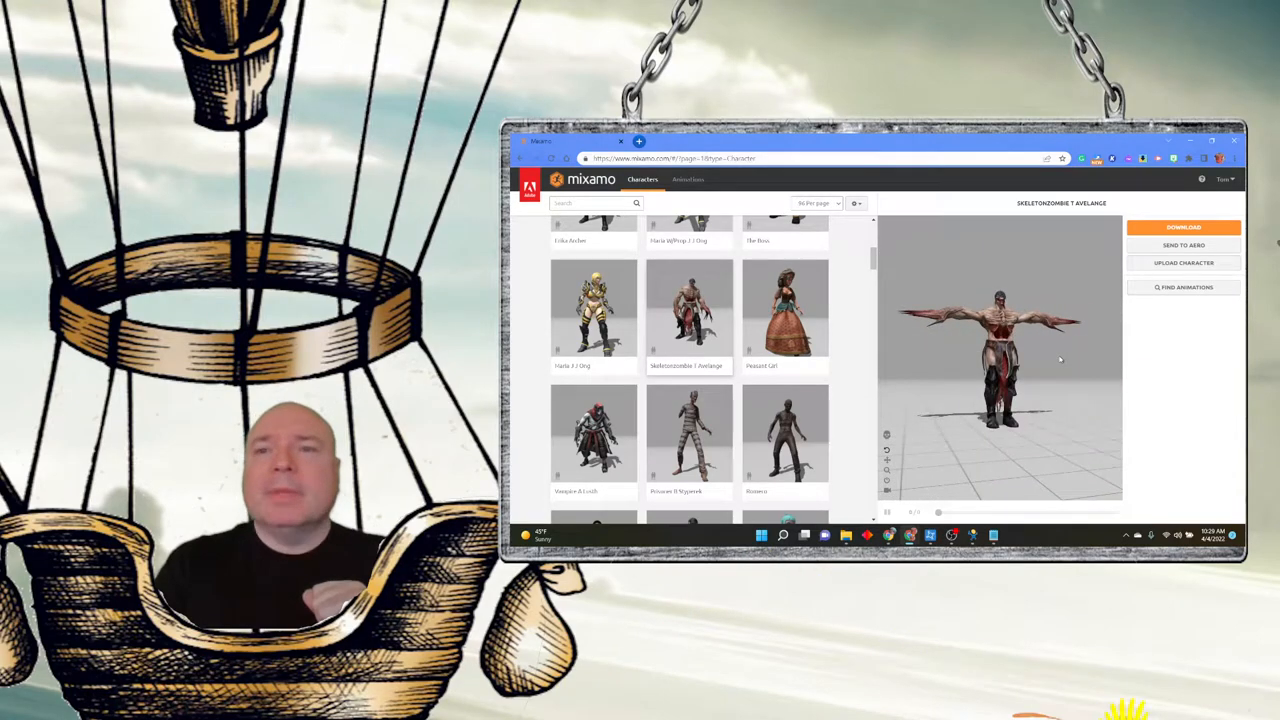
- Download the zombie character from Mixamo with the chosen pose setting
{"action": "left_click", "coordinate": [1184, 228]}
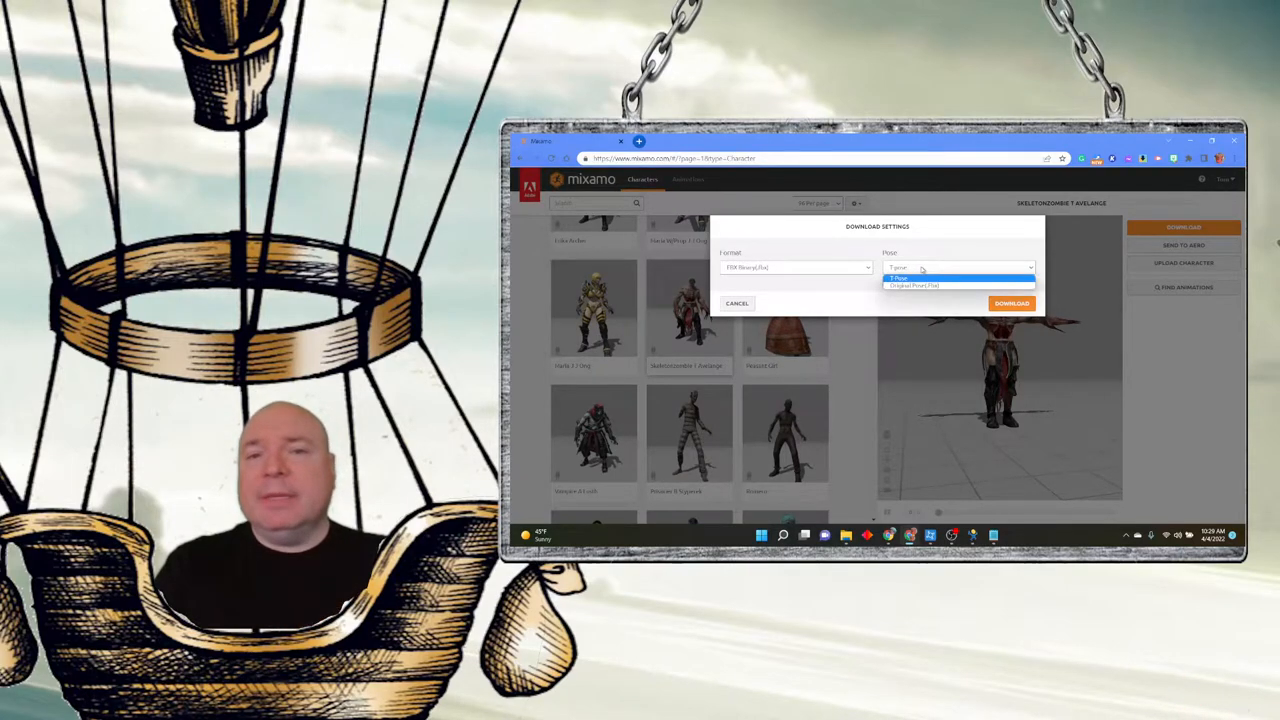
{"action": "left_click", "coordinate": [896, 268]}
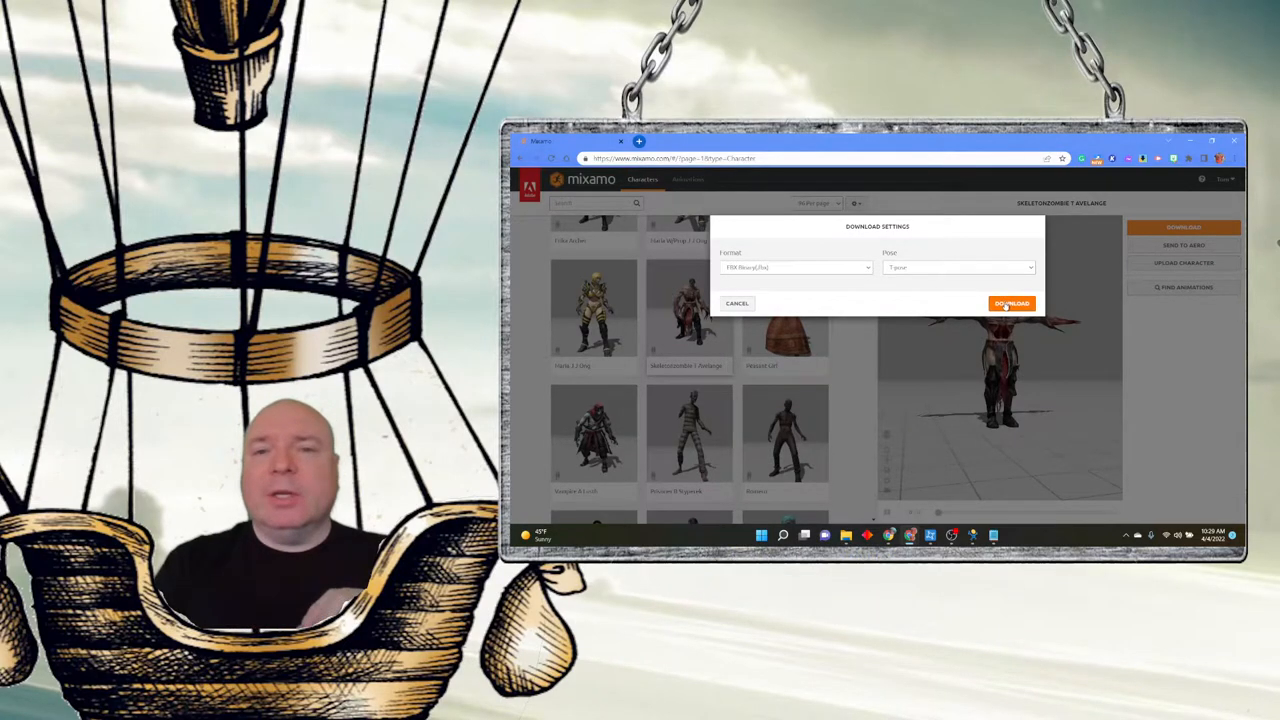
{"action": "left_click", "coordinate": [1012, 304]}
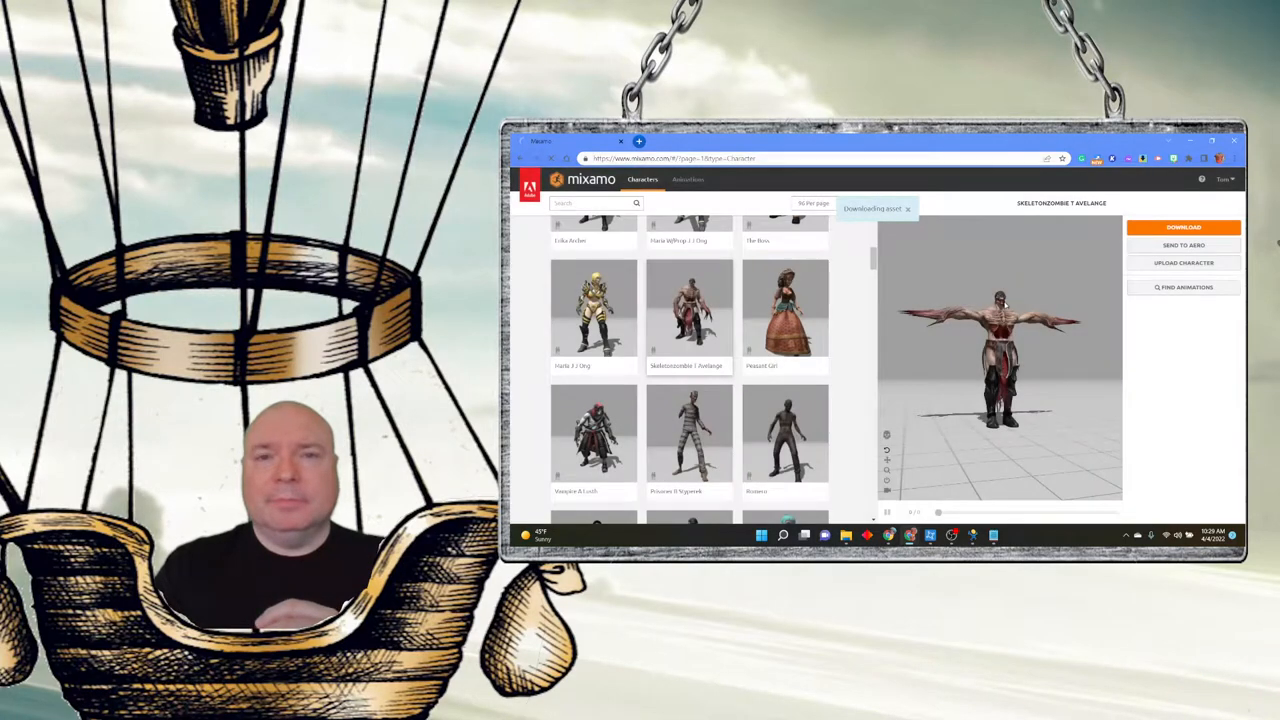
{"action": "left_click", "coordinate": [1184, 228]}
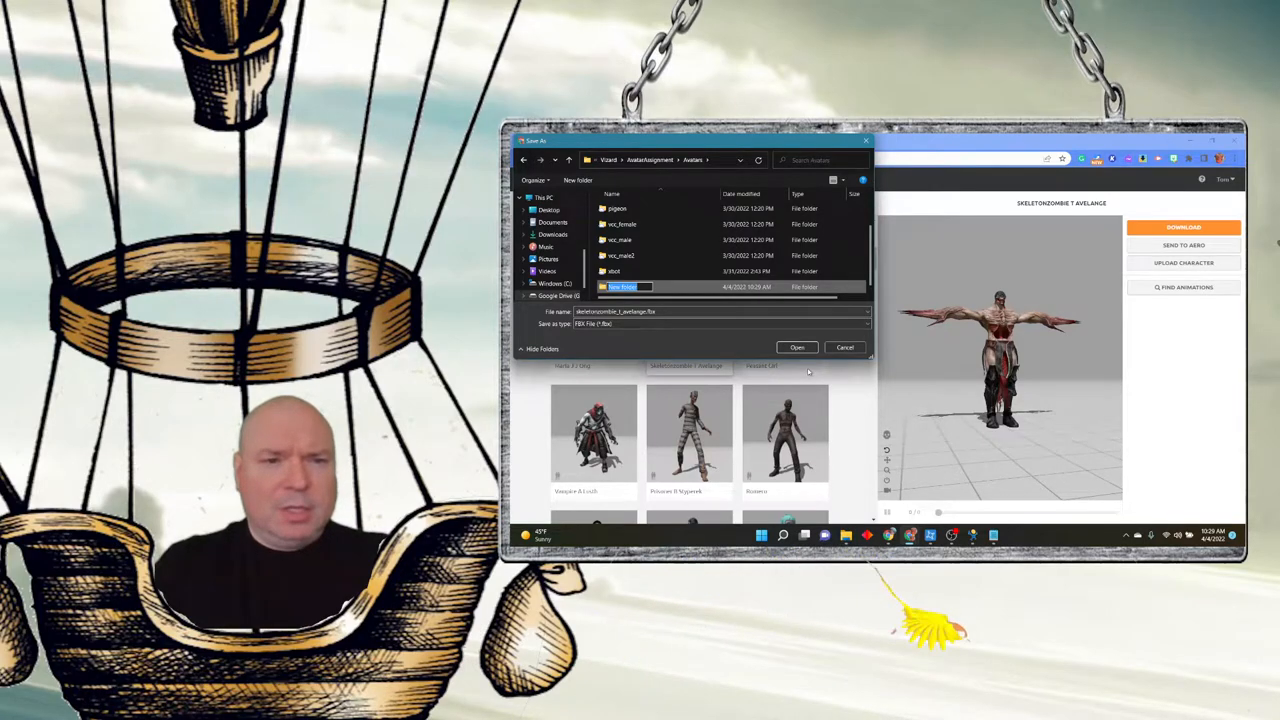
- Save the download into a new folder named zombie
{"action": "type", "text": "zombie"}
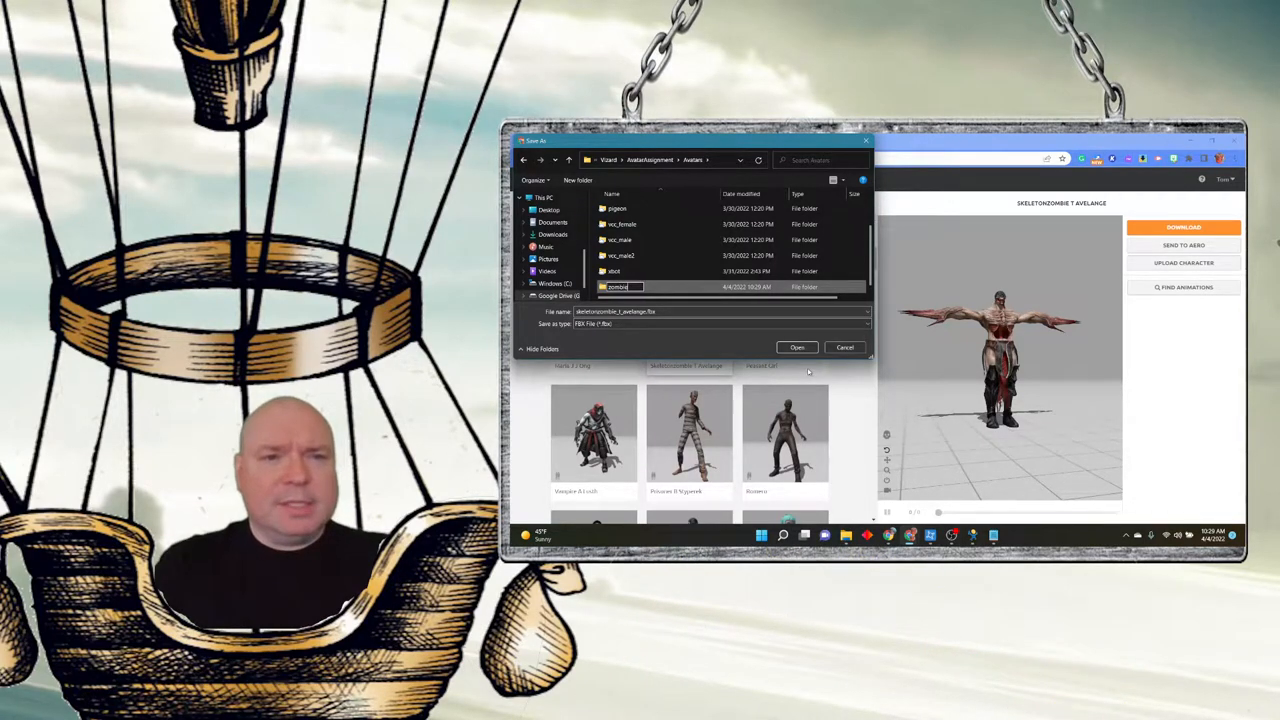
{"action": "double_click", "coordinate": [616, 288]}
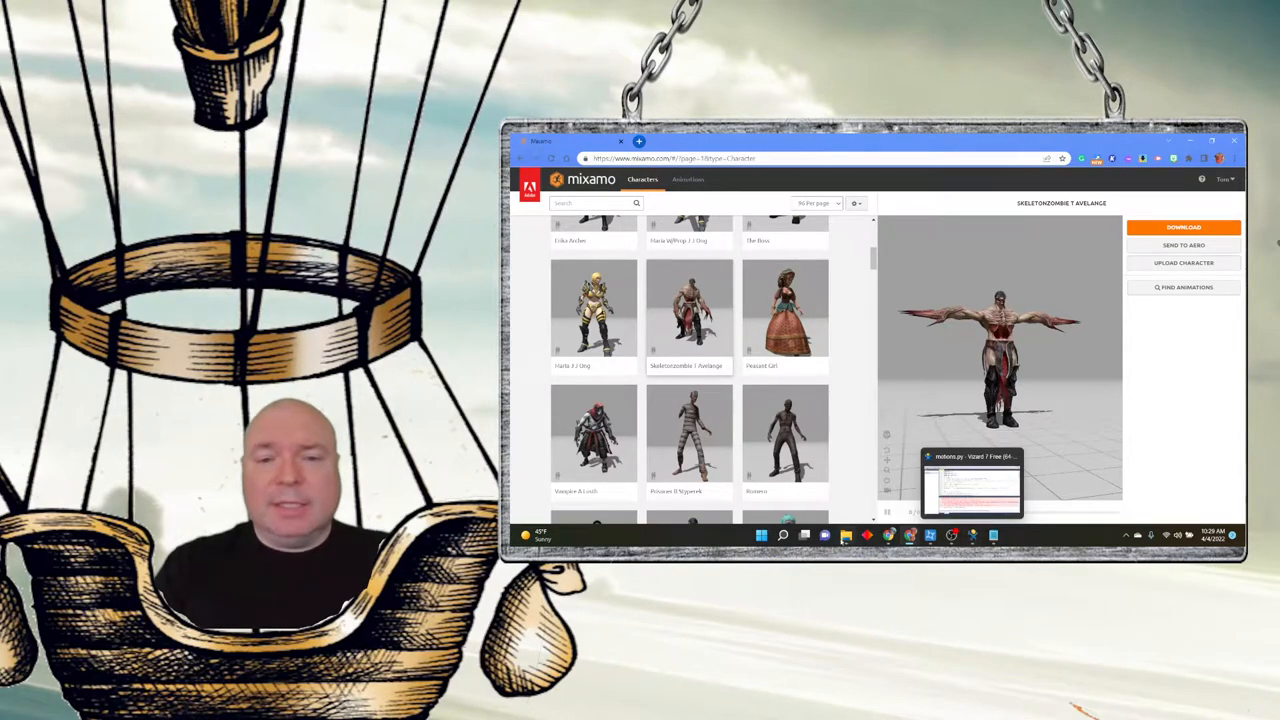
- Switch to Vizard and launch the Inspector from the Tools menu
{"action": "left_click", "coordinate": [970, 486]}
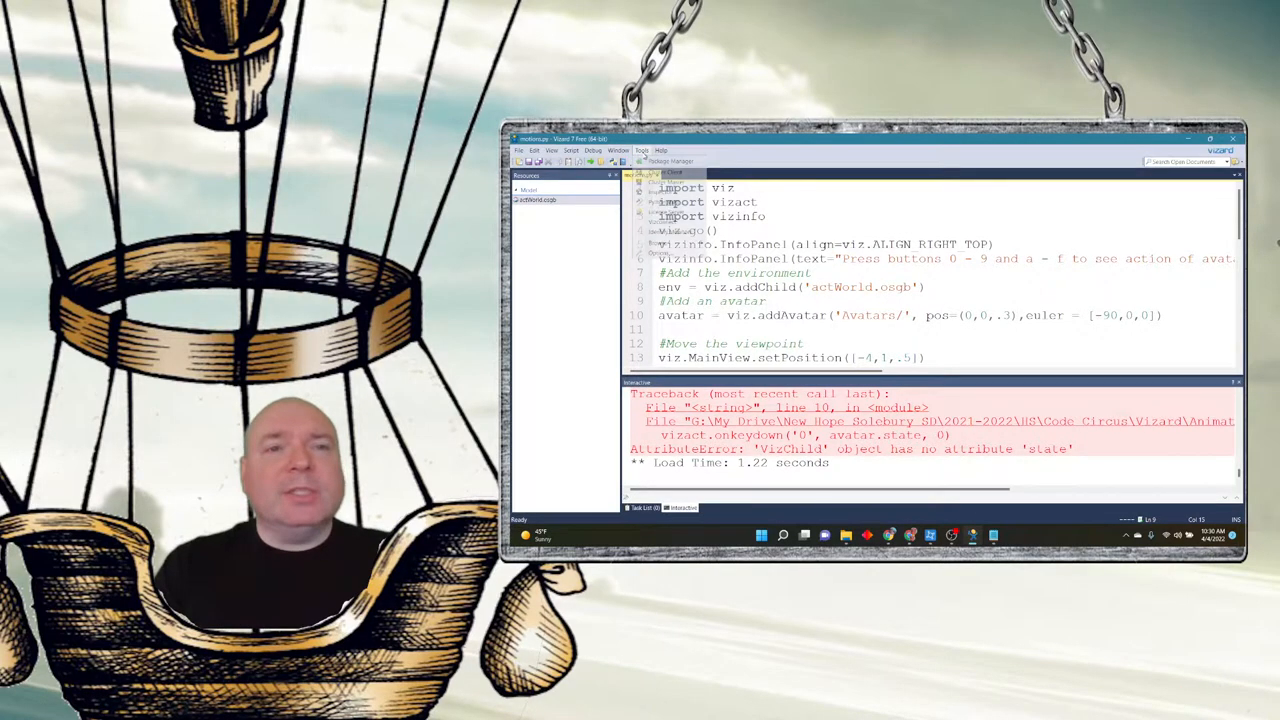
{"action": "left_click", "coordinate": [640, 150]}
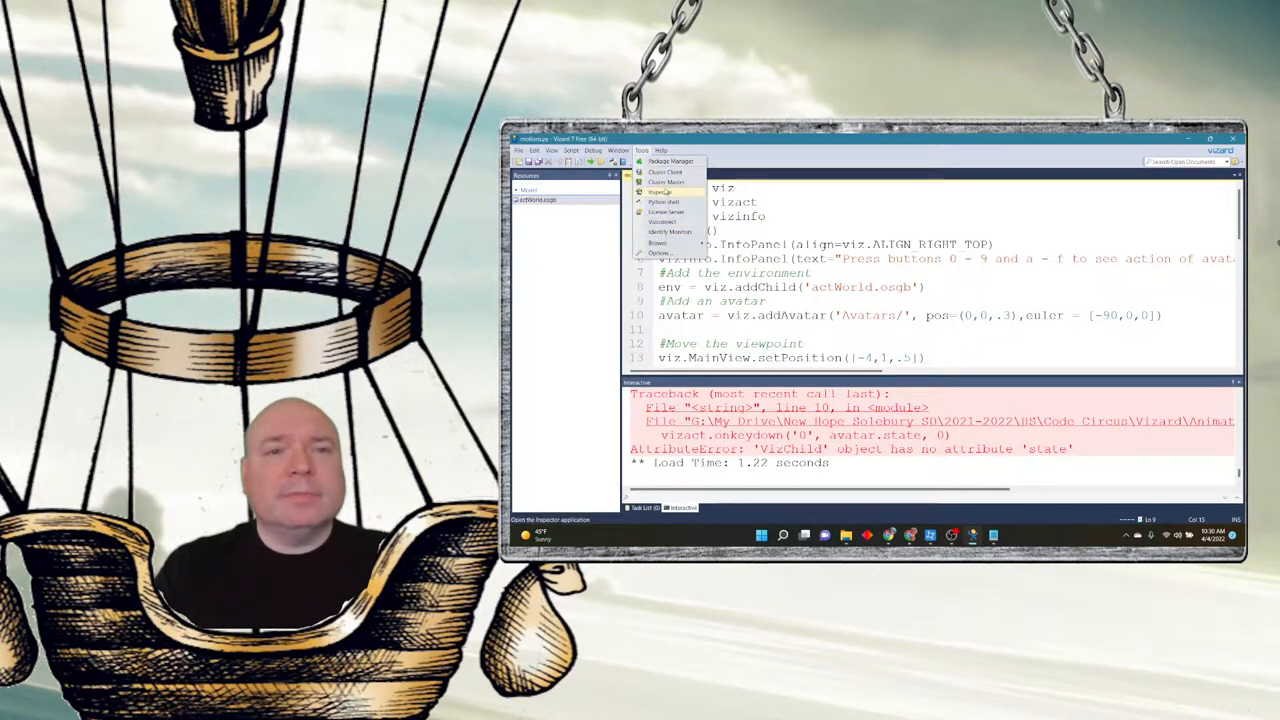
{"action": "left_click", "coordinate": [660, 192]}
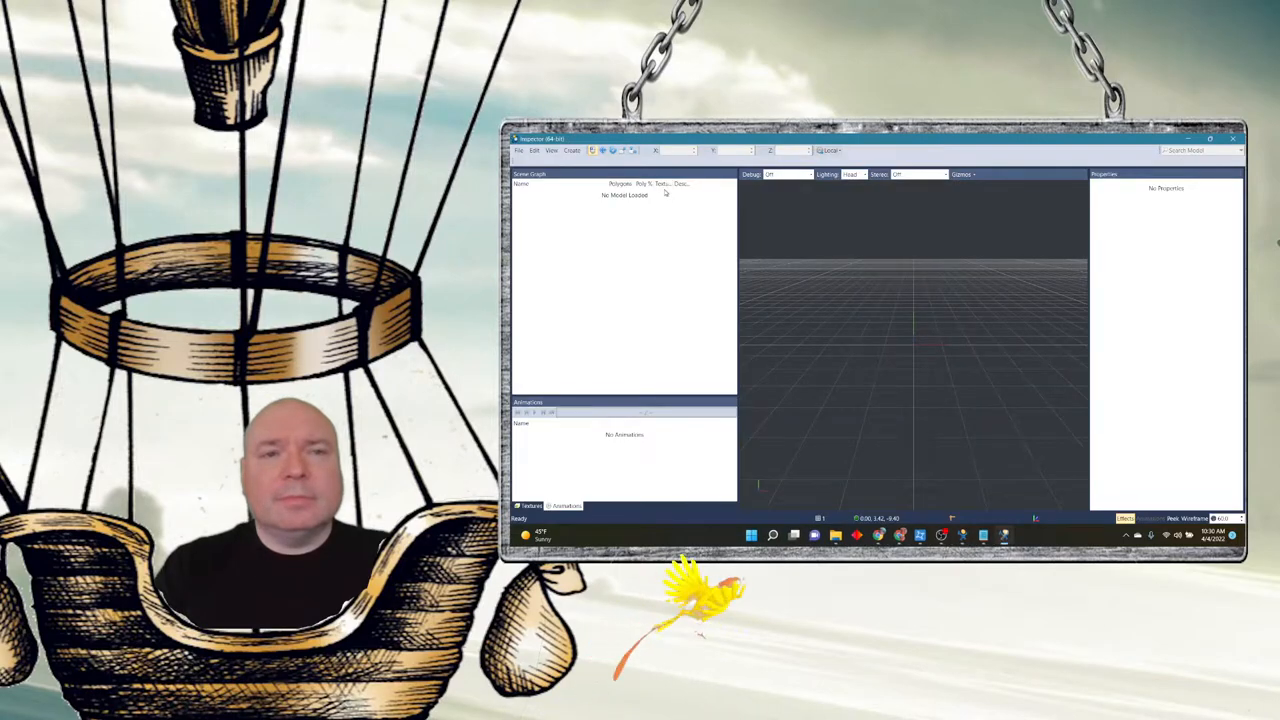
- Open the downloaded zombie model from the Avatars/zombie folder
{"action": "left_click", "coordinate": [520, 150]}
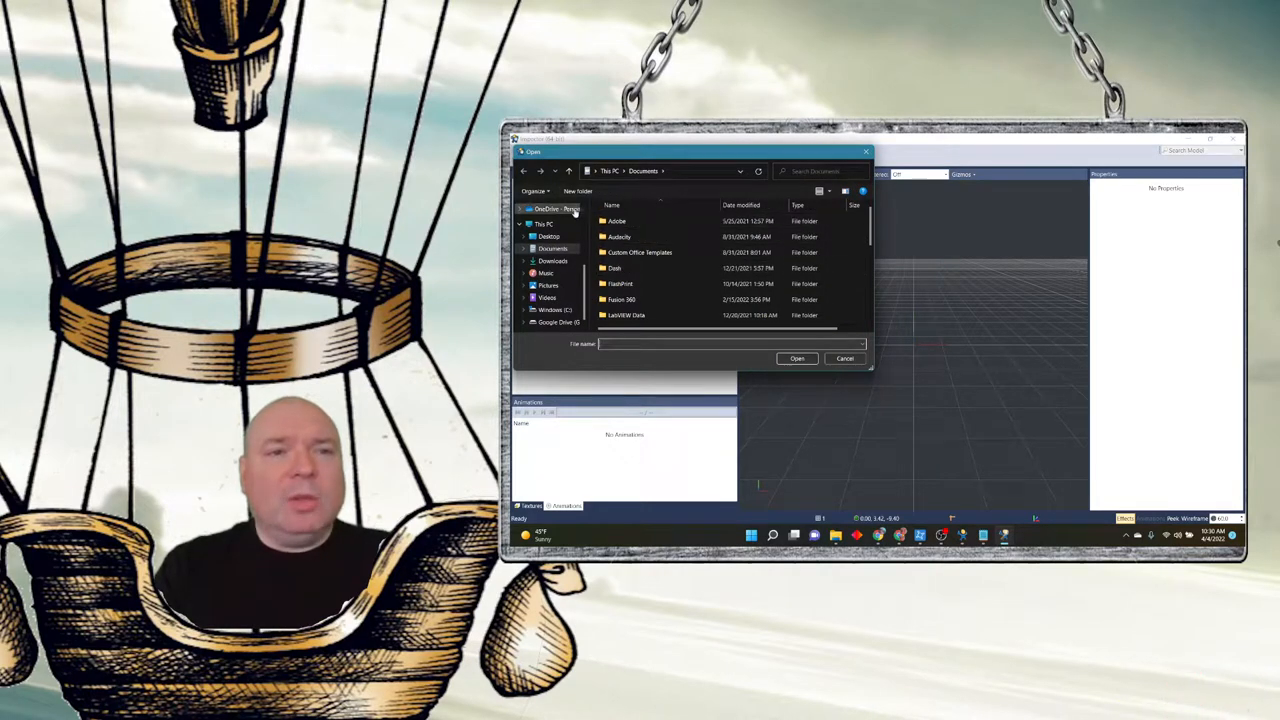
{"action": "left_click", "coordinate": [524, 210]}
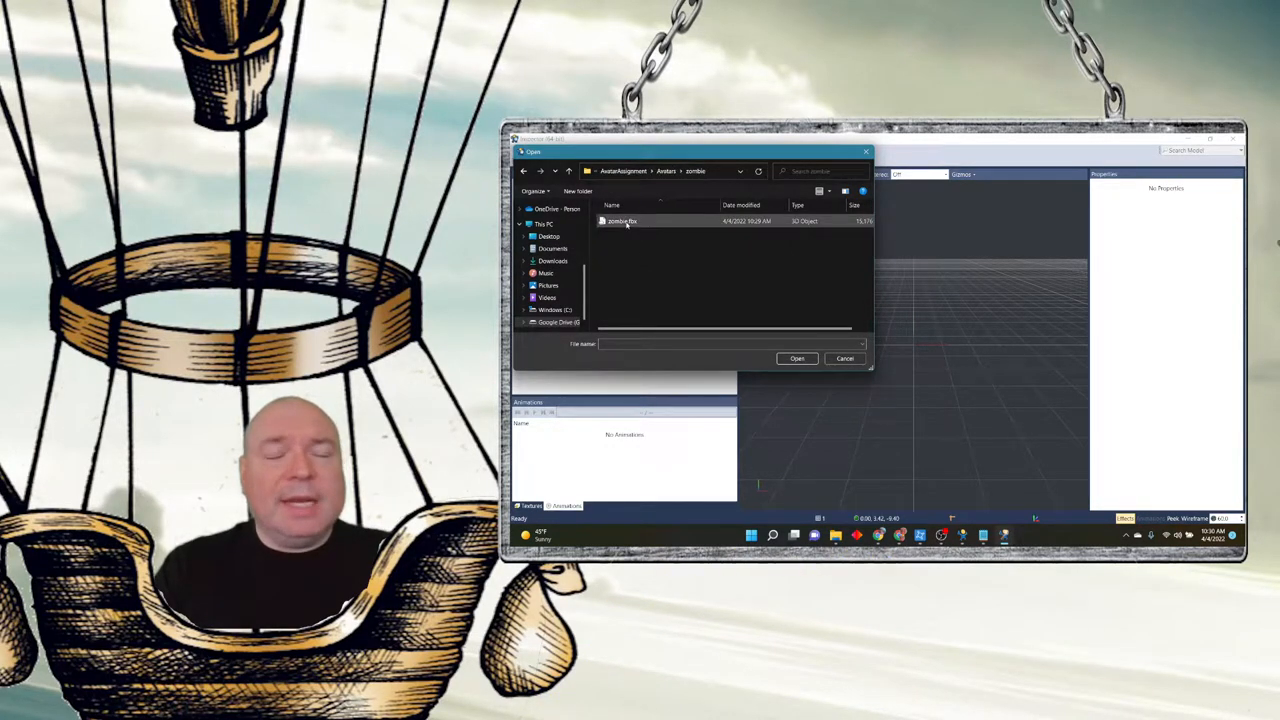
{"action": "left_click", "coordinate": [796, 358]}
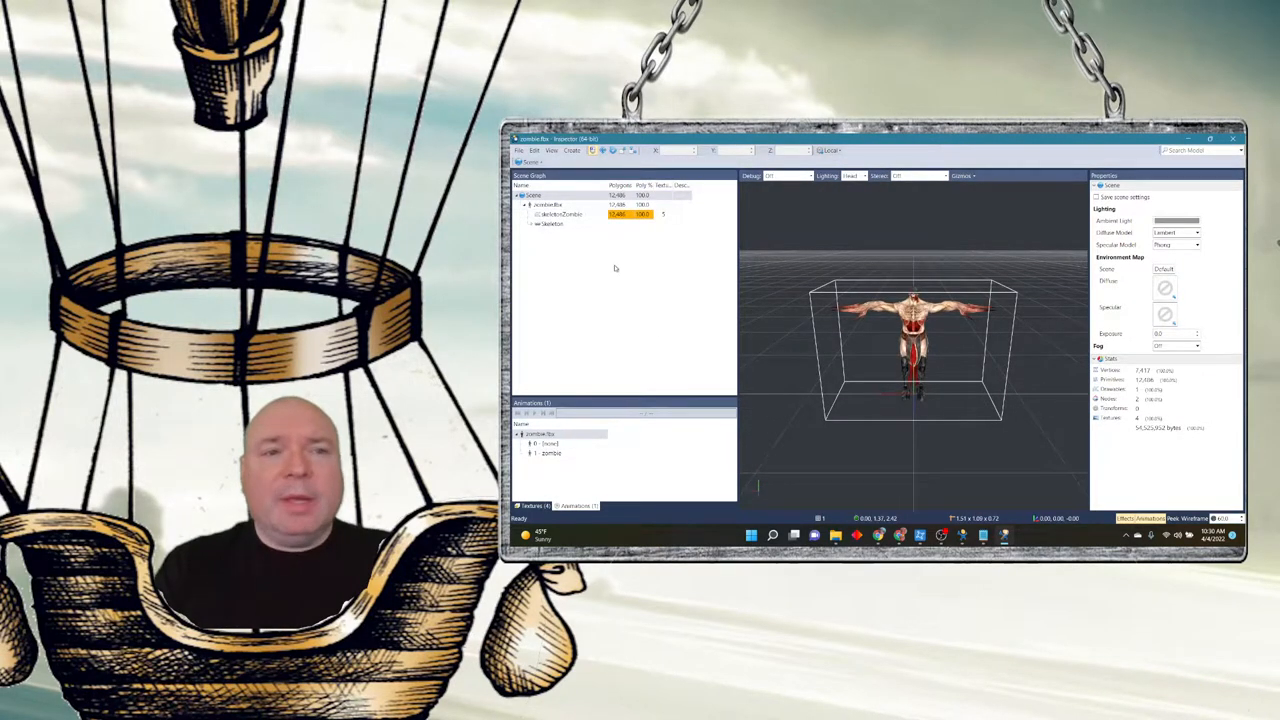
- Inspect the avatar node's properties and a couple of its animations in the Scene Graph
{"action": "left_click", "coordinate": [548, 204]}
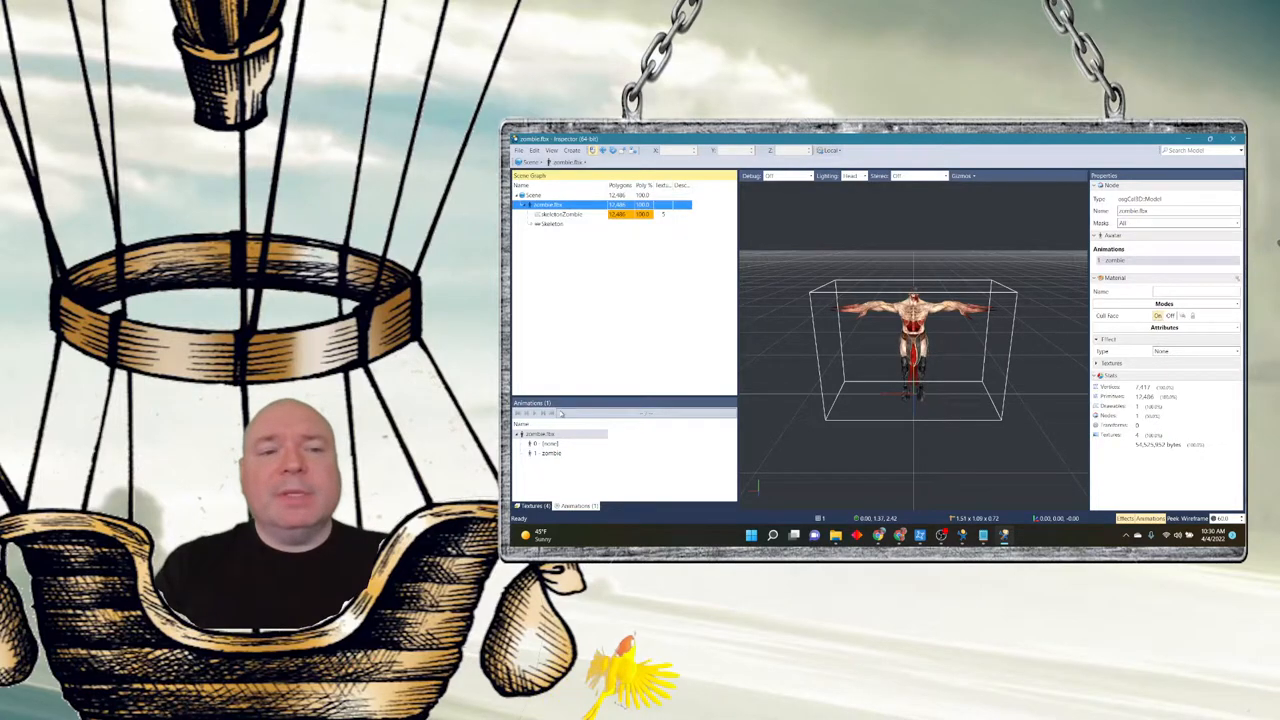
{"action": "left_click", "coordinate": [550, 452]}
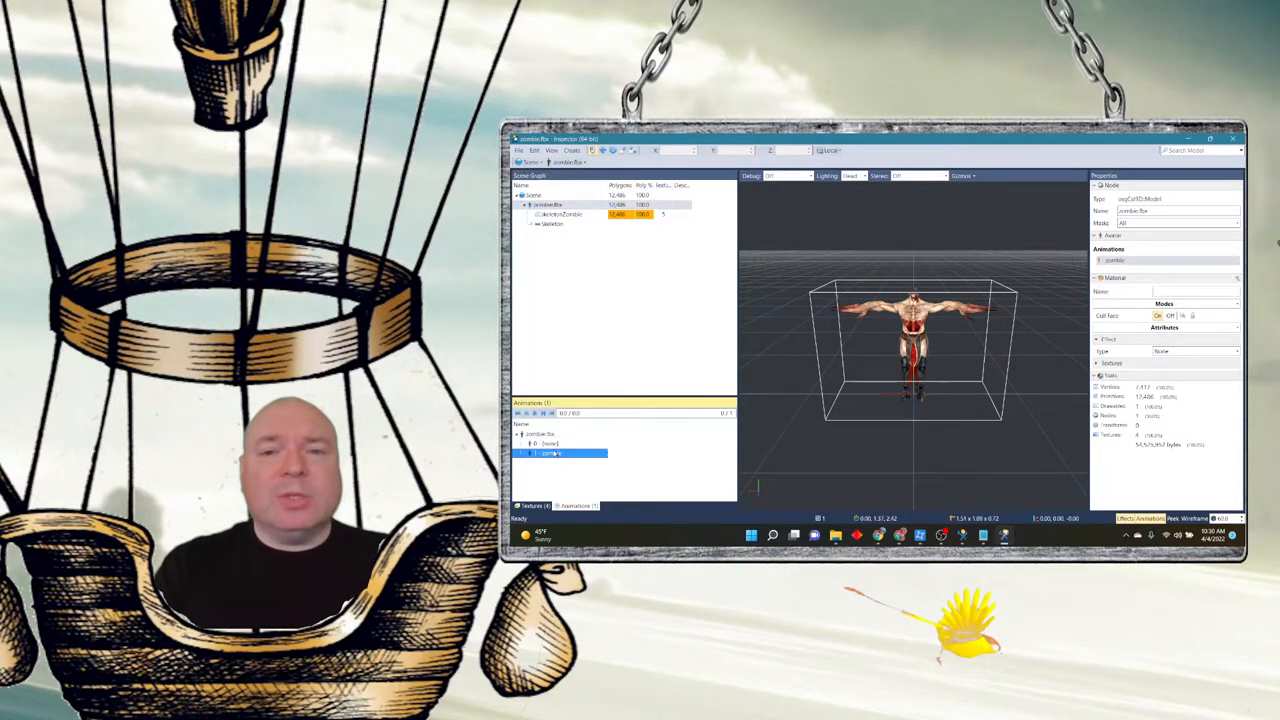
{"action": "left_click", "coordinate": [556, 444]}
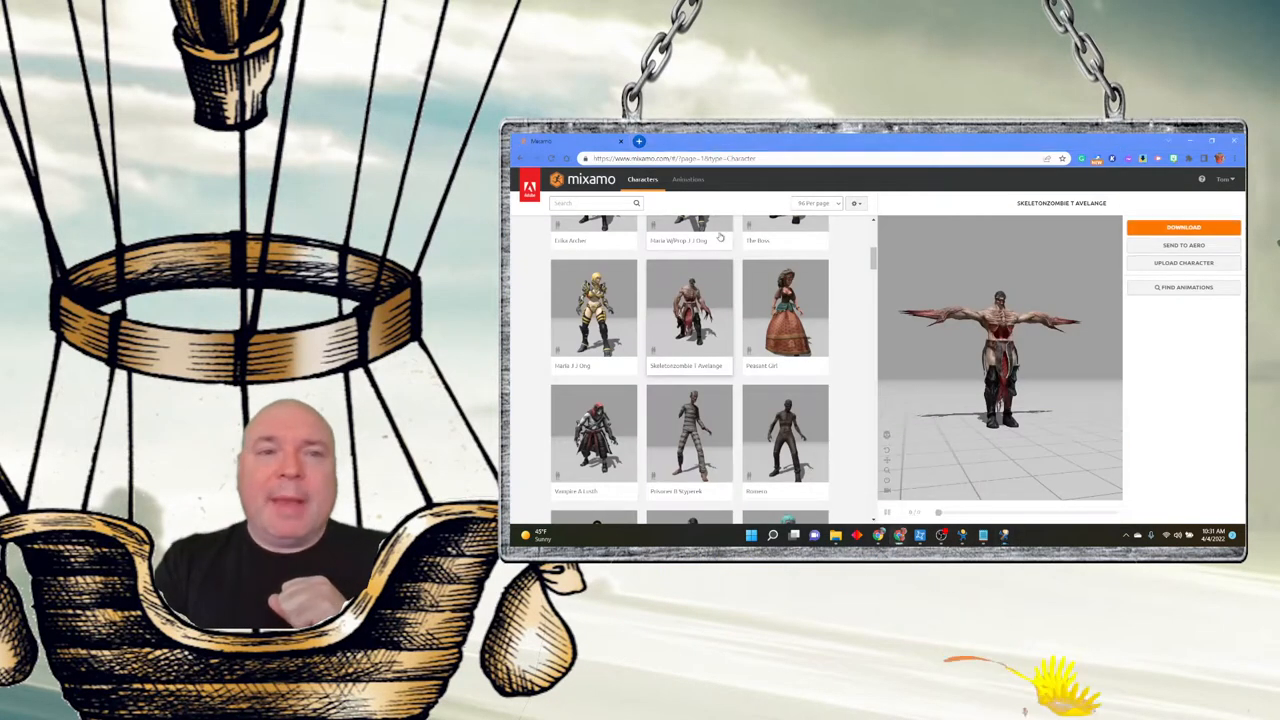
- Browse the Animations library and apply the Old Man Idle animation to the zombie
{"action": "left_click", "coordinate": [688, 180]}
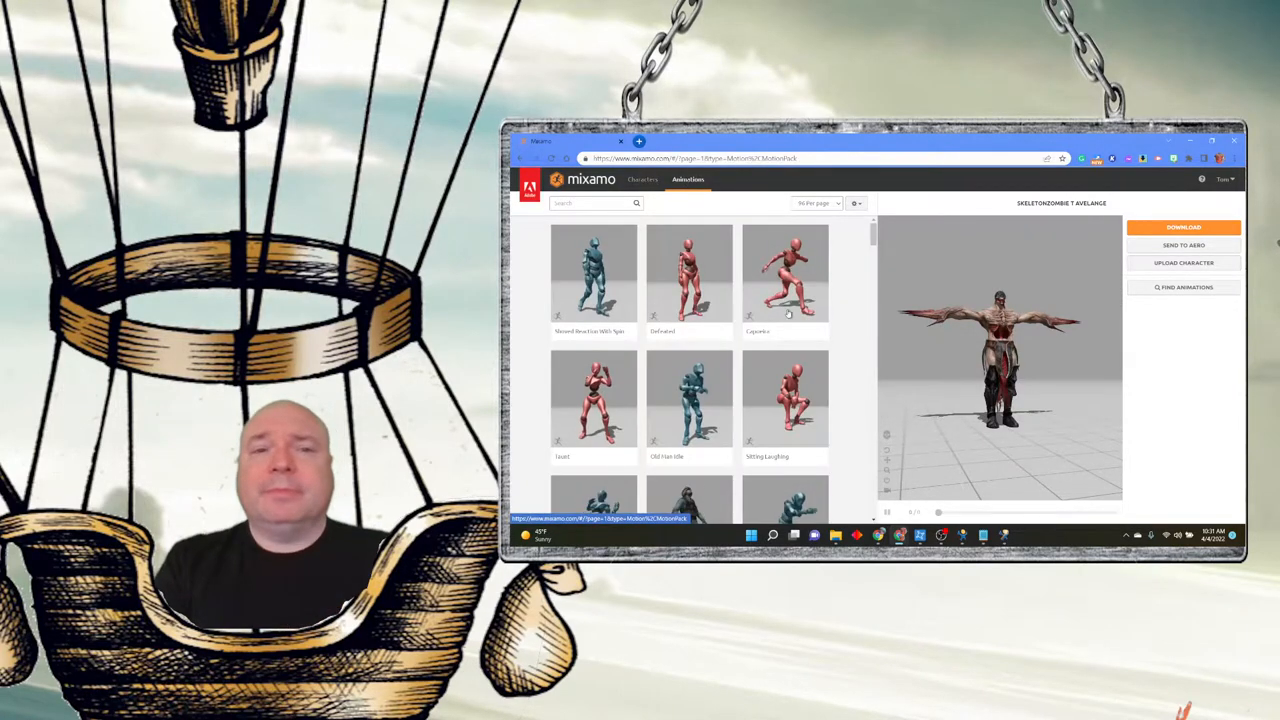
{"action": "scroll", "scroll_direction": "down", "scroll_amount": 3}
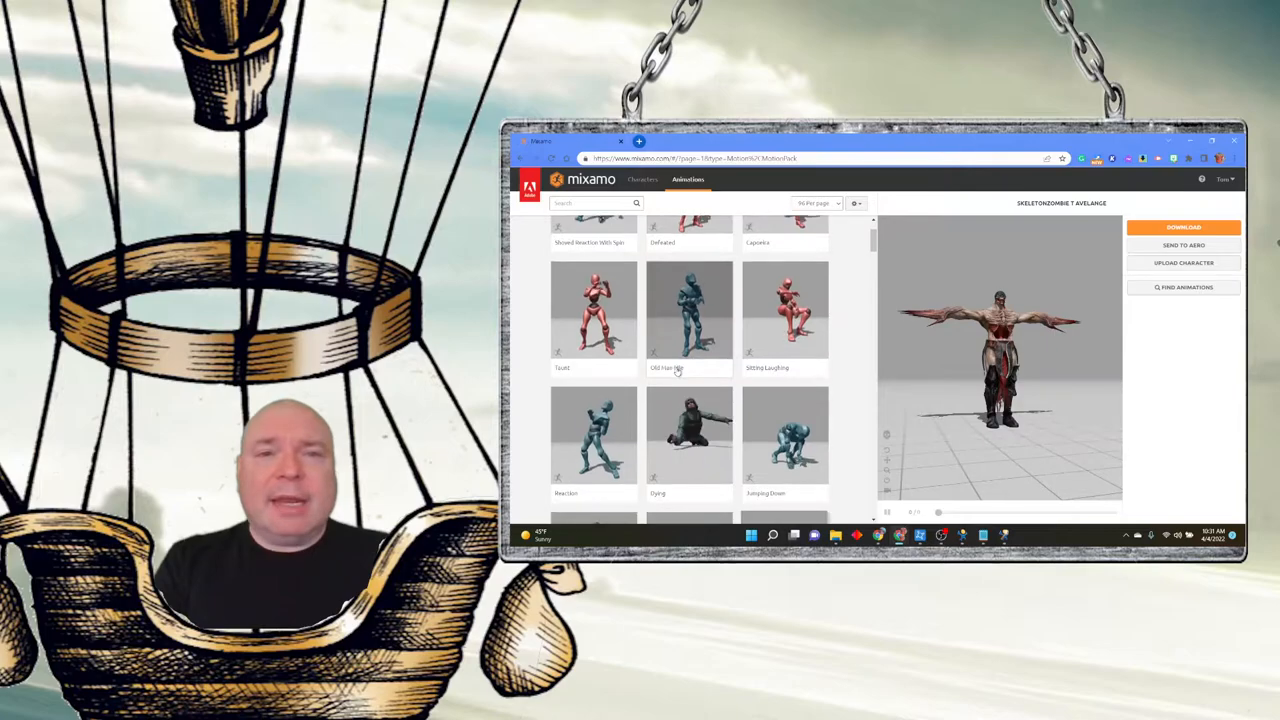
{"action": "scroll", "scroll_direction": "up", "scroll_amount": 3}
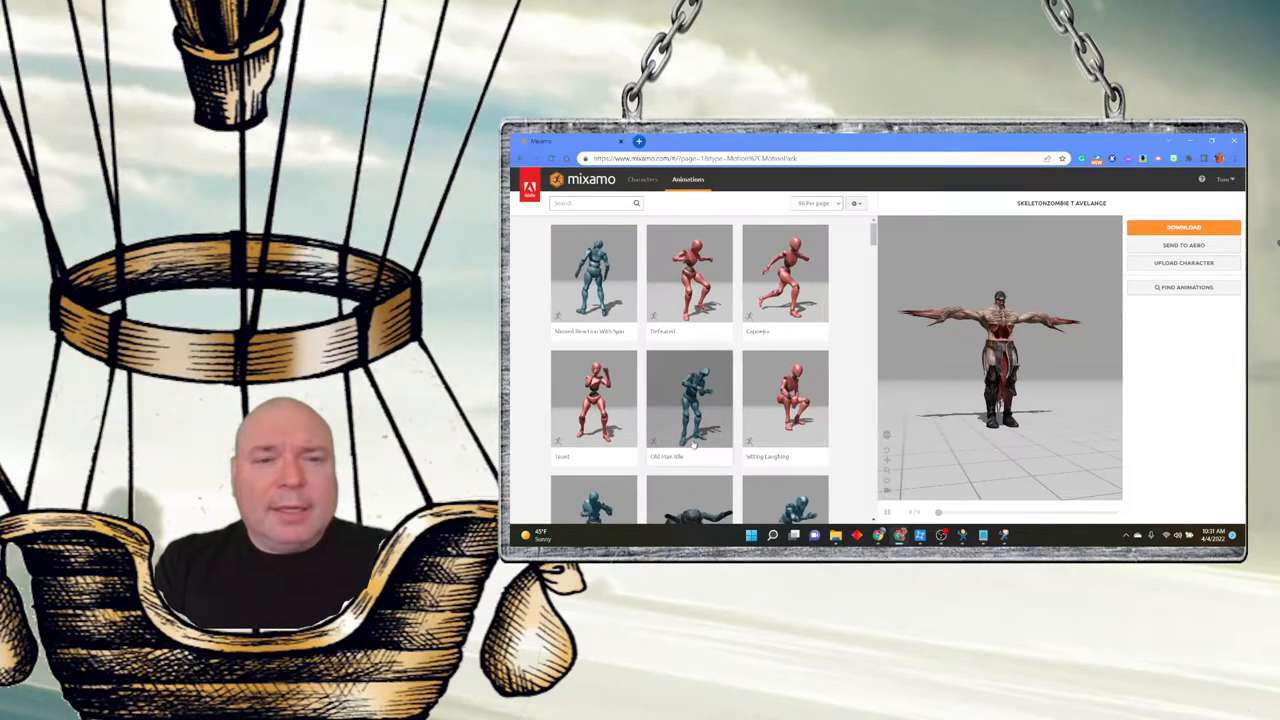
{"action": "left_click", "coordinate": [688, 398]}
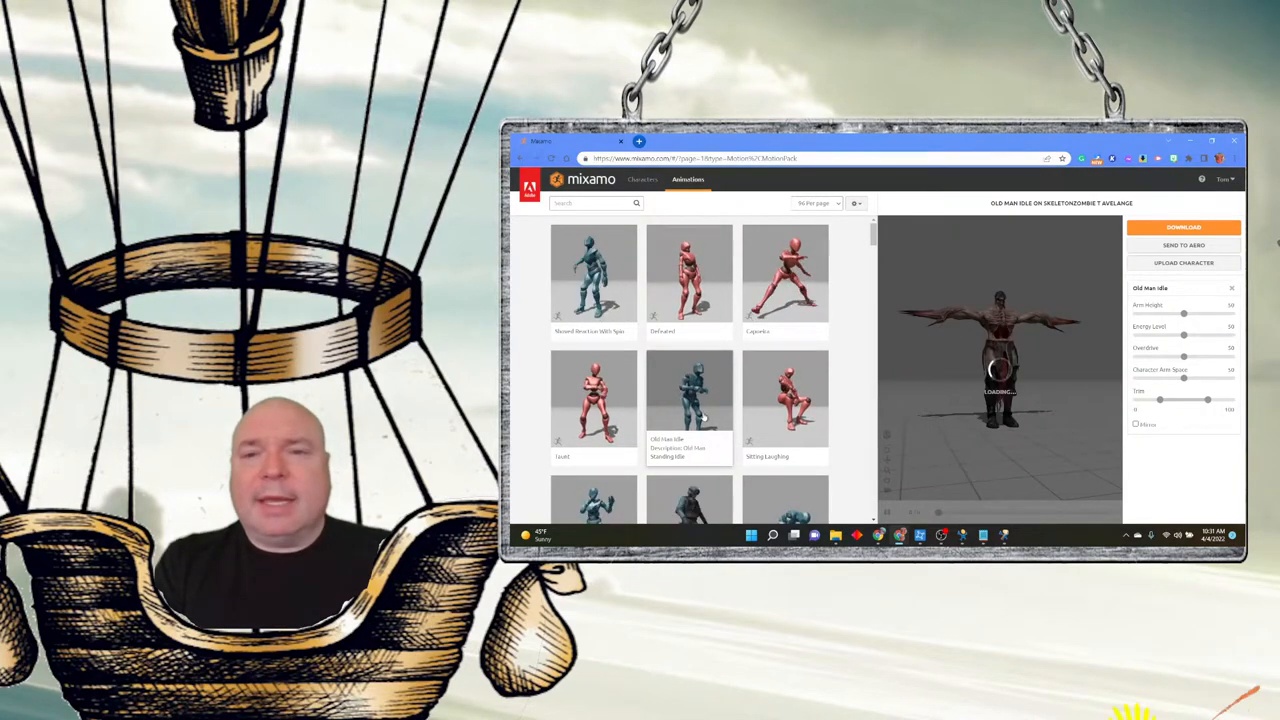
{"action": "left_click", "coordinate": [688, 398]}
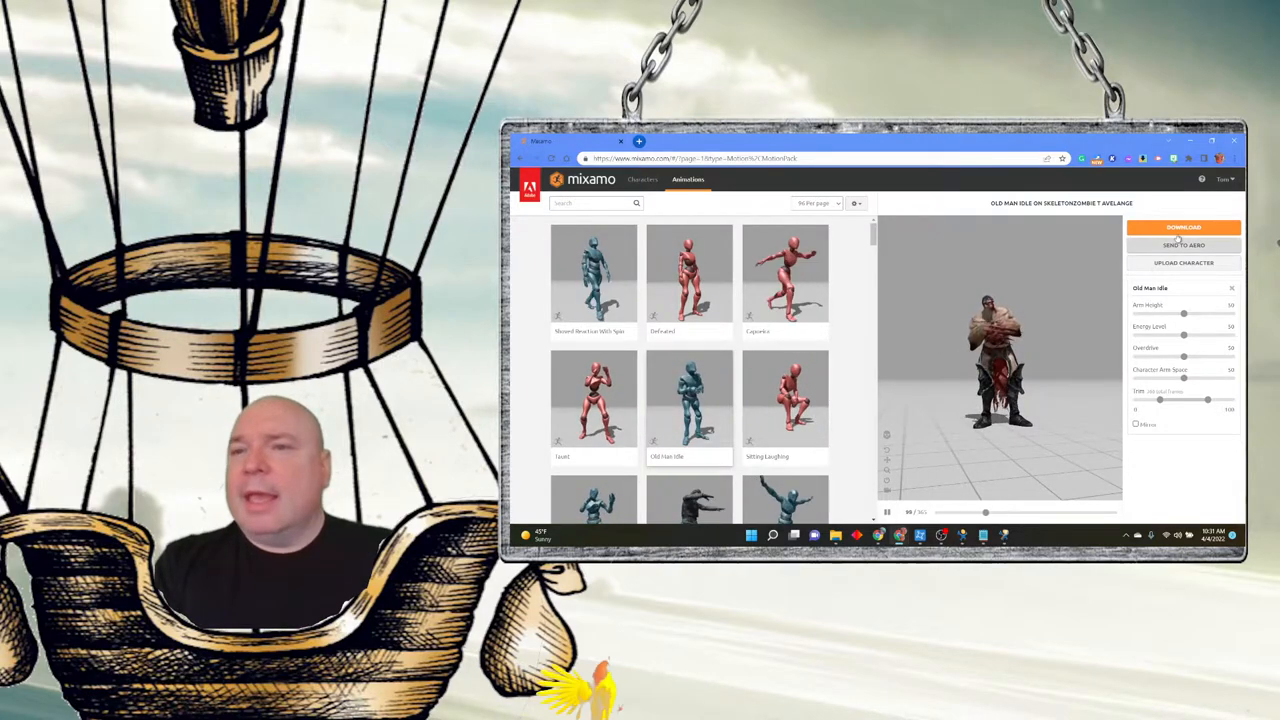
- Download the Old Man Idle animation and save it into the zombie avatar folder
{"action": "left_click", "coordinate": [1184, 228]}
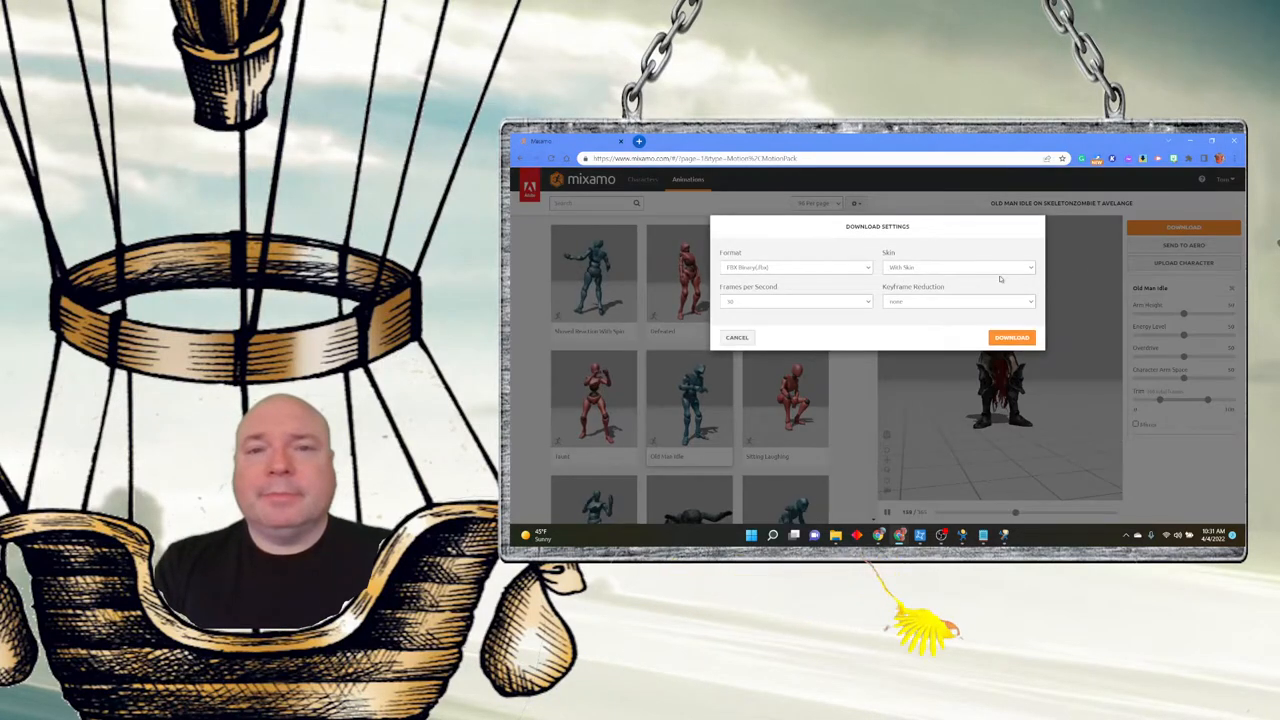
{"action": "left_click", "coordinate": [1012, 336]}
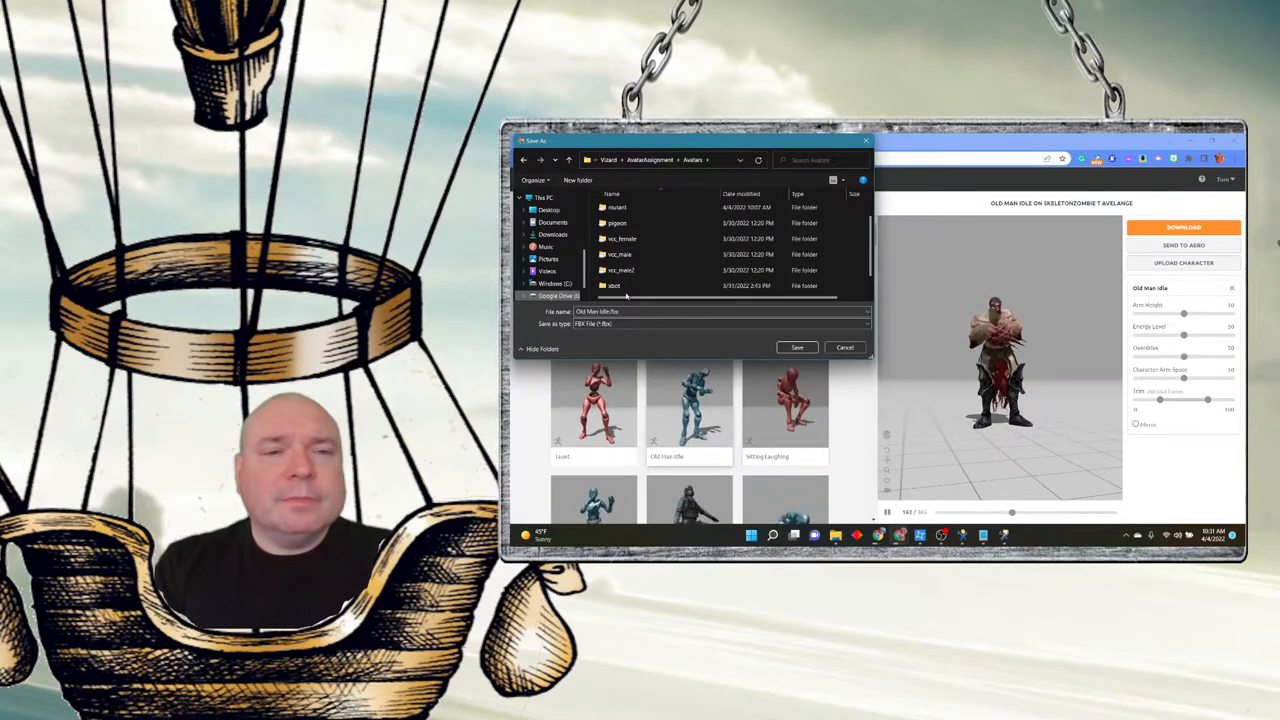
{"action": "double_click", "coordinate": [612, 284]}
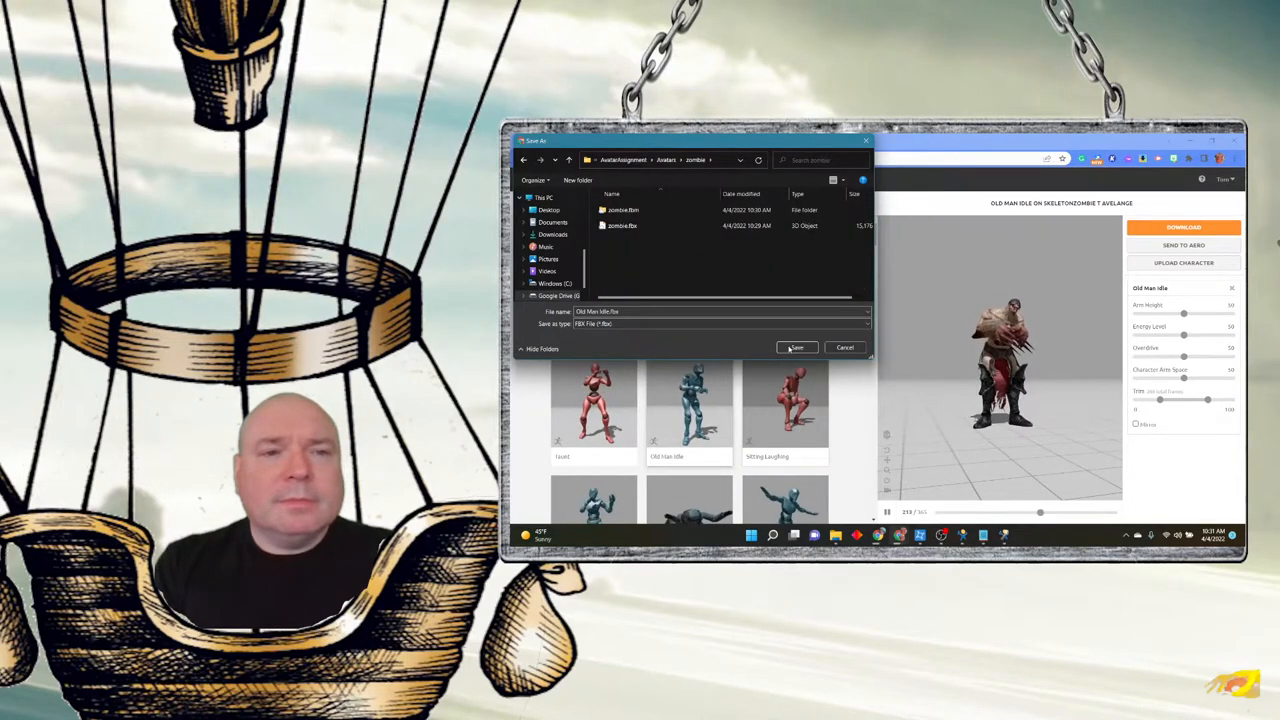
{"action": "left_click", "coordinate": [796, 348]}
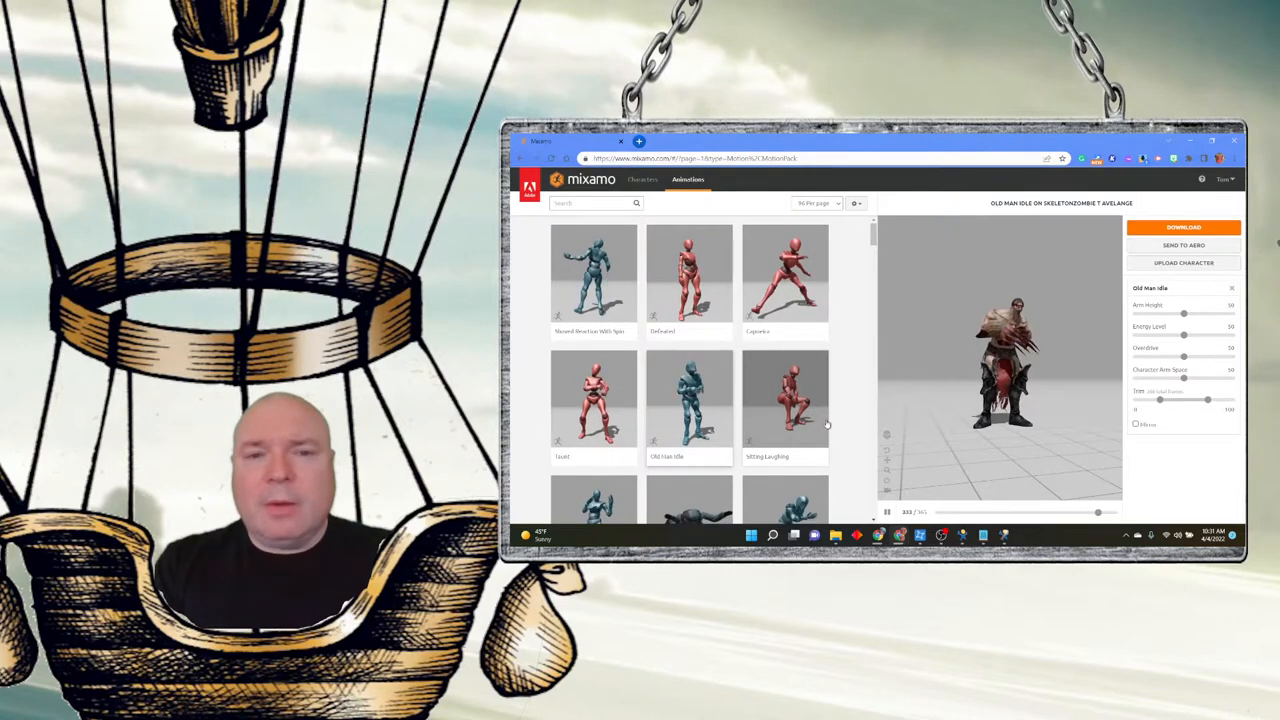
- Search the animations for 'walk' and apply the Walking animation to the zombie
{"action": "scroll", "scroll_direction": "down", "scroll_amount": 3}
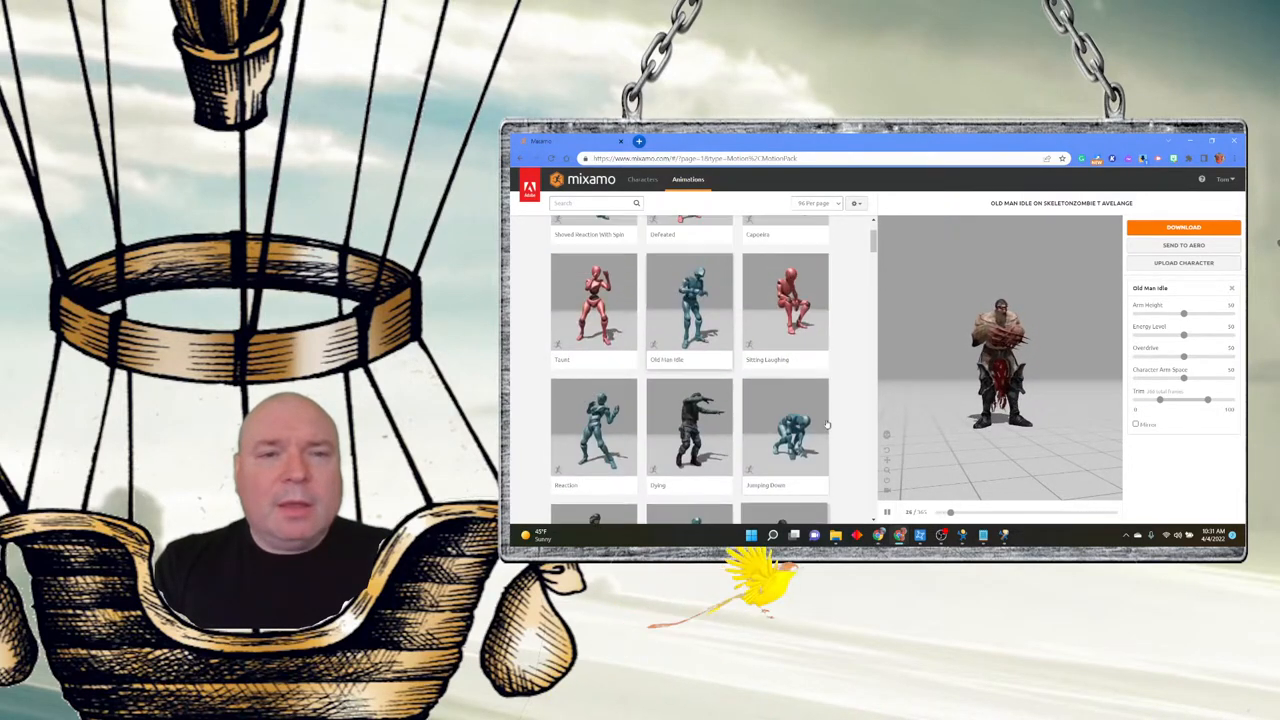
{"action": "left_click", "coordinate": [588, 204]}
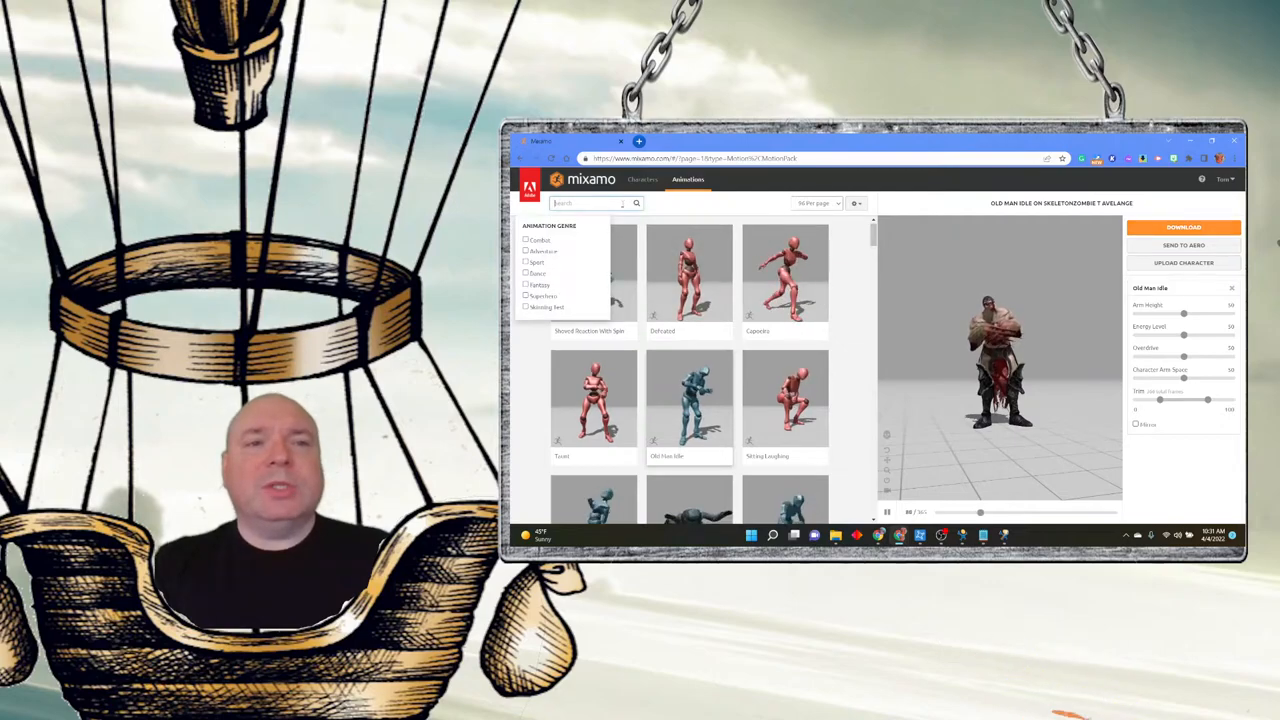
{"action": "type", "text": "walk"}
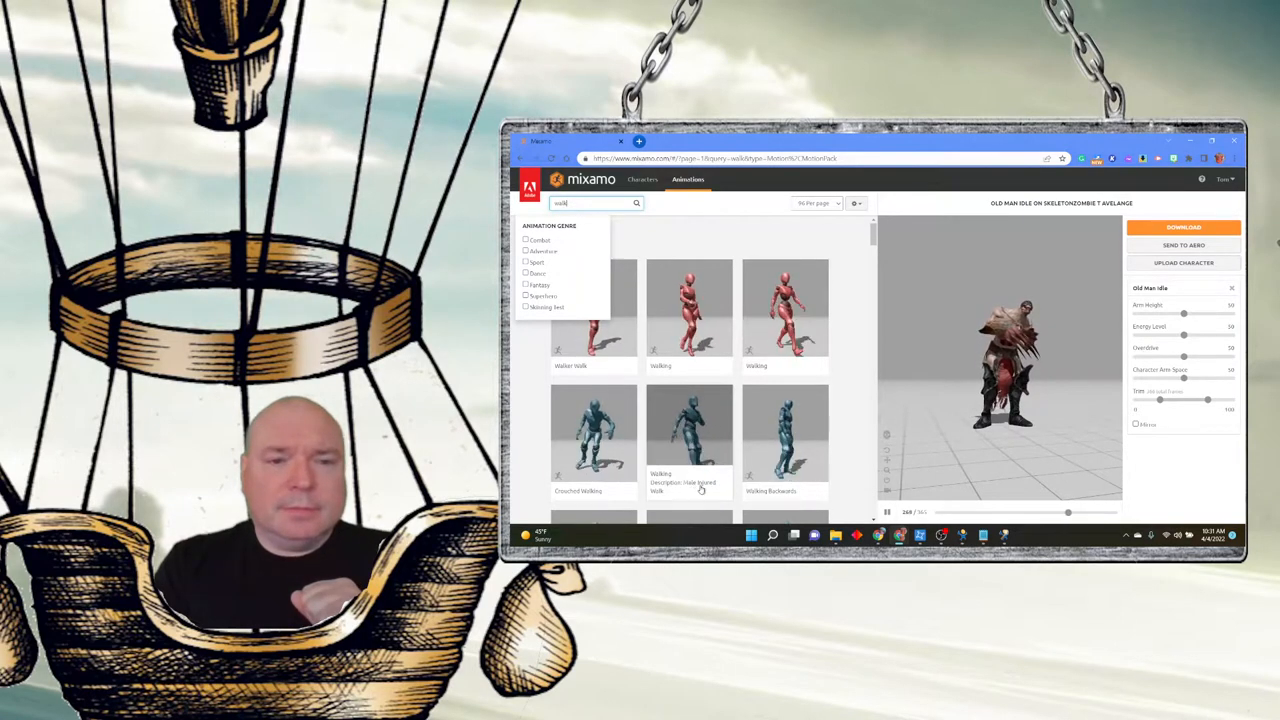
{"action": "left_click", "coordinate": [688, 436]}
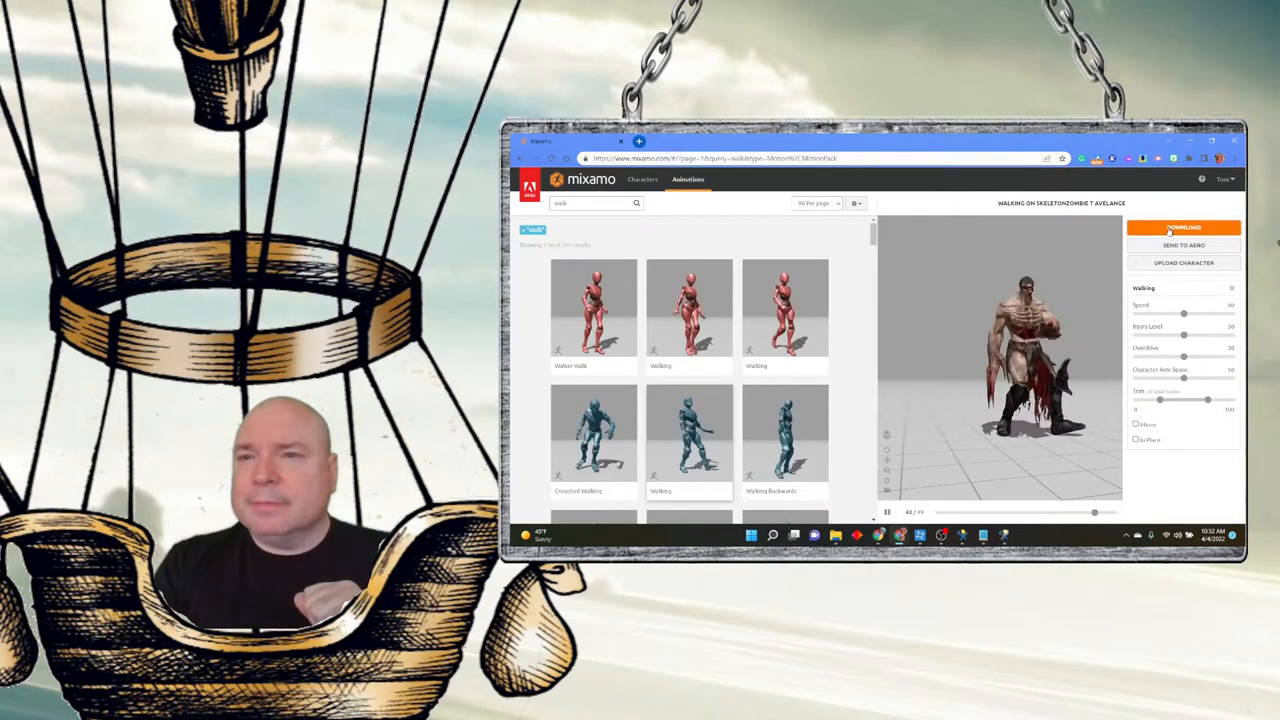
- Download the Walking animation with the default settings
{"action": "left_click", "coordinate": [1184, 228]}
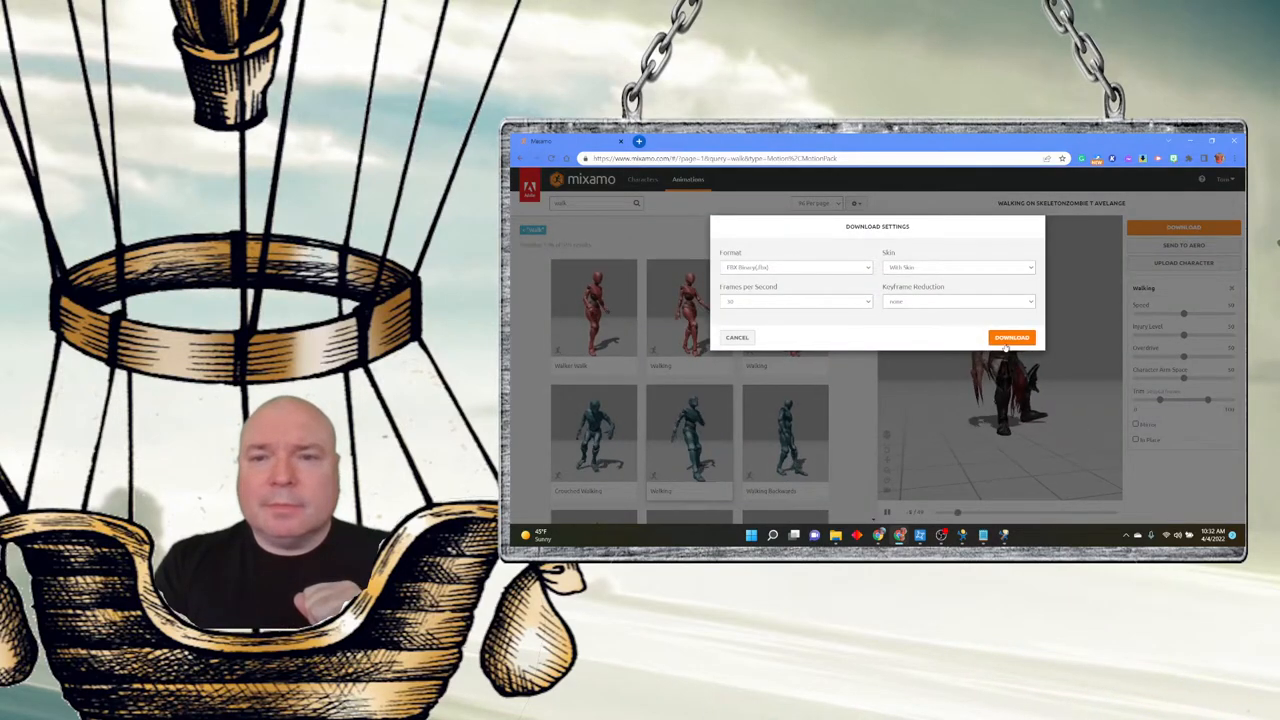
{"action": "left_click", "coordinate": [1012, 336]}
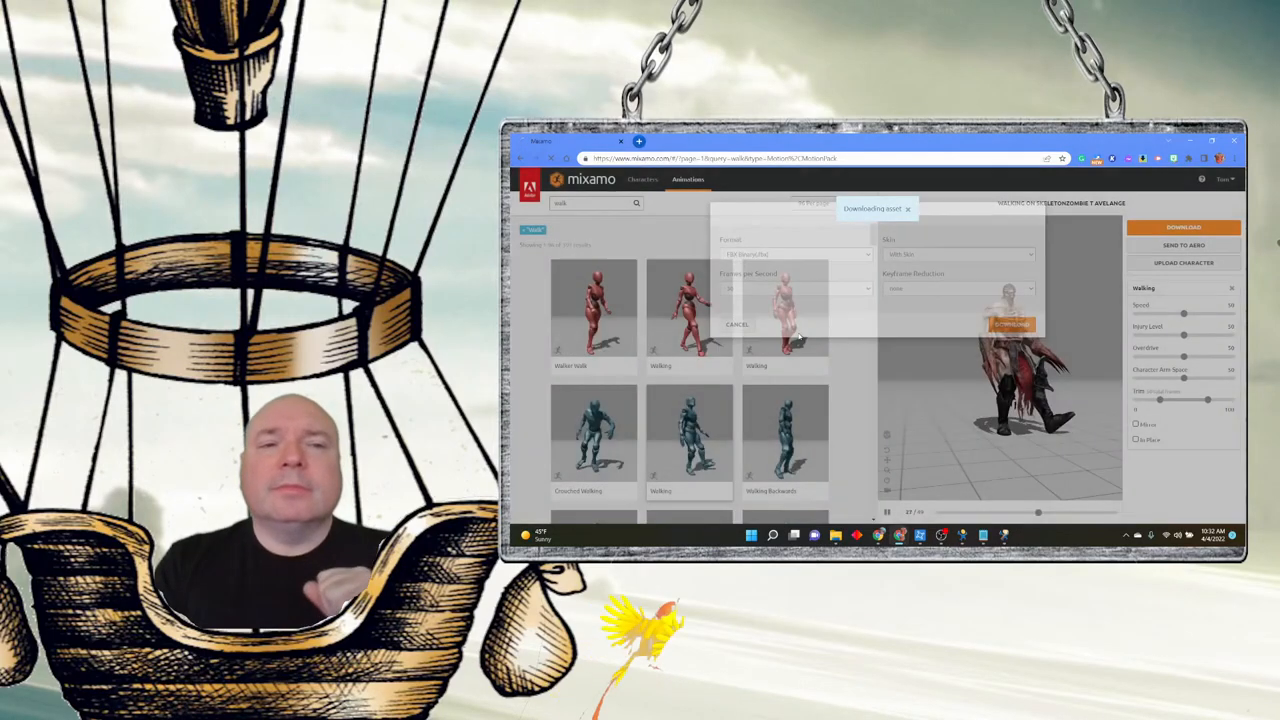
{"action": "left_click", "coordinate": [1010, 324]}
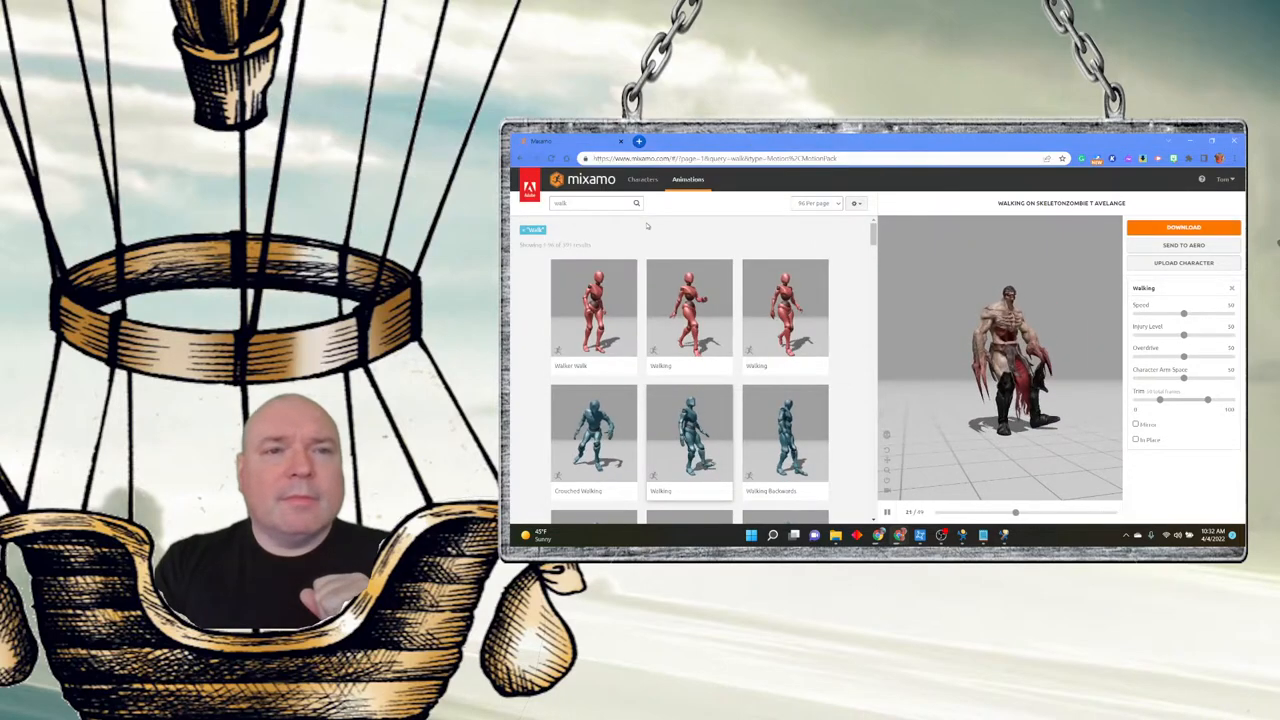
- Preview the Right Strafe Walking and Walk Strafe Left animations on the zombie
{"action": "left_click", "coordinate": [590, 204]}
{"action": "type", "text": "side "}
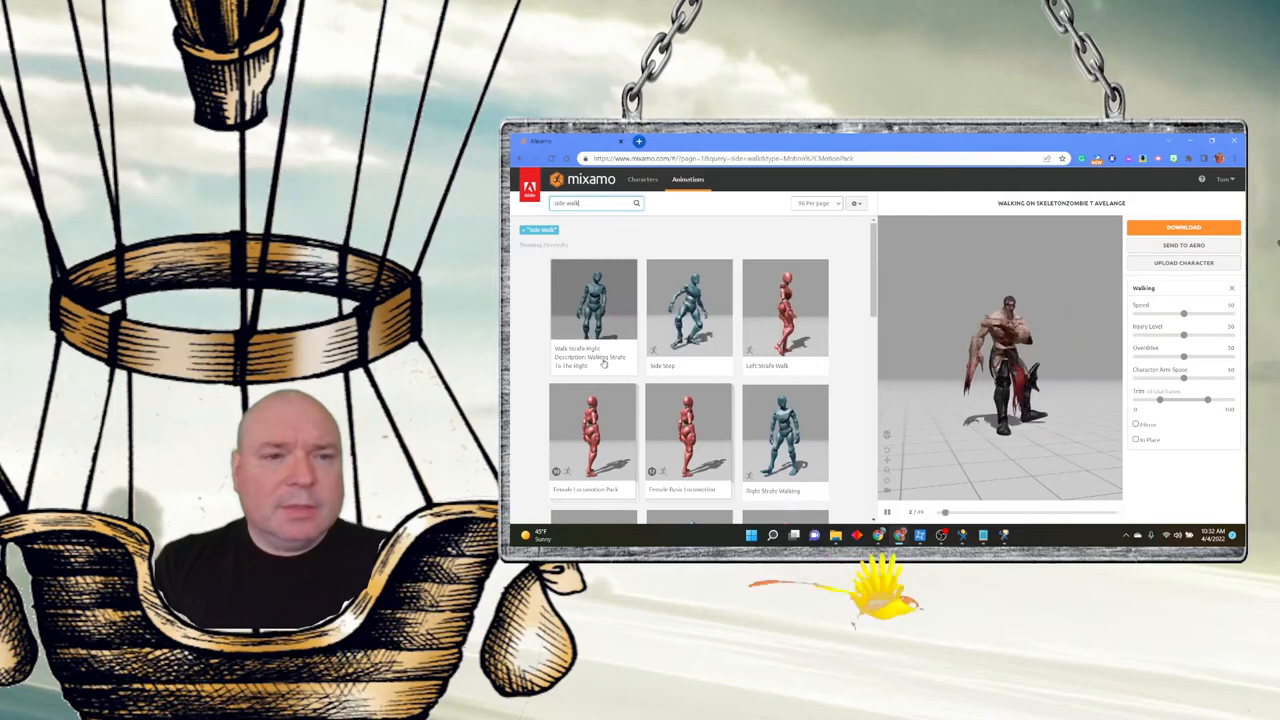
{"action": "scroll", "scroll_direction": "down", "scroll_amount": 3}
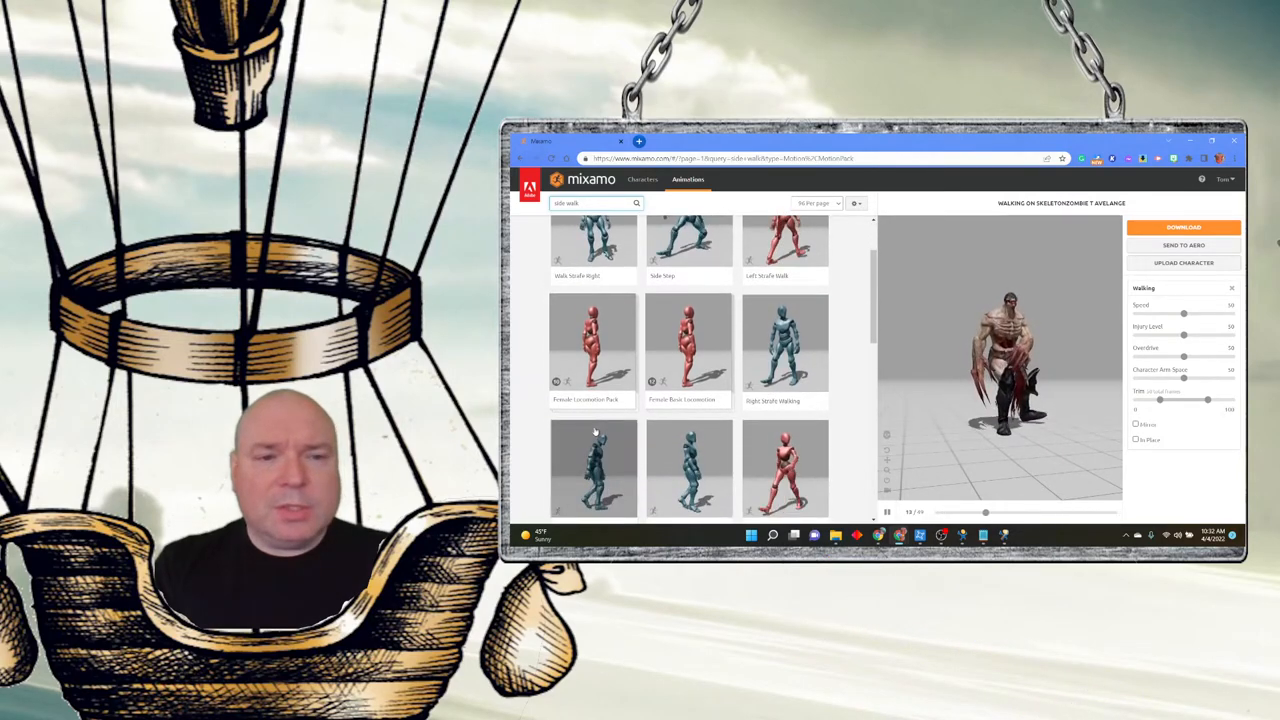
{"action": "scroll", "scroll_direction": "down", "scroll_amount": 3}
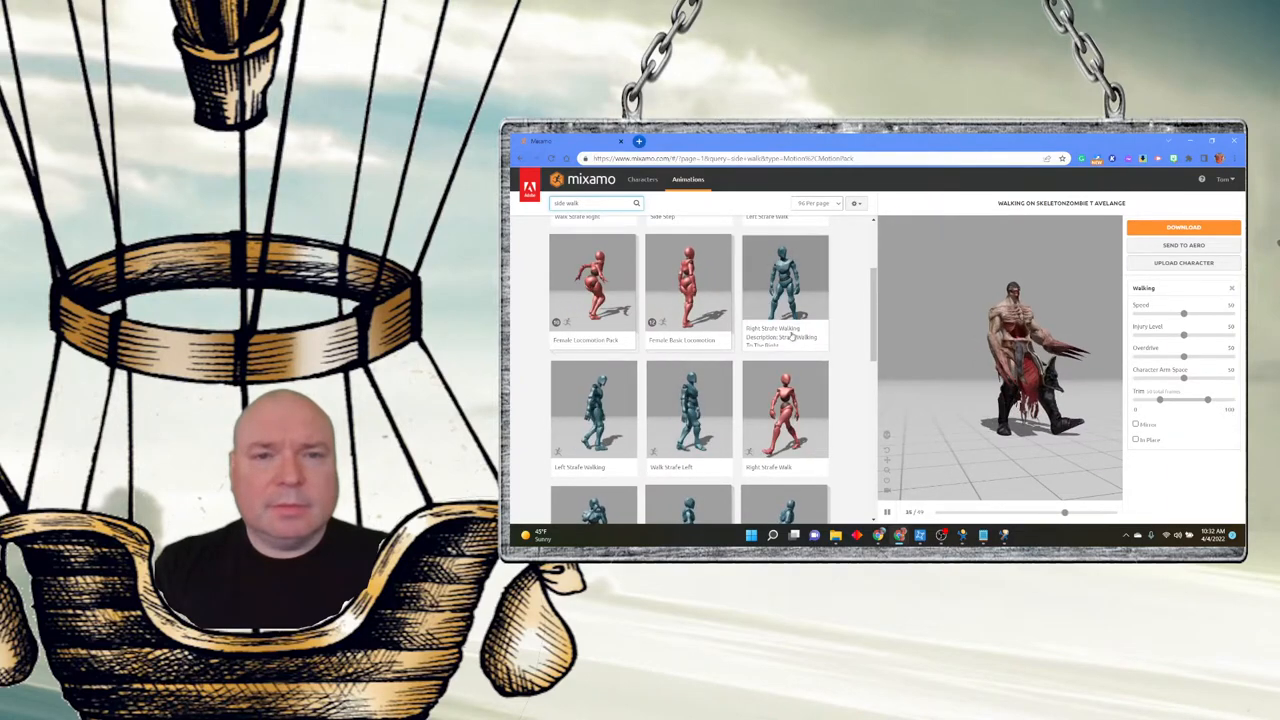
{"action": "left_click", "coordinate": [784, 284]}
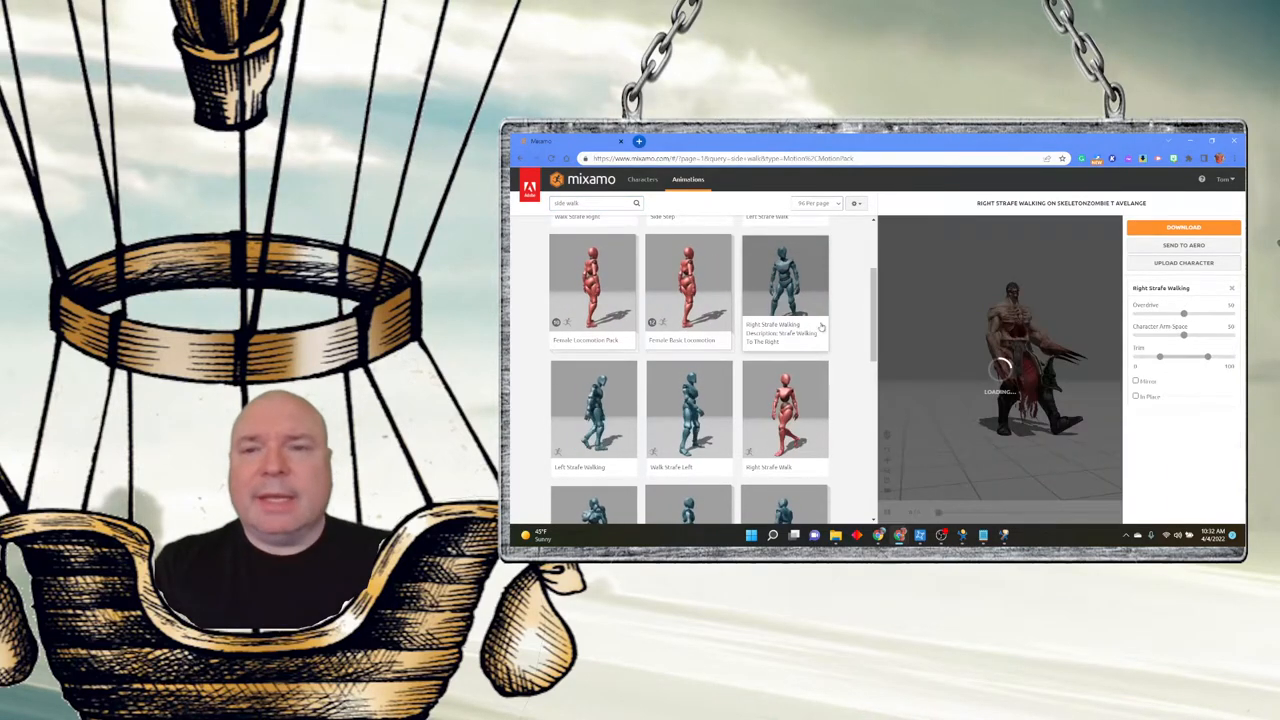
{"action": "left_click", "coordinate": [784, 284]}
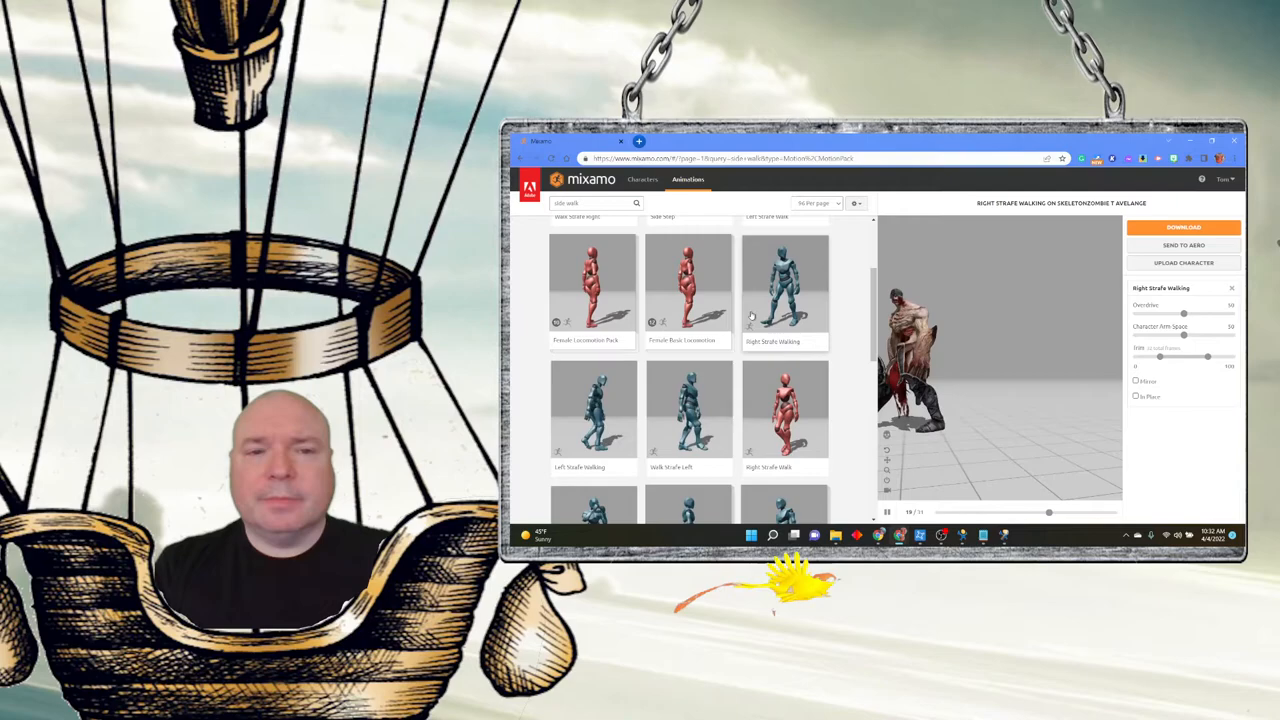
{"action": "left_click", "coordinate": [688, 408]}
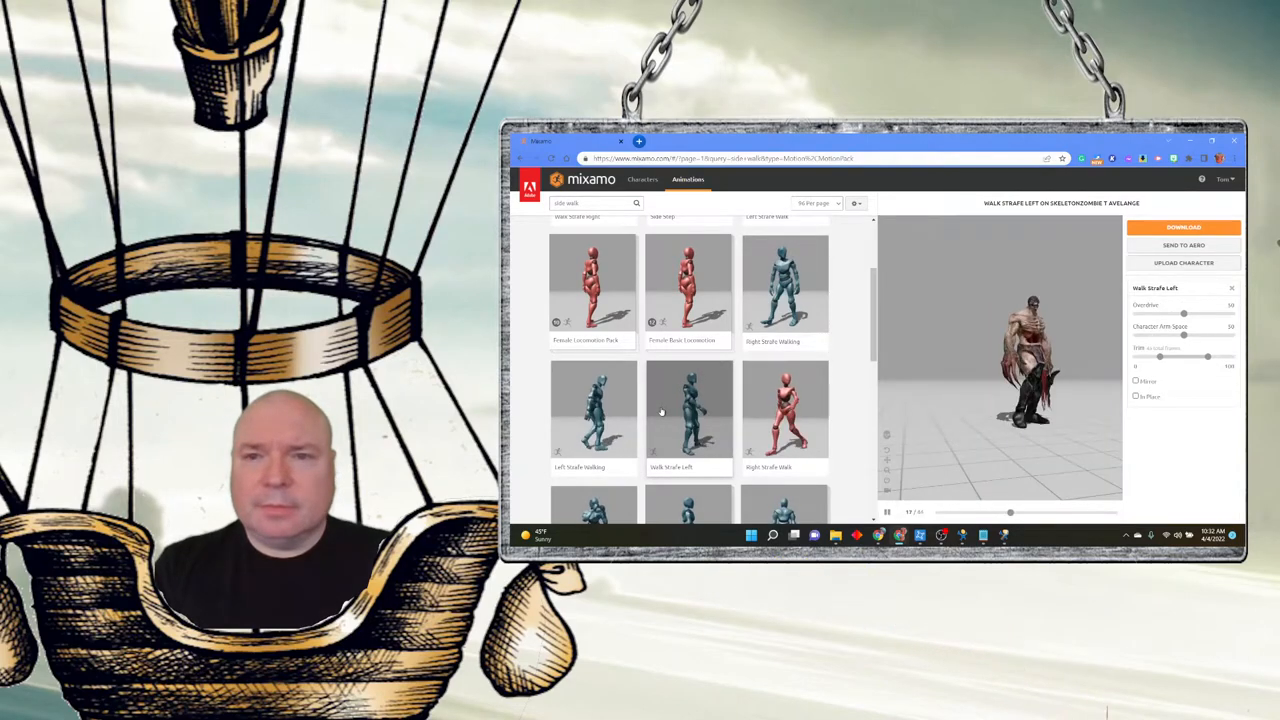
- Scroll to and select the Locomotion Pack in the animation results
{"action": "scroll", "scroll_direction": "down", "scroll_amount": 3}
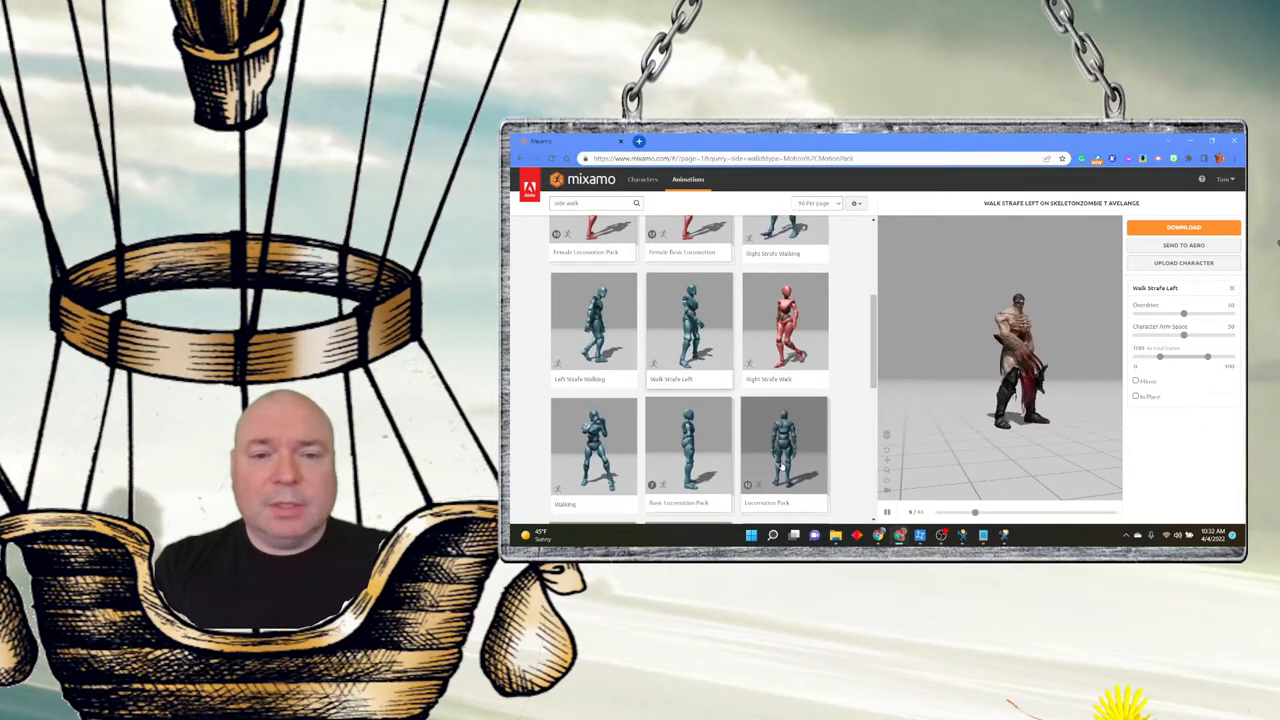
{"action": "left_click", "coordinate": [784, 444]}
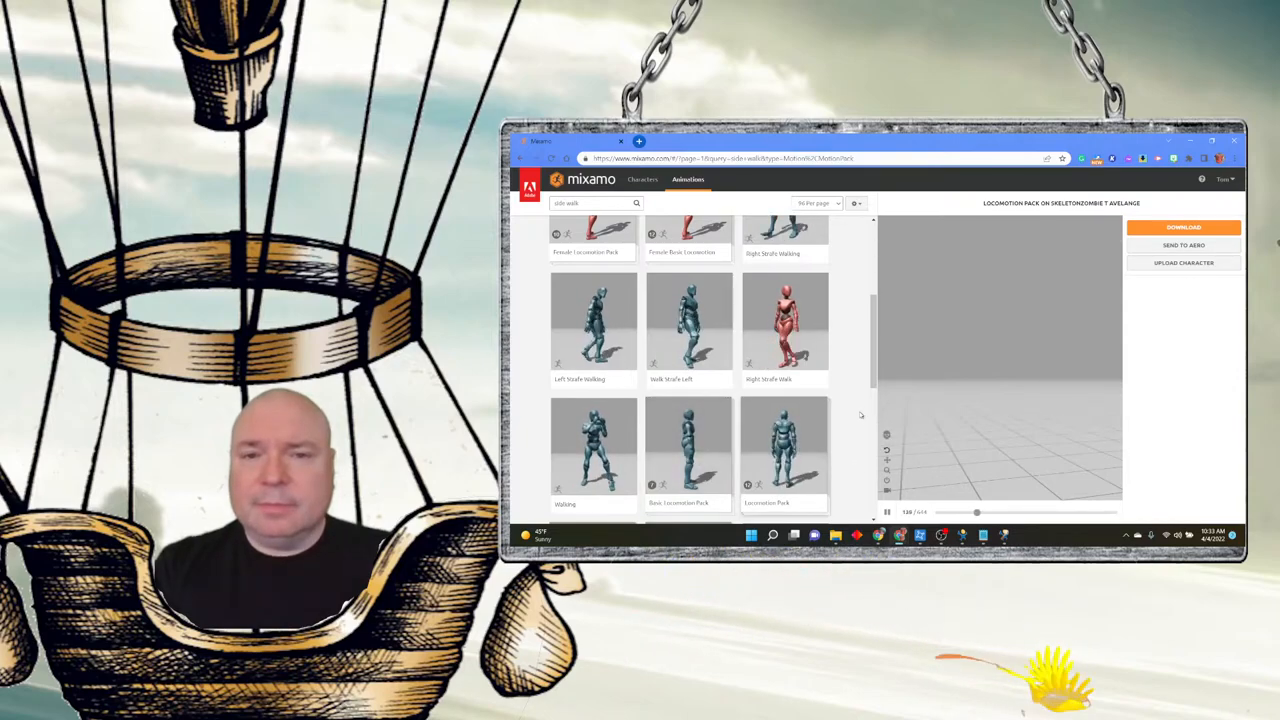
- Download the Locomotion Pack and bring up the Avatars folder for saving it
{"action": "left_click", "coordinate": [784, 444]}
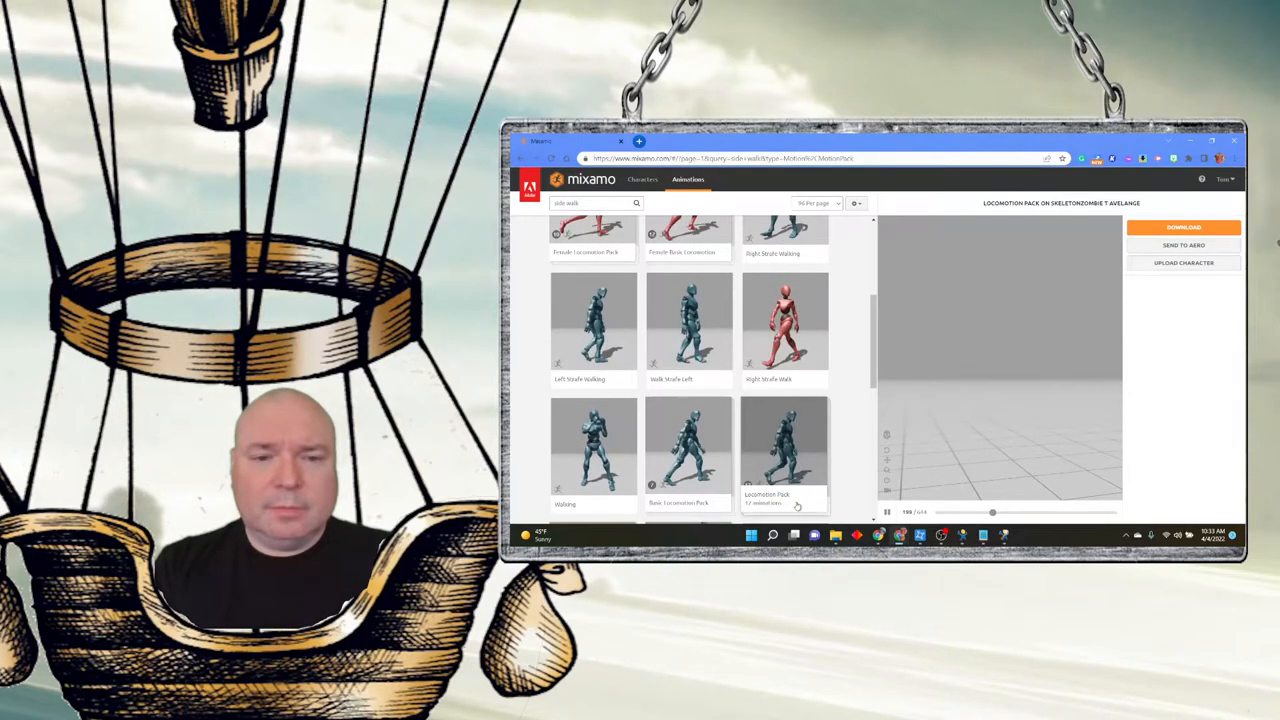
{"action": "left_click", "coordinate": [1184, 228]}
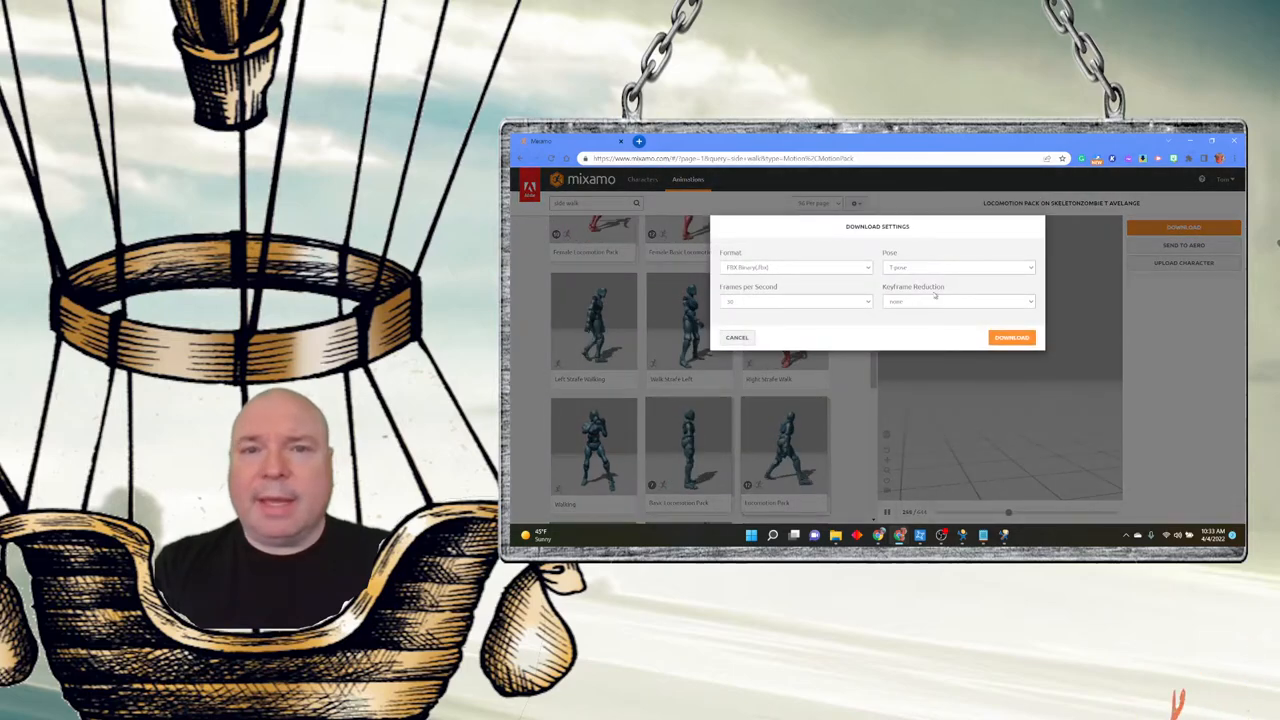
{"action": "left_click", "coordinate": [1012, 336]}
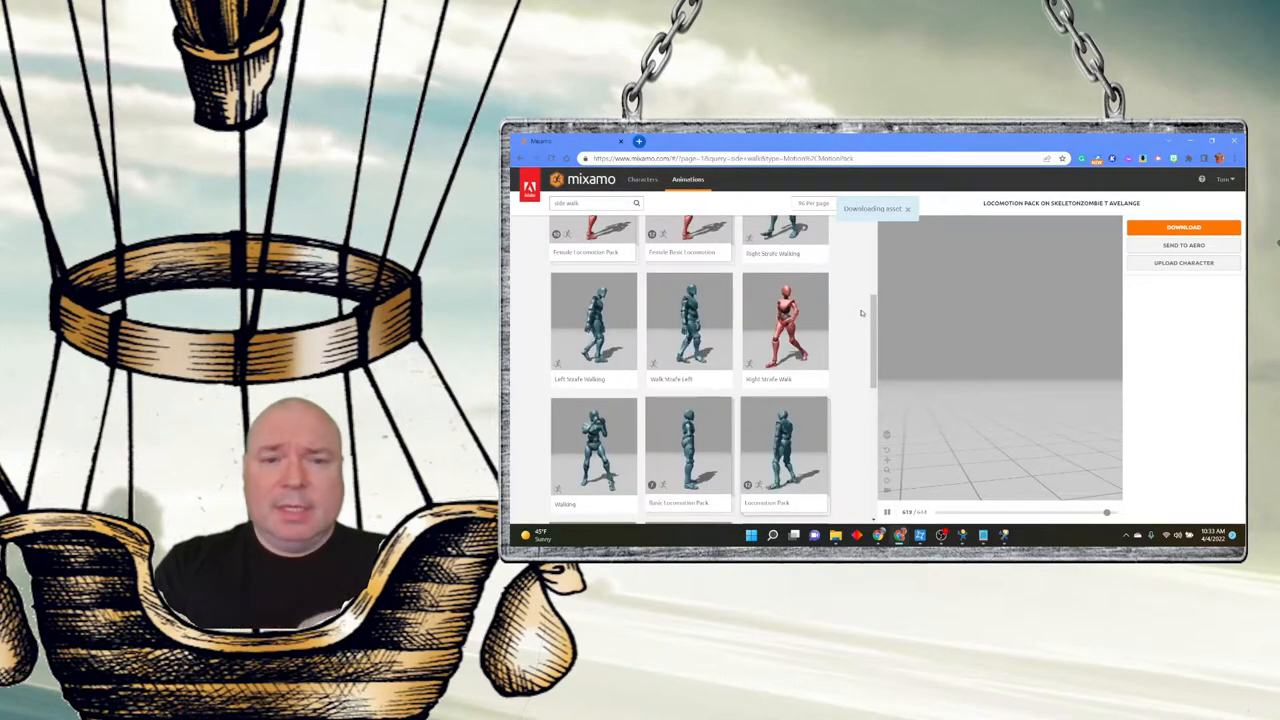
{"action": "left_click", "coordinate": [1184, 228]}
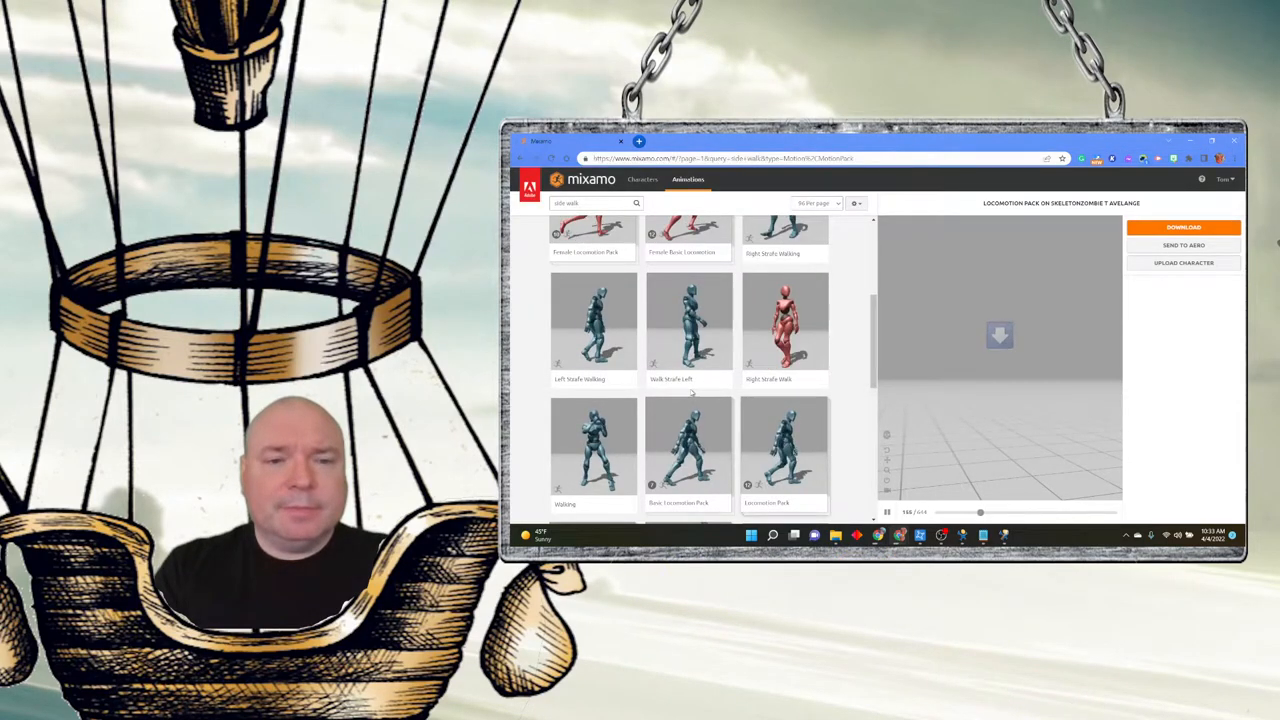
{"action": "left_click", "coordinate": [836, 536]}
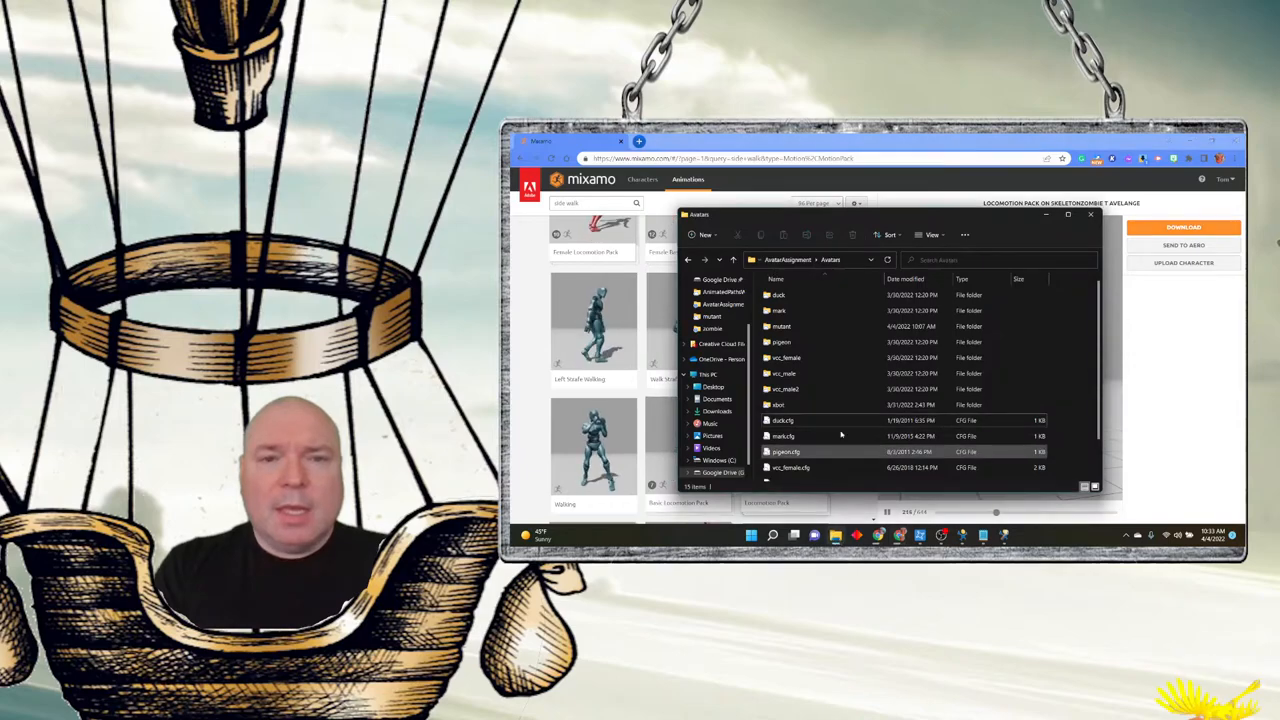
- Extract all files from the Locomotion Pack zip into the Avatars/zombie folder
{"action": "left_click", "coordinate": [780, 310]}
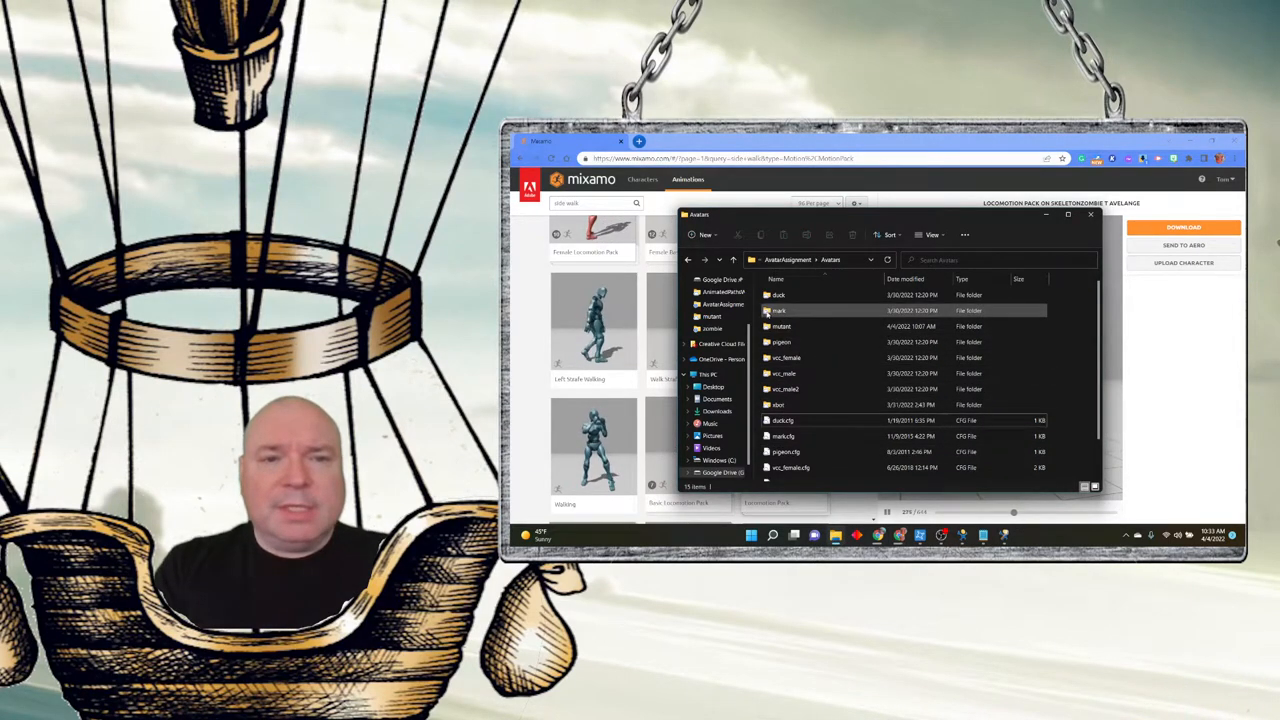
{"action": "double_click", "coordinate": [712, 328]}
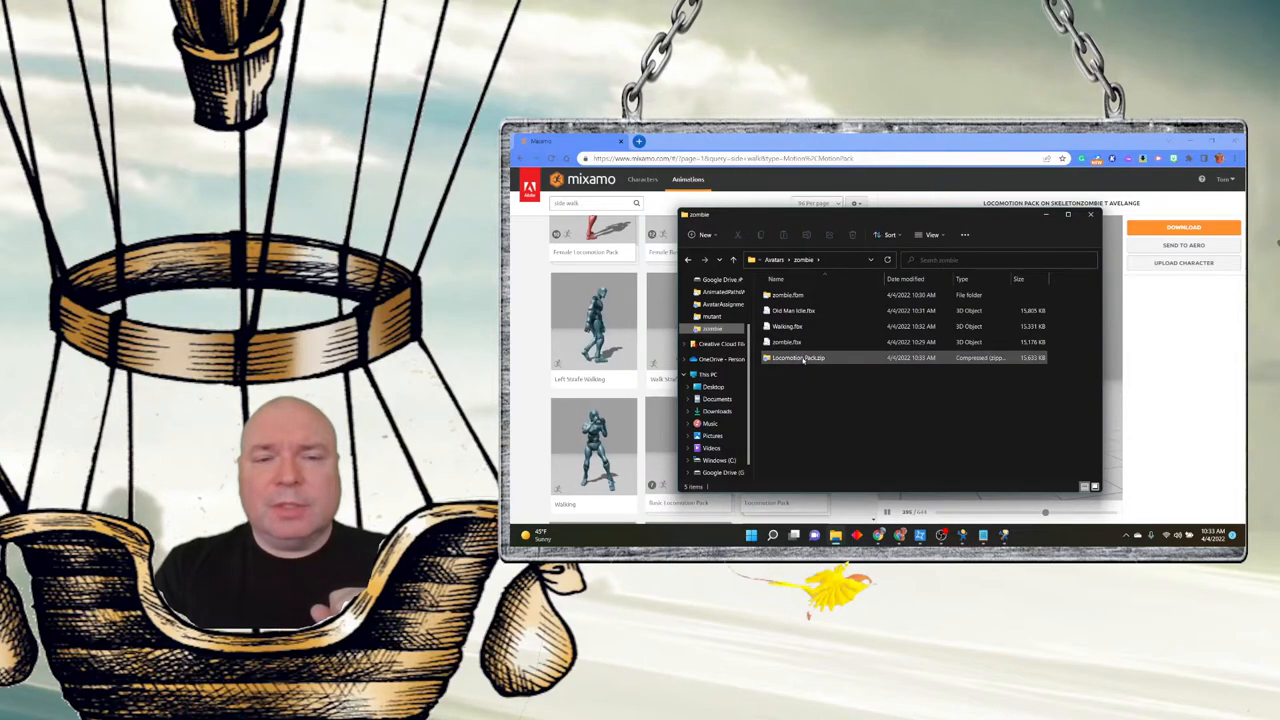
{"action": "double_click", "coordinate": [796, 356]}
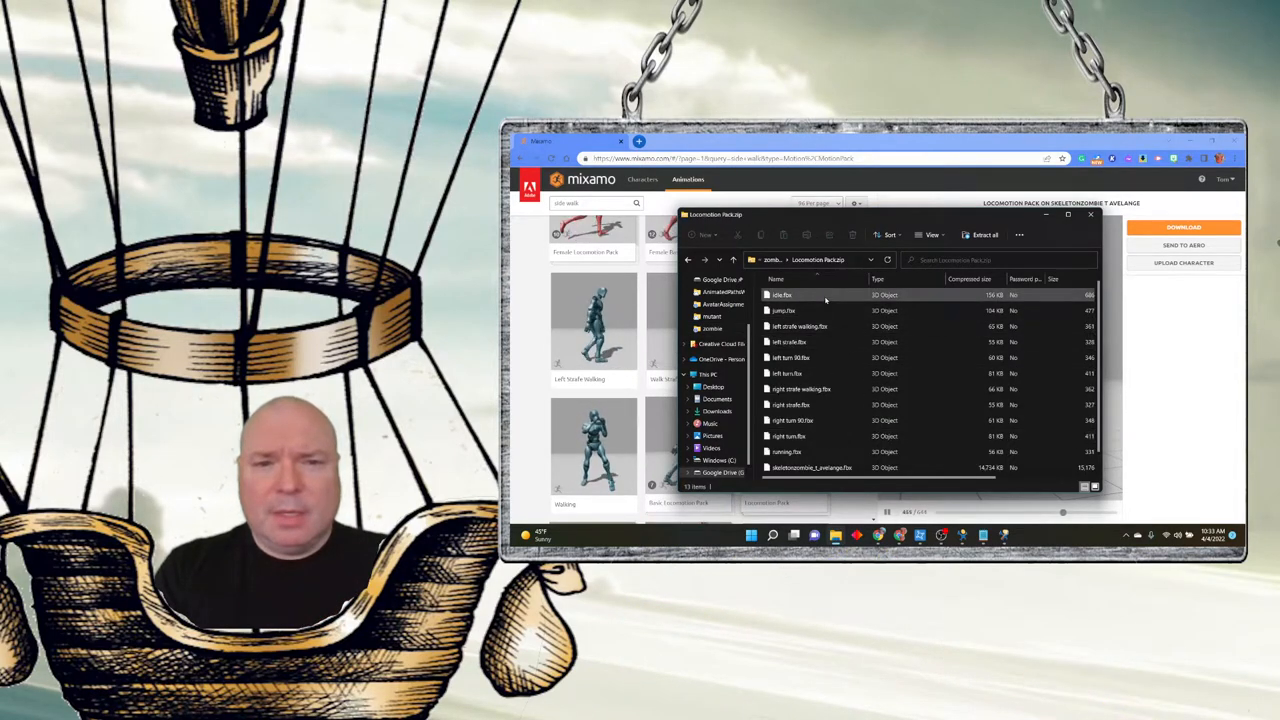
{"action": "left_click", "coordinate": [984, 234]}
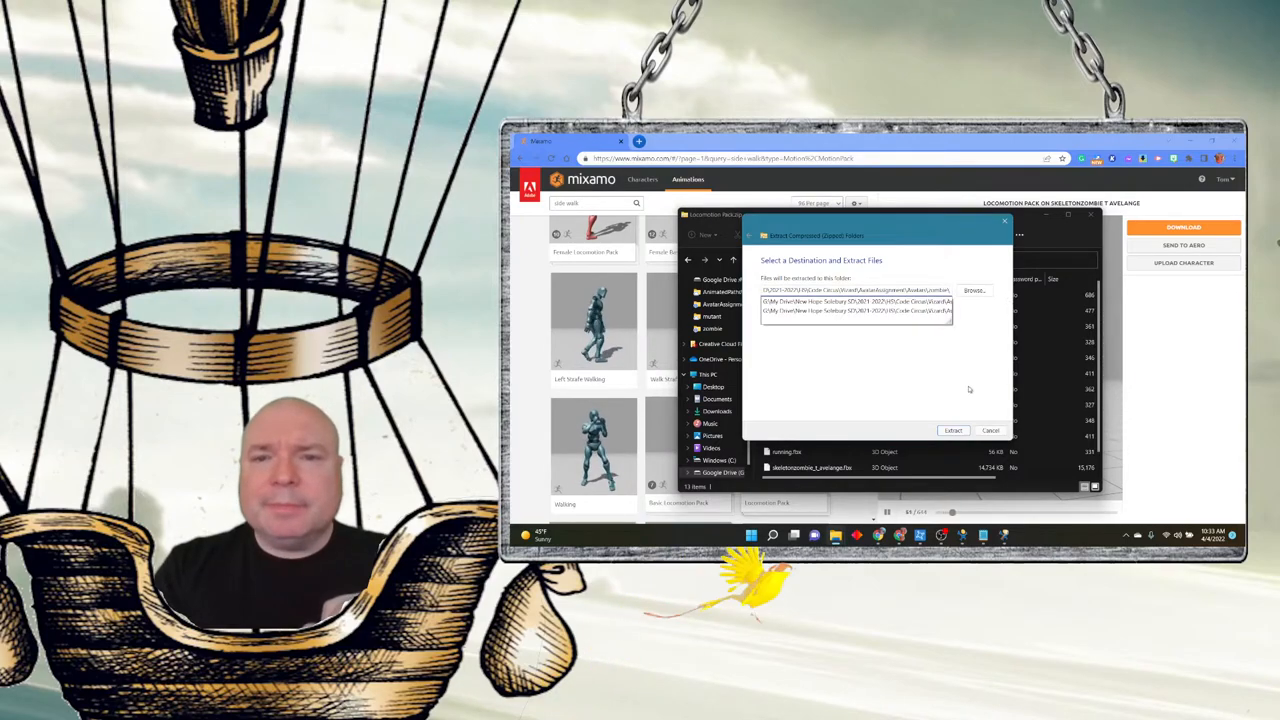
{"action": "left_click", "coordinate": [952, 430]}
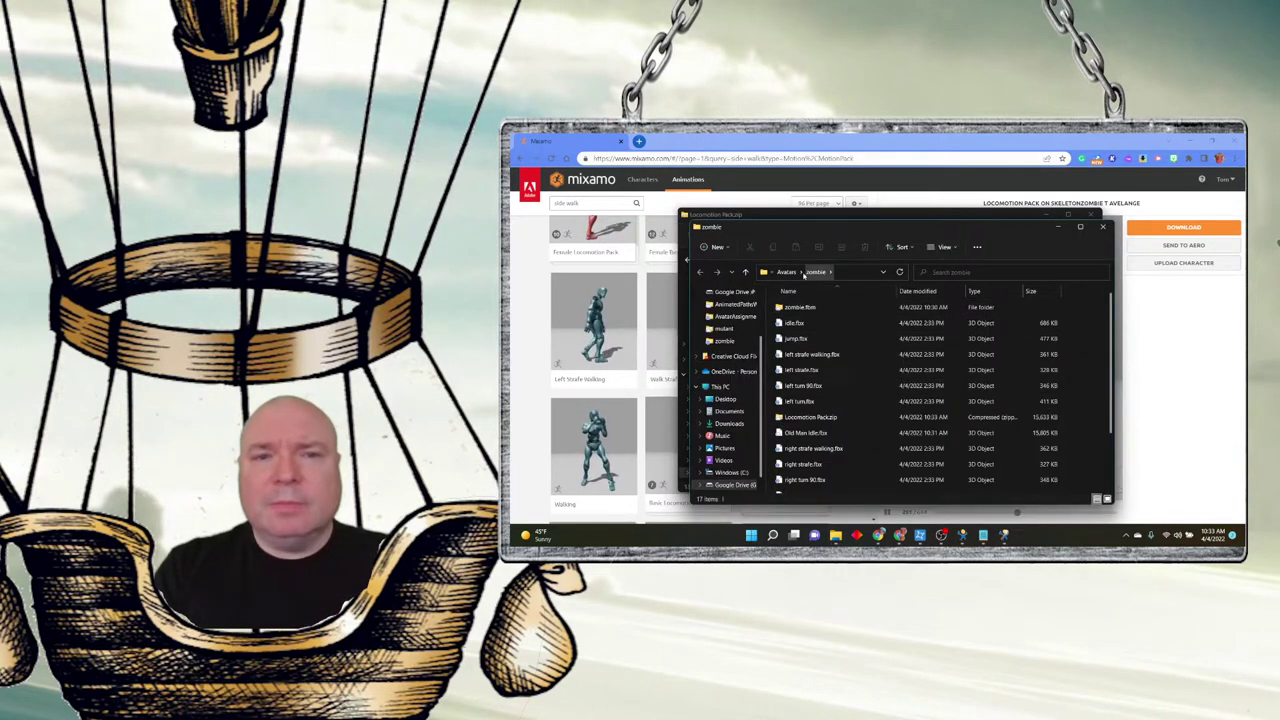
- Select one of the extracted animation files in the zombie folder
{"action": "left_click", "coordinate": [810, 418]}
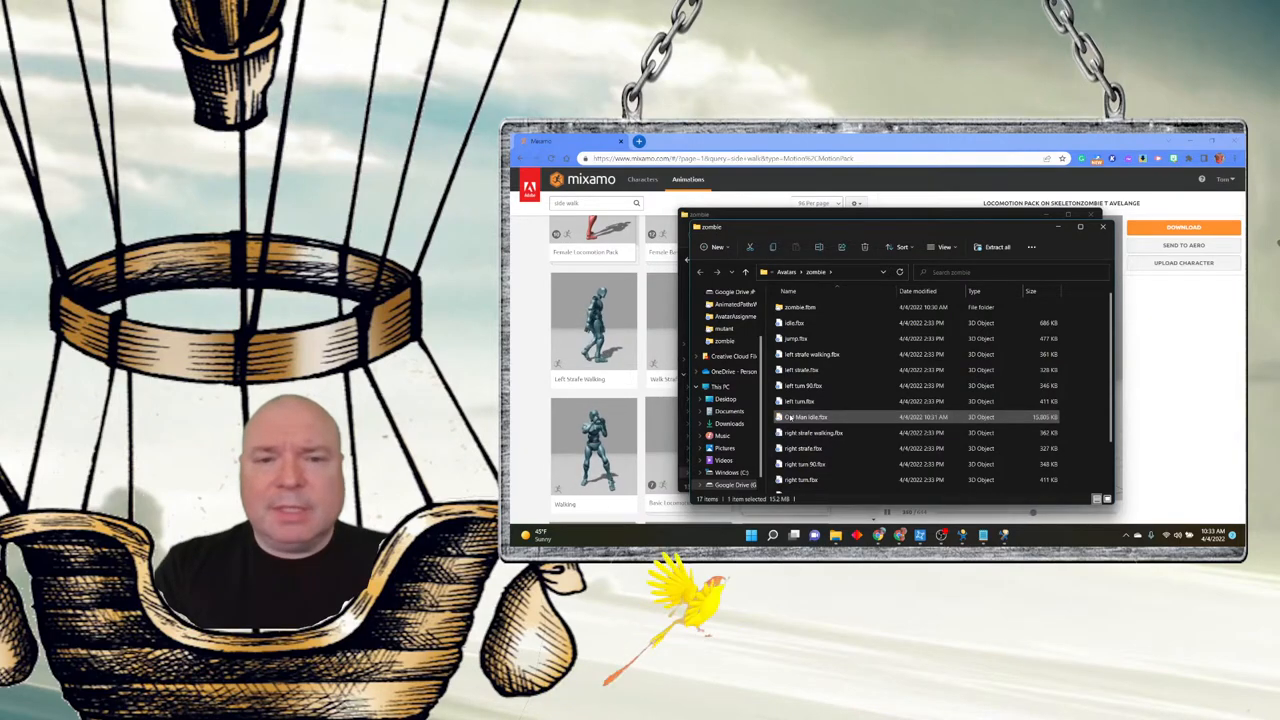
{"action": "scroll", "scroll_direction": "down", "scroll_amount": 3}
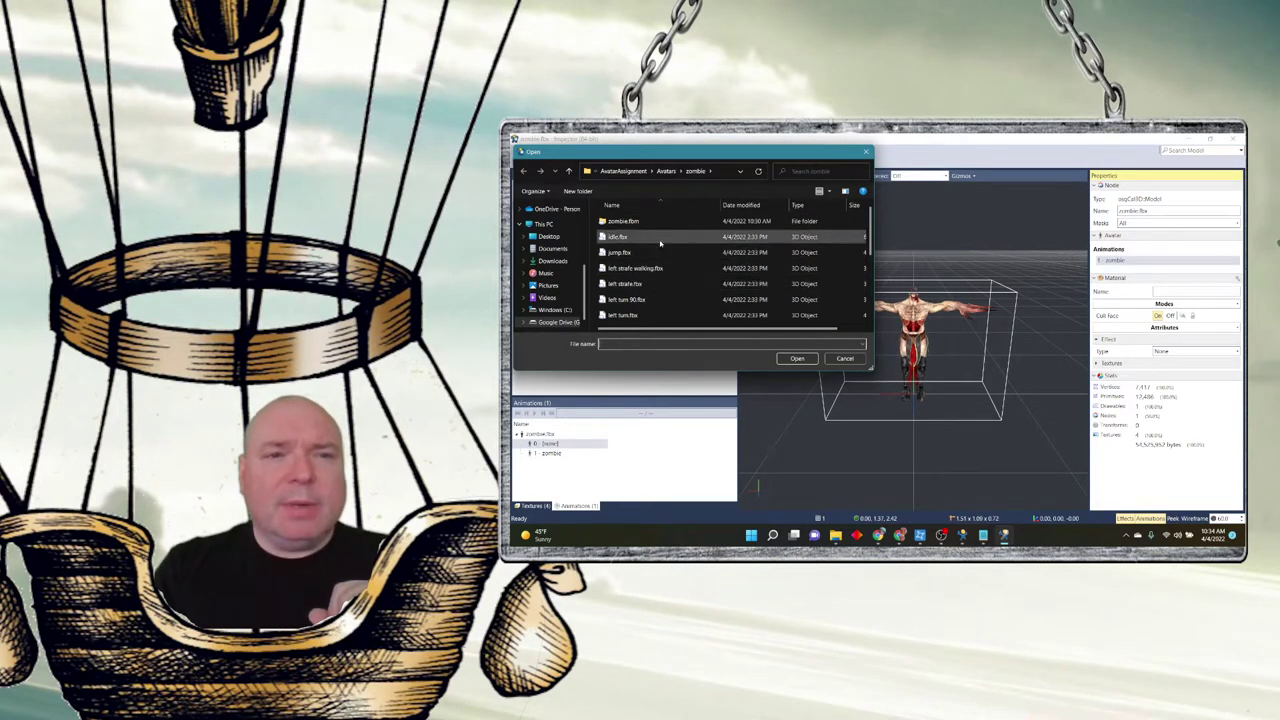
- Add an FBX animation from the zombie folder to the avatar and play it
{"action": "left_click", "coordinate": [618, 252]}
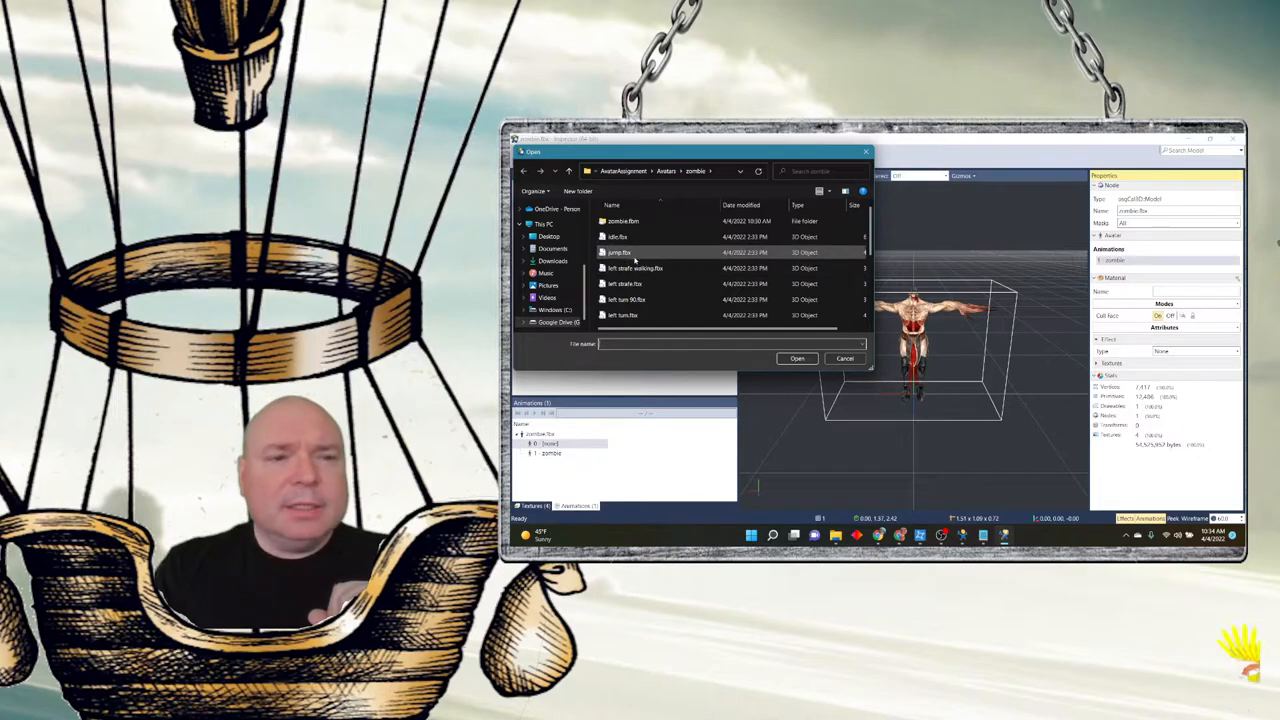
{"action": "left_click", "coordinate": [624, 284]}
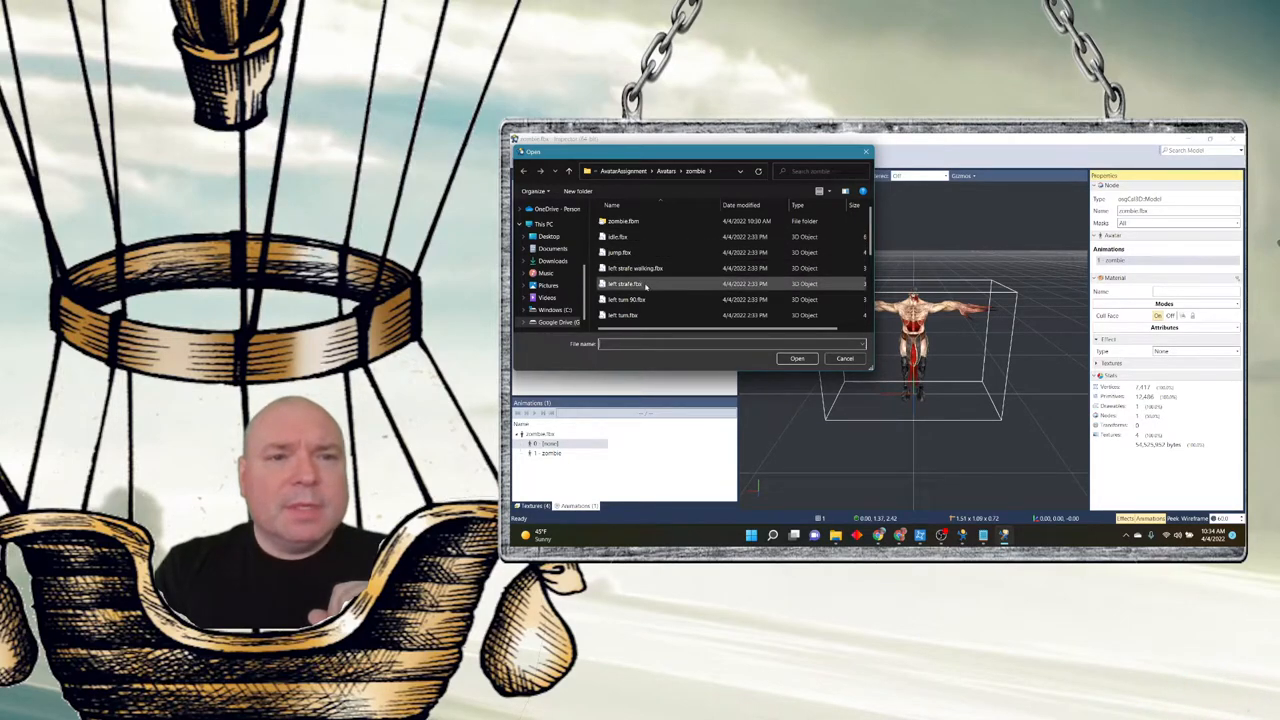
{"action": "left_click", "coordinate": [618, 236]}
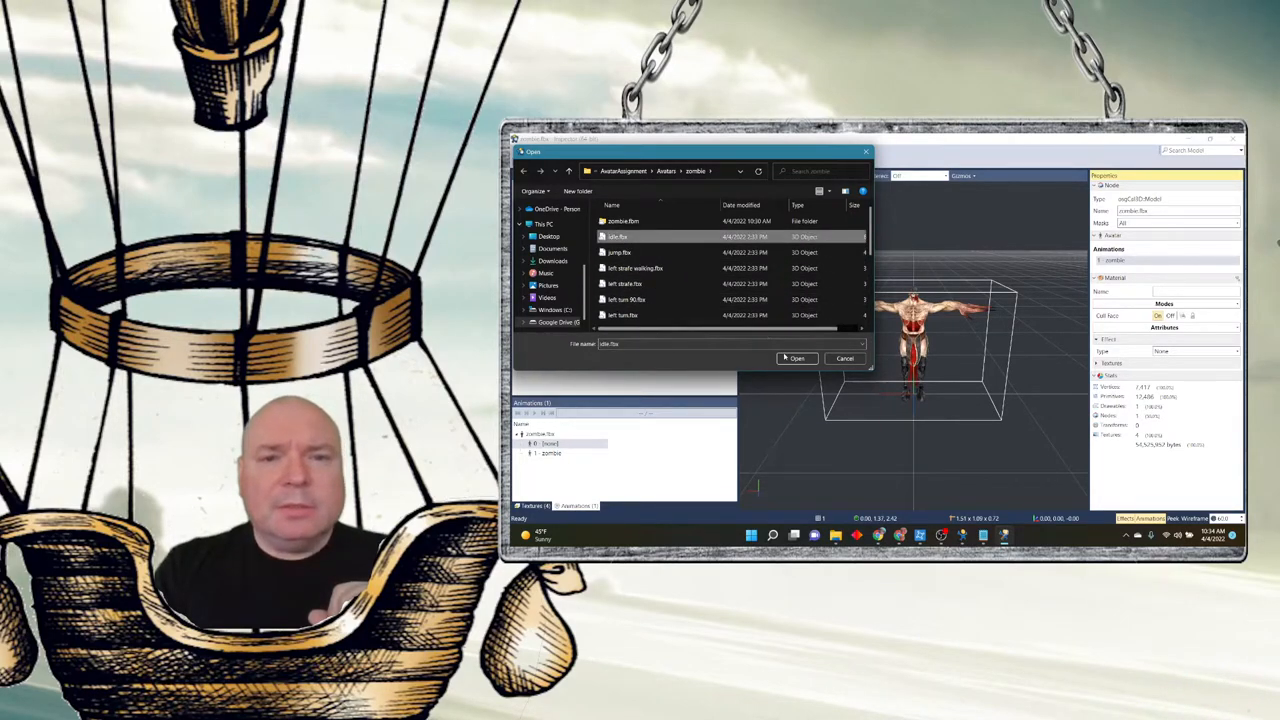
{"action": "left_click", "coordinate": [796, 358]}
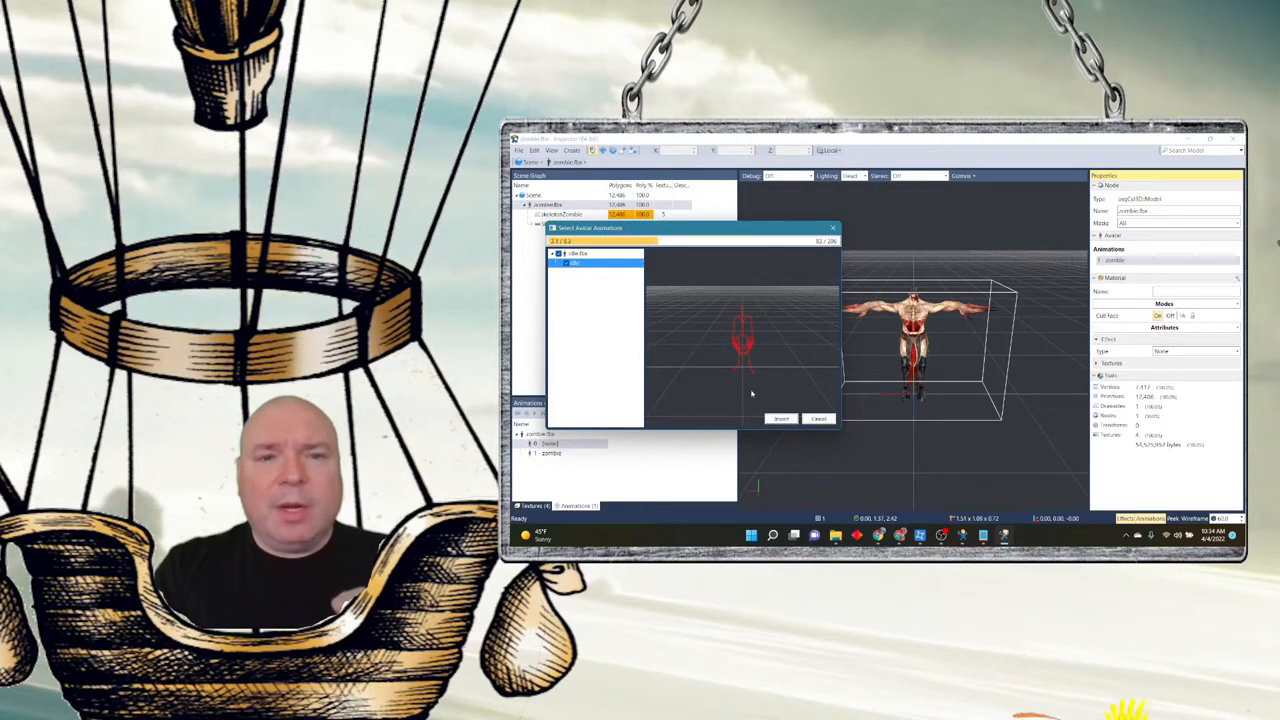
{"action": "left_click", "coordinate": [780, 418]}
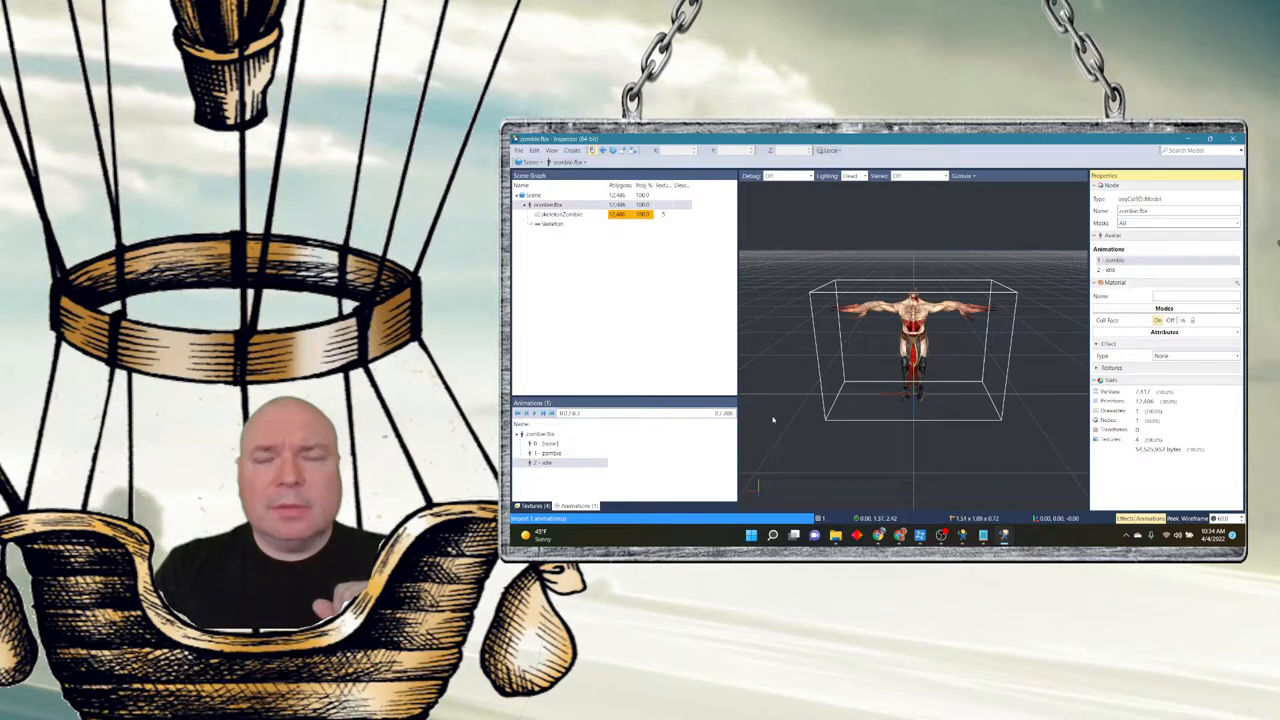
{"action": "left_click", "coordinate": [548, 452]}
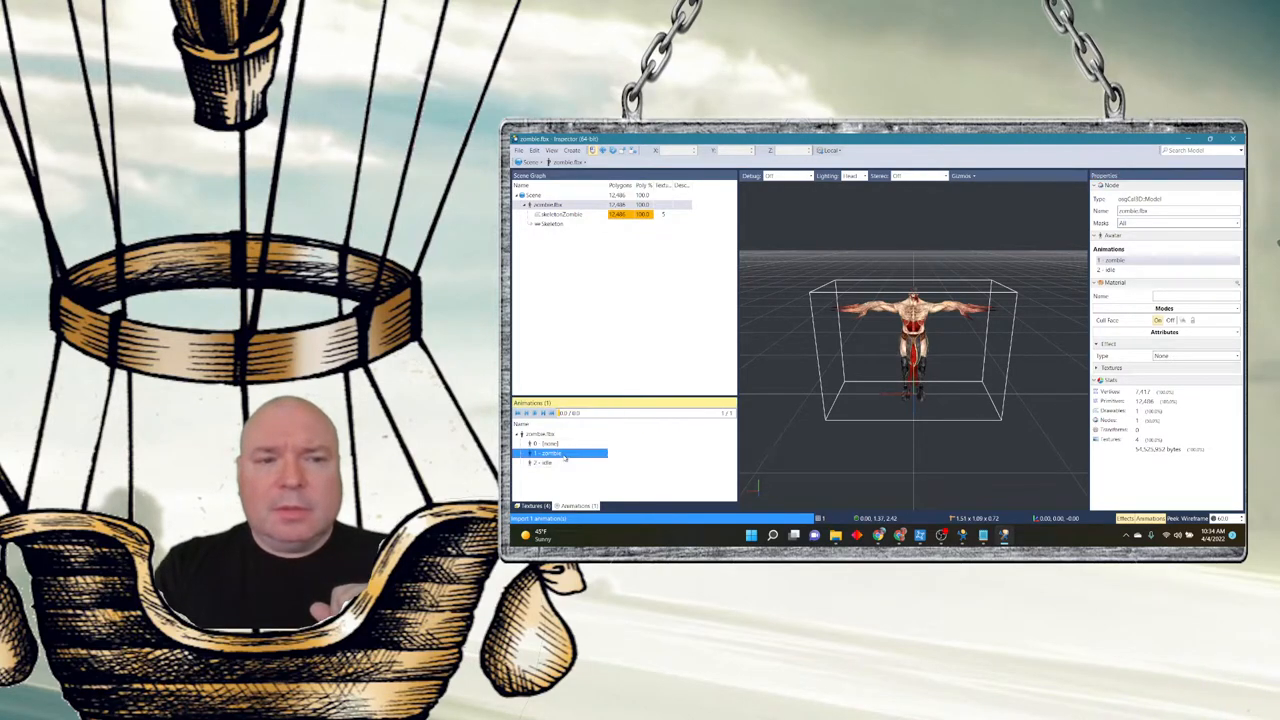
{"action": "left_click", "coordinate": [550, 462]}
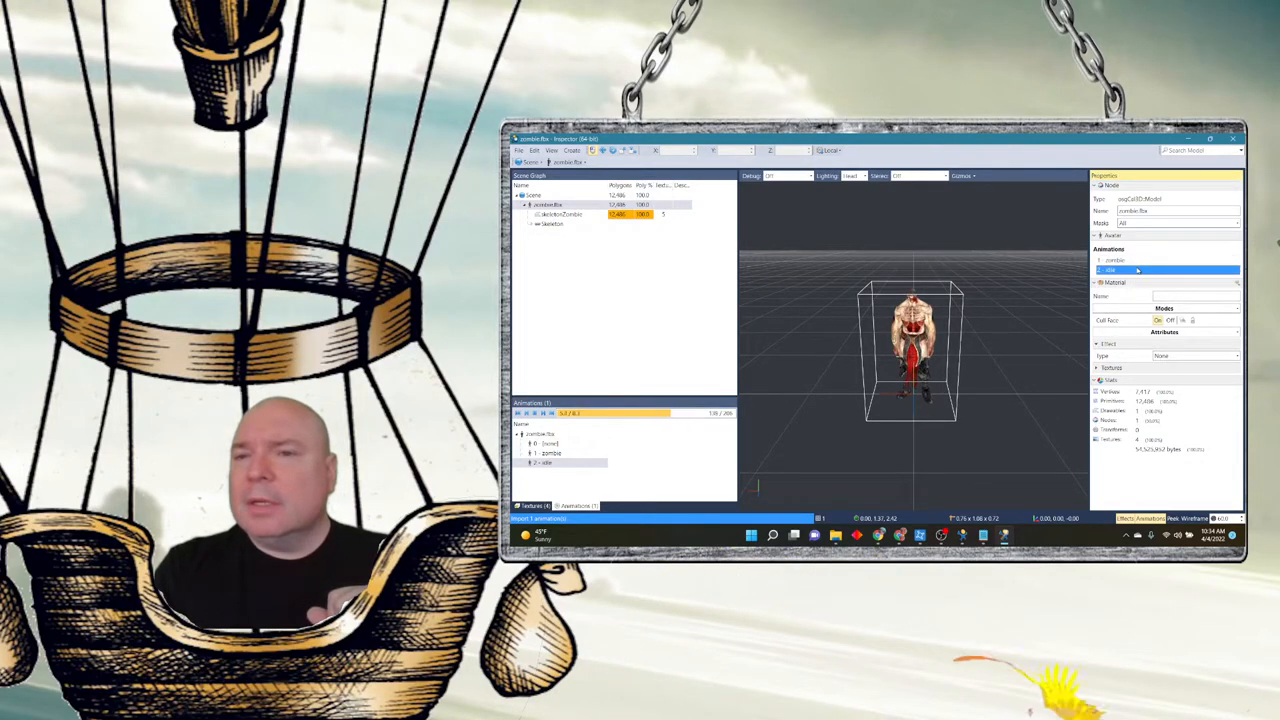
- Add a second animation file via the Animations right-click menu
{"action": "right_click", "coordinate": [1112, 260]}
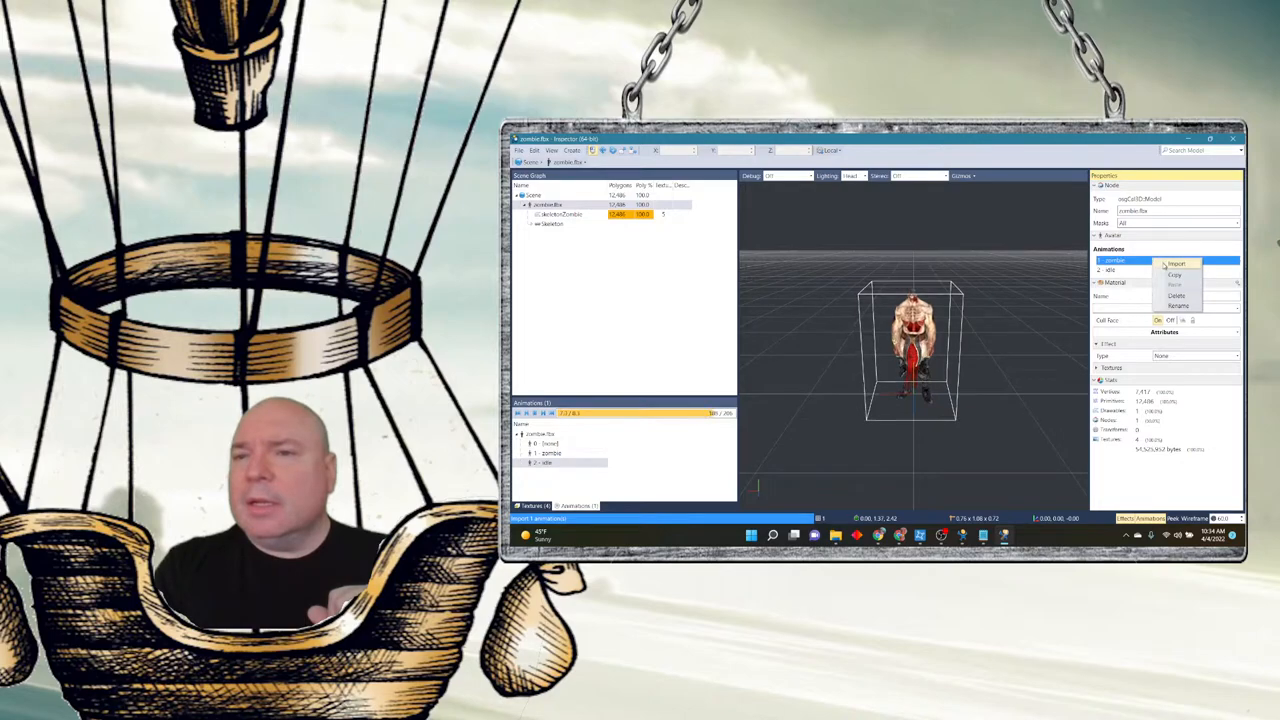
{"action": "left_click", "coordinate": [1176, 264]}
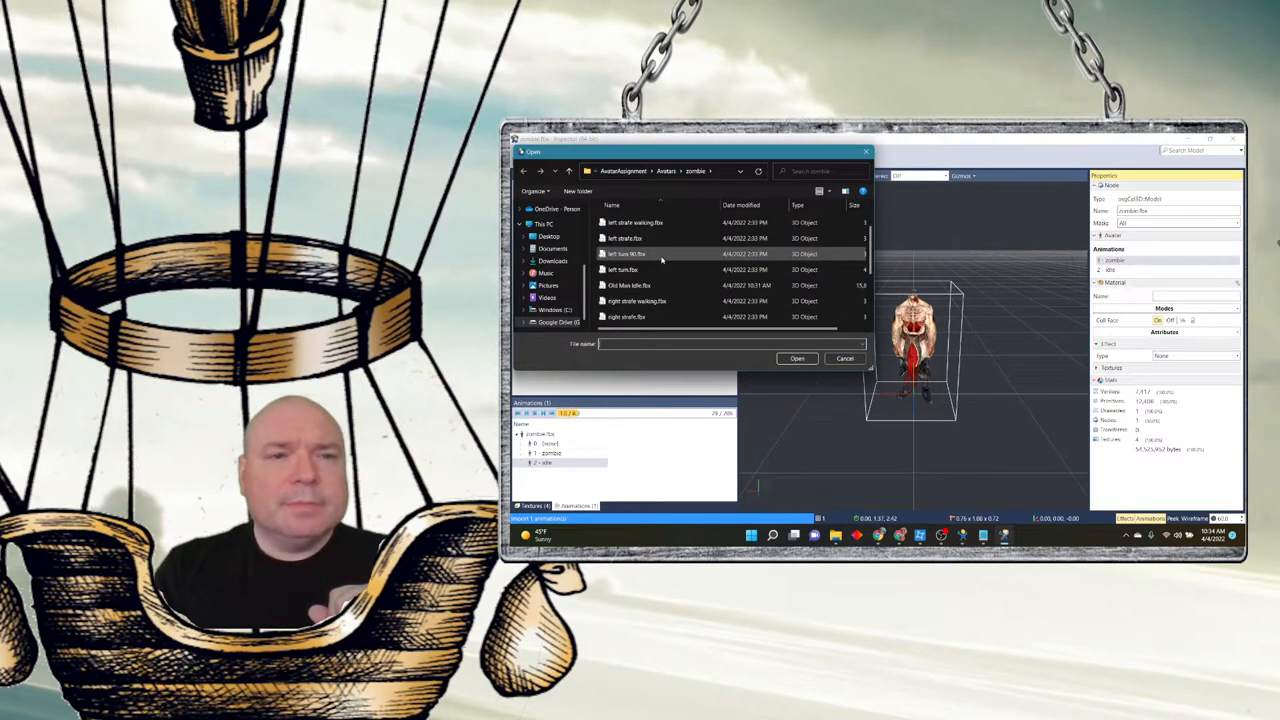
{"action": "scroll", "scroll_direction": "down", "scroll_amount": 3}
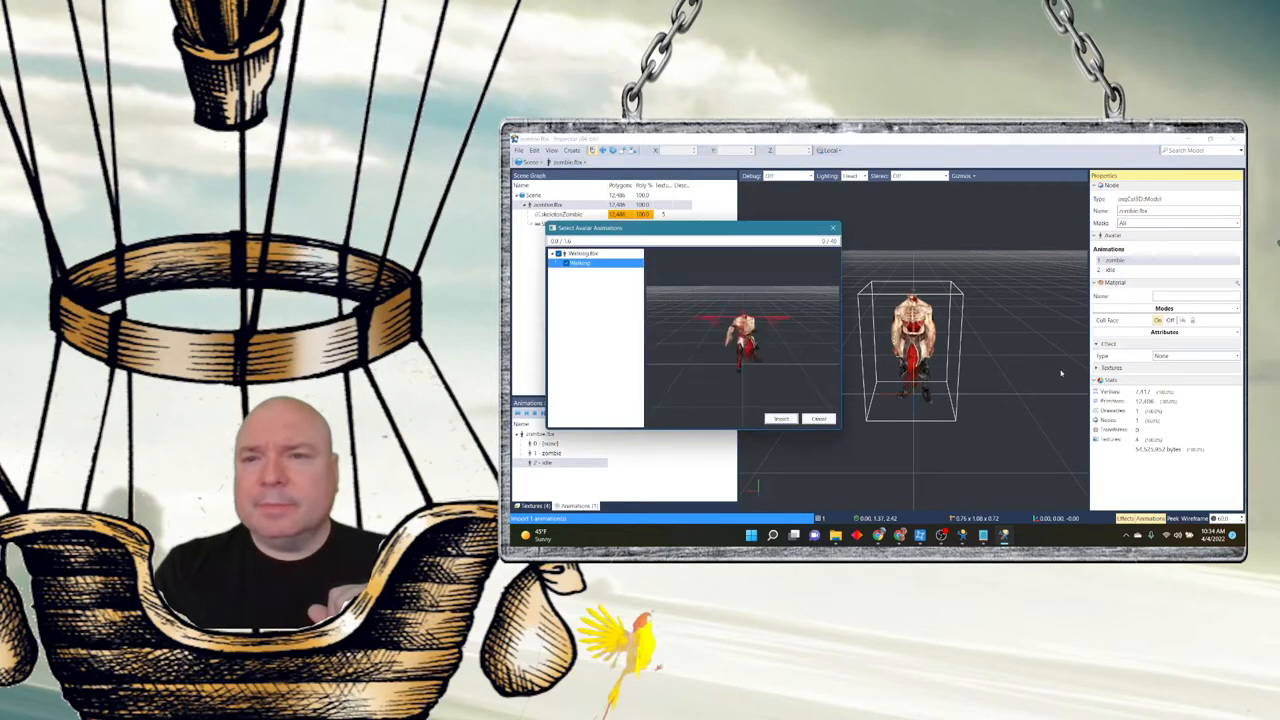
{"action": "left_click", "coordinate": [780, 418]}
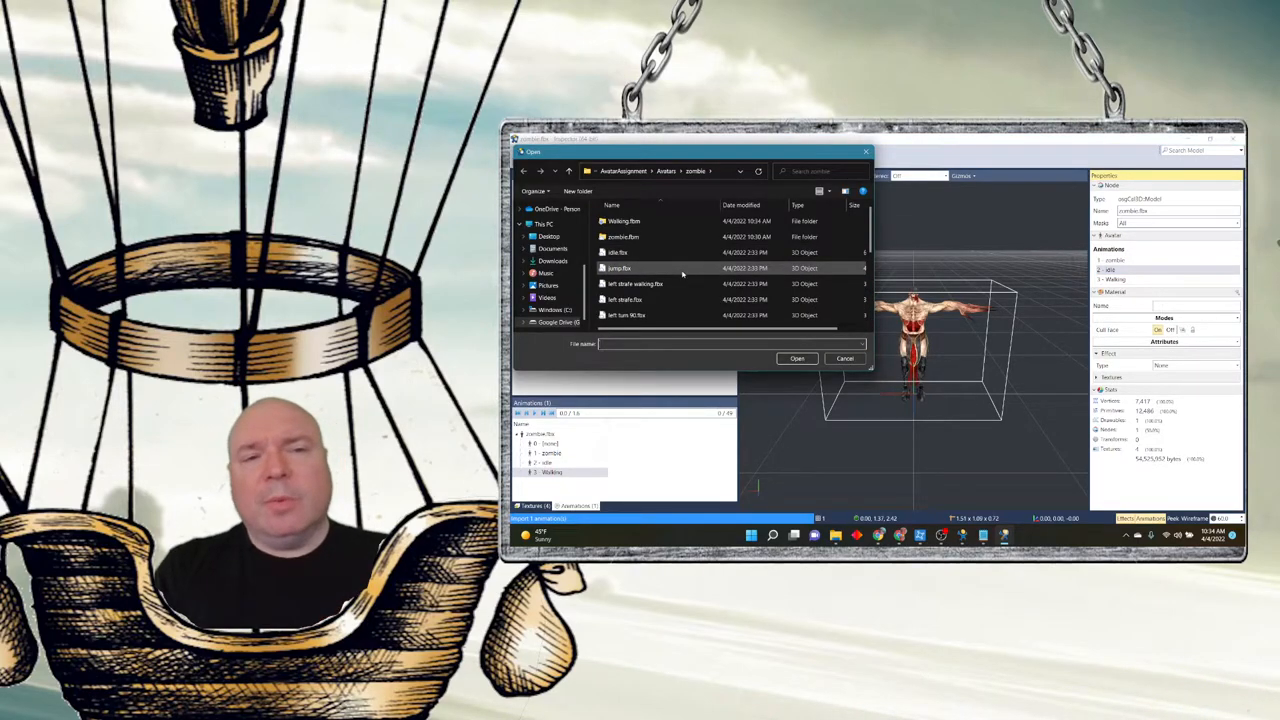
- Multi-select the jump and other .fbx files in the zombie folder and import them together
{"action": "left_click", "coordinate": [618, 268]}
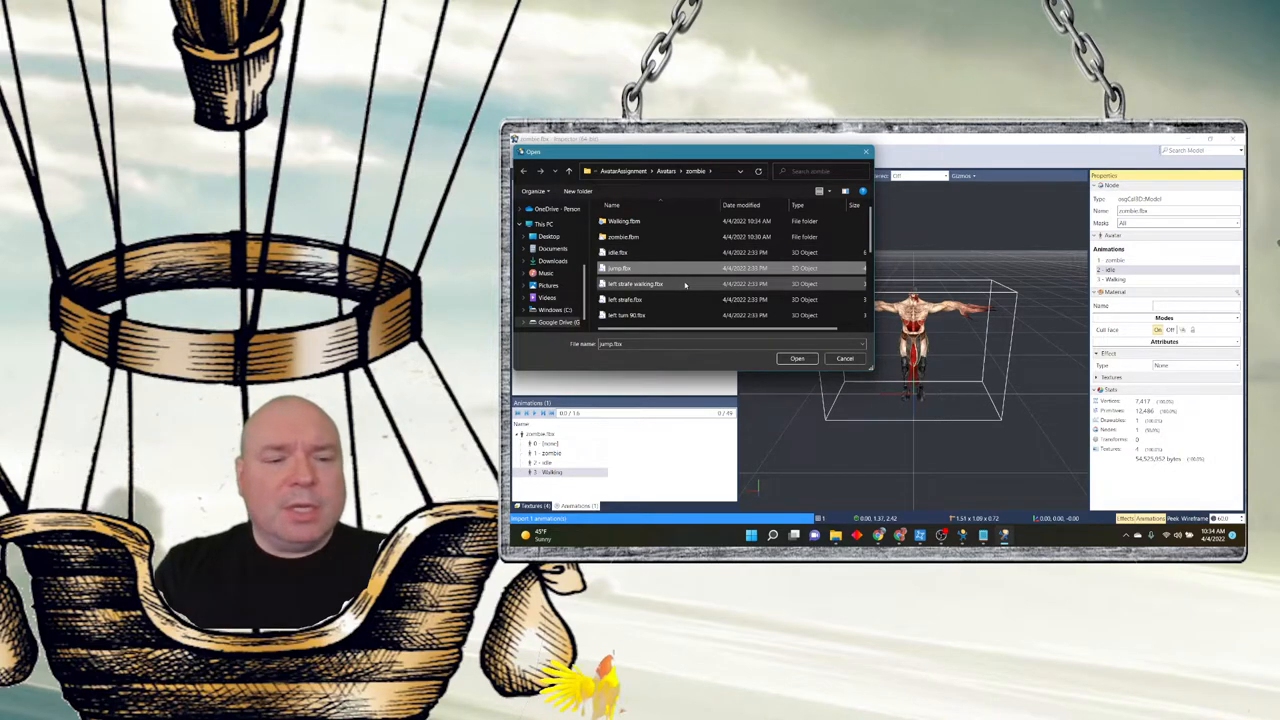
{"action": "left_click", "coordinate": [636, 284]}
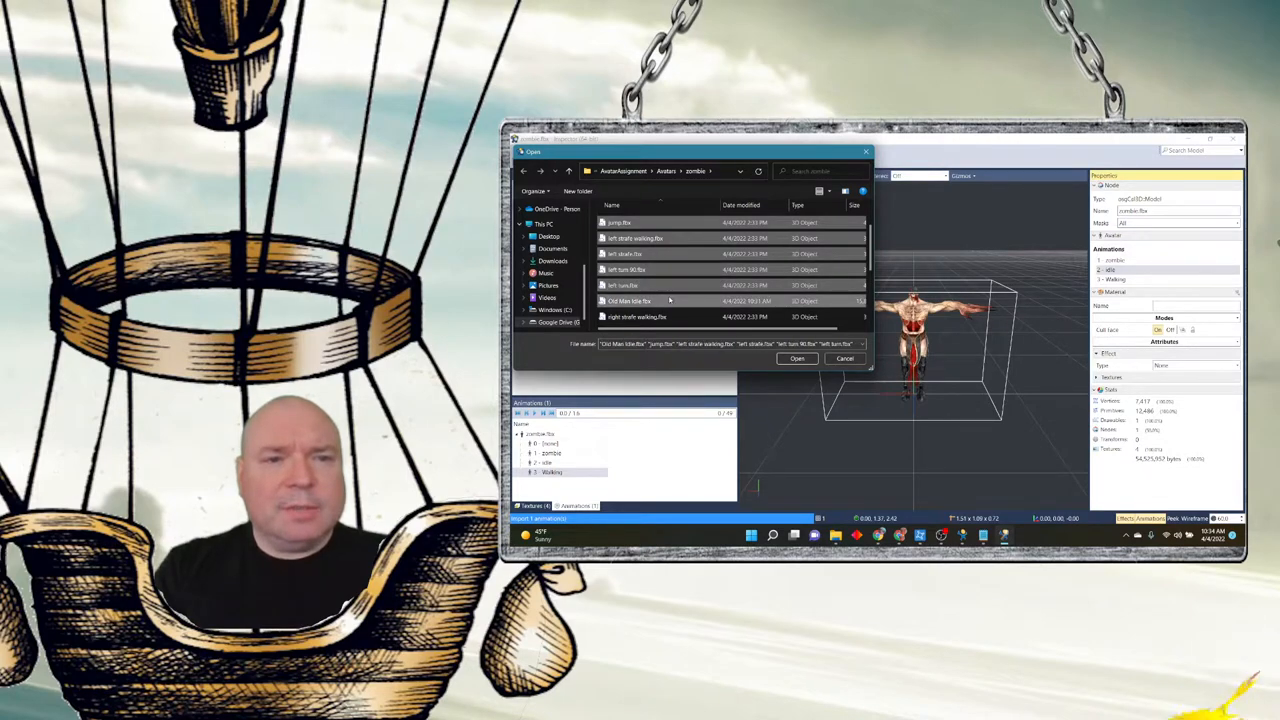
{"action": "scroll", "scroll_direction": "down", "scroll_amount": 3}
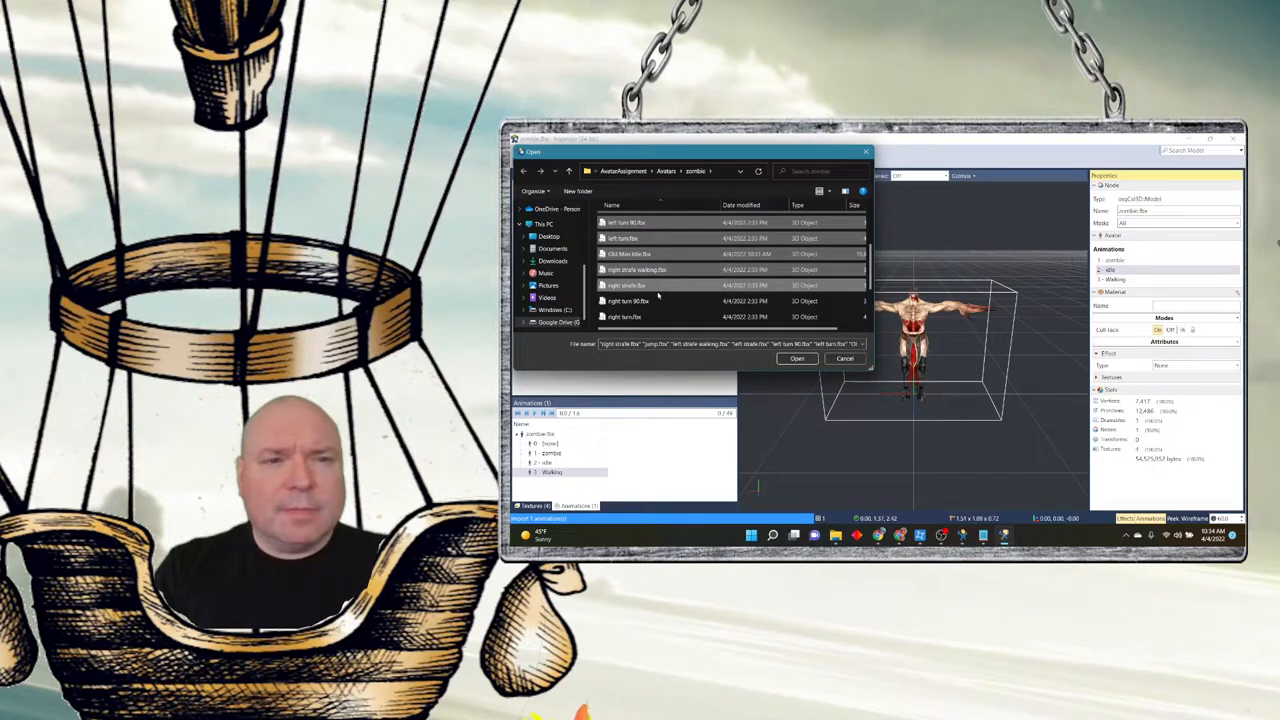
{"action": "scroll", "scroll_direction": "down", "scroll_amount": 3}
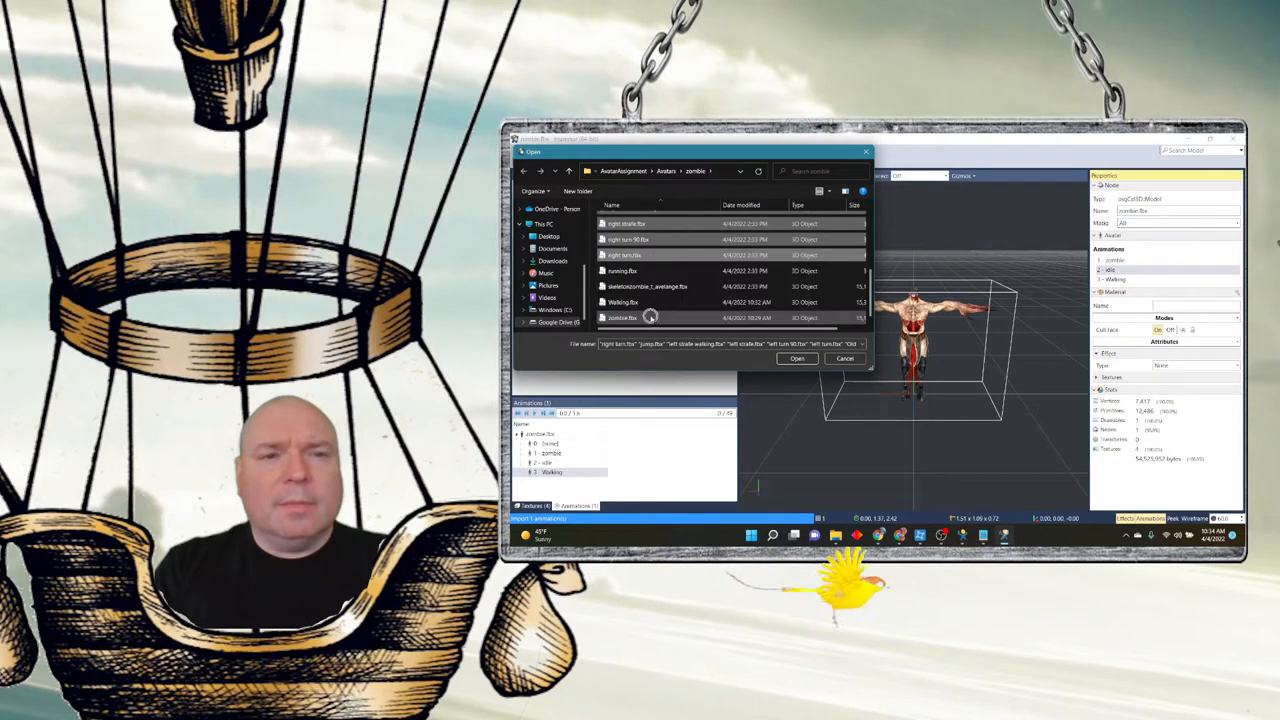
{"action": "left_click", "coordinate": [650, 288]}
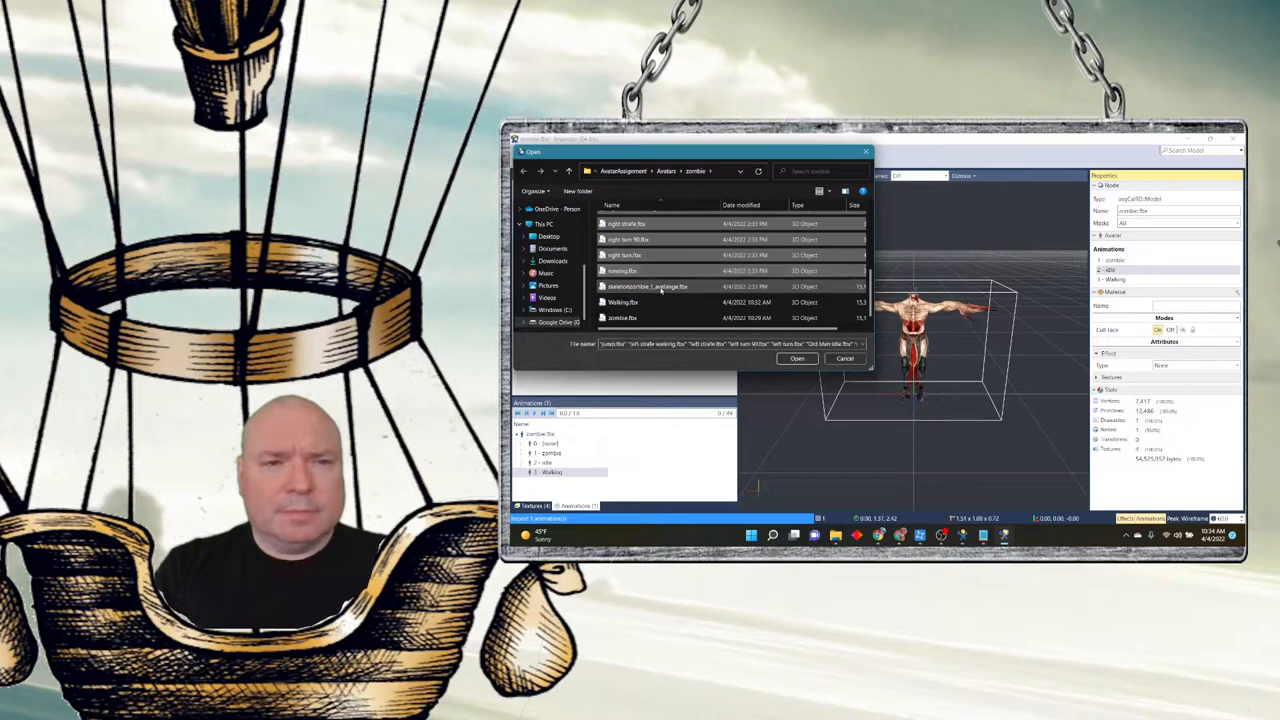
{"action": "left_click", "coordinate": [648, 286]}
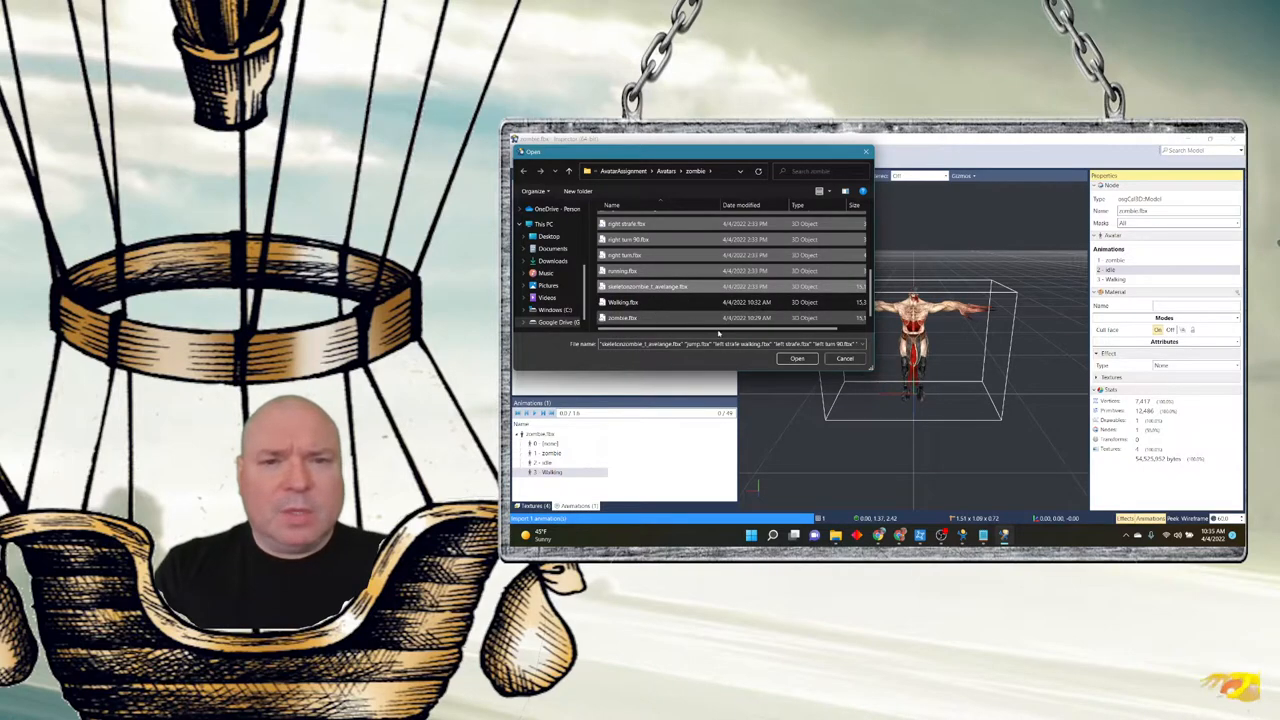
{"action": "left_click", "coordinate": [796, 358]}
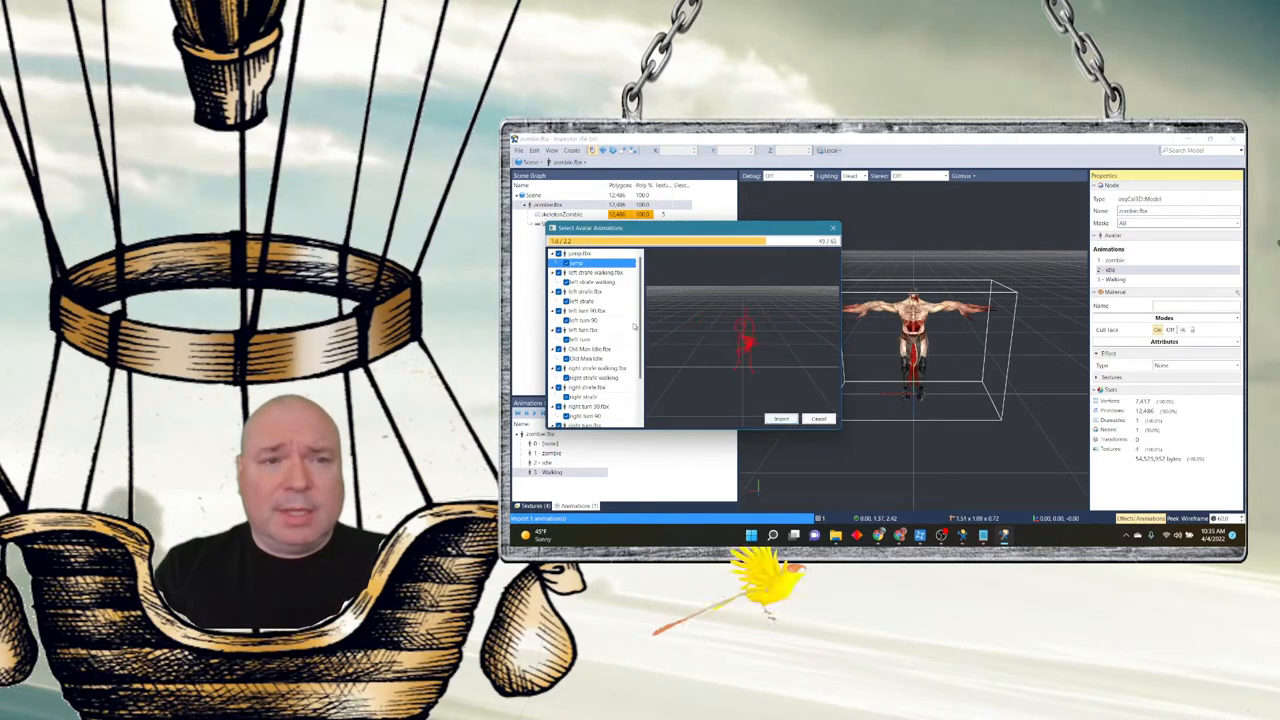
{"action": "left_click", "coordinate": [780, 418]}
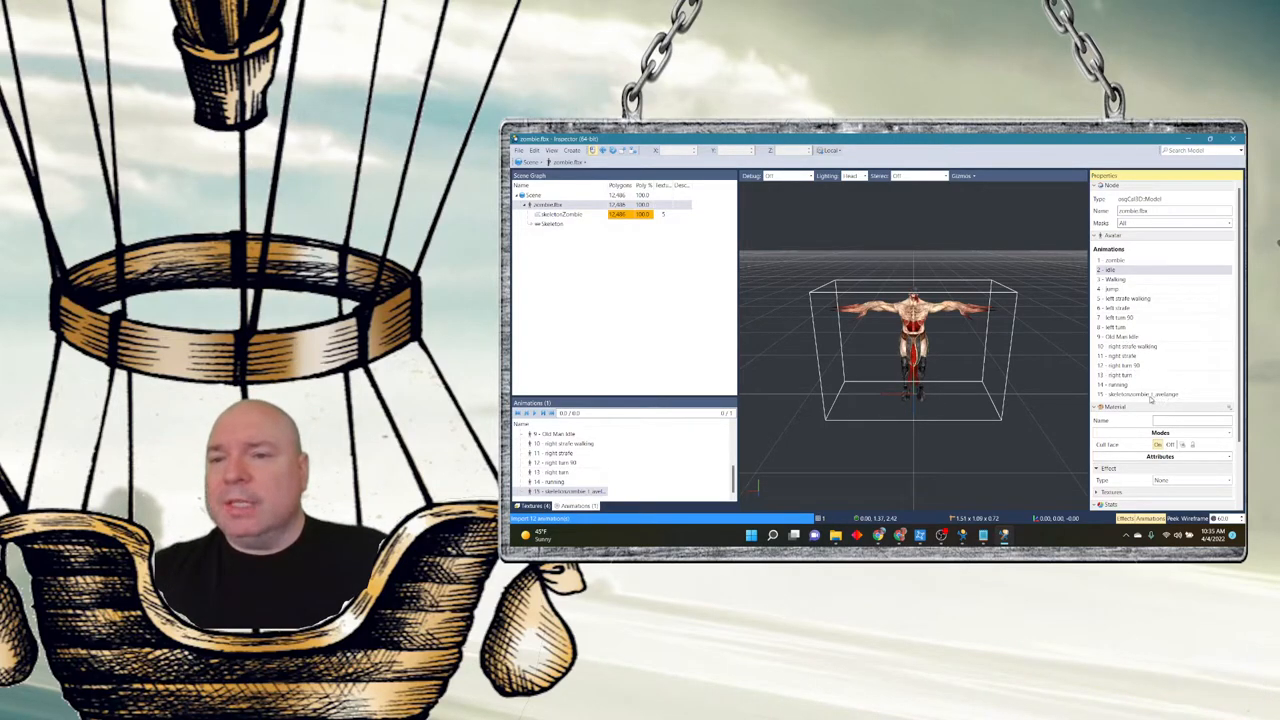
- Play several imported locomotion animations on the zombie avatar one after another
{"action": "left_click", "coordinate": [1150, 394]}
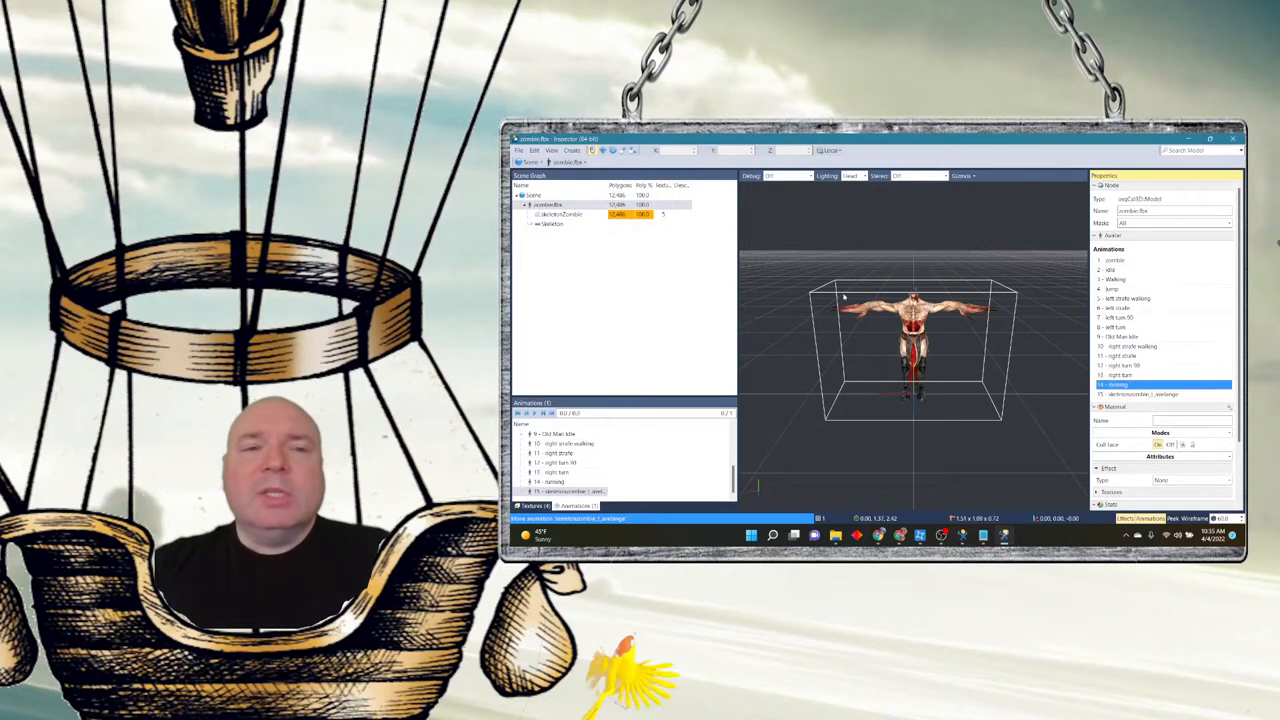
{"action": "left_click", "coordinate": [570, 444]}
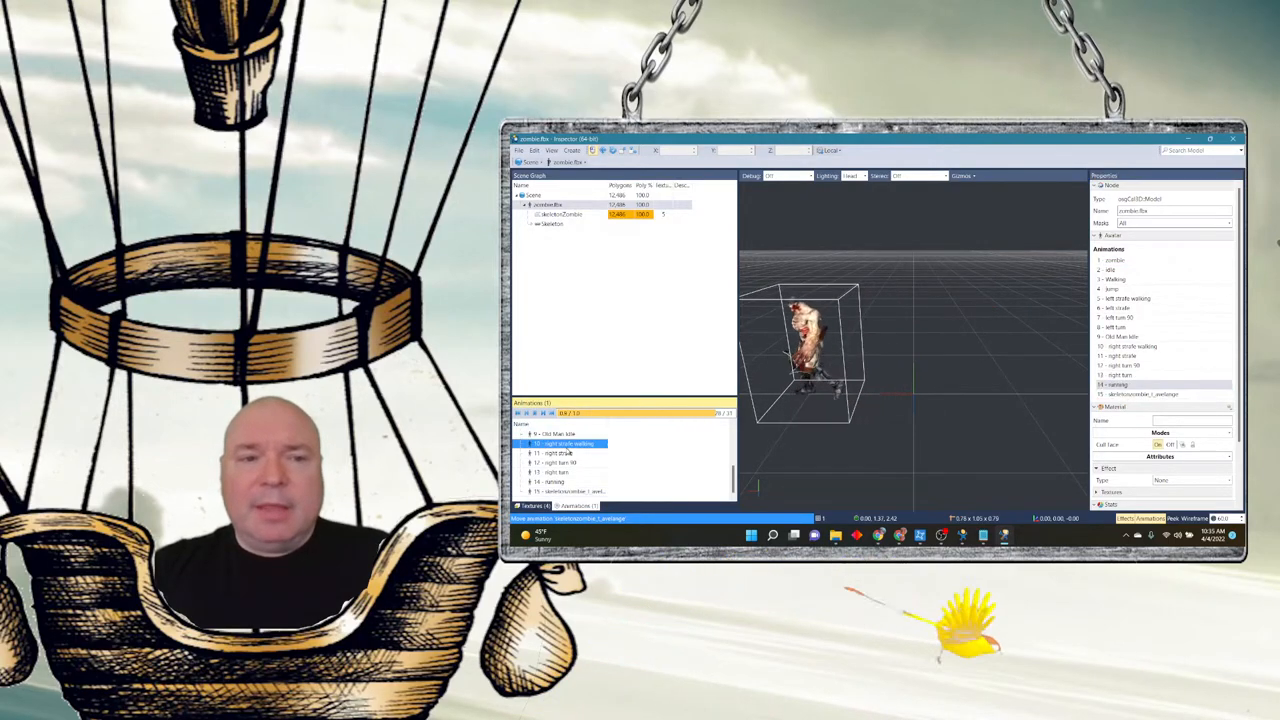
{"action": "left_click", "coordinate": [560, 472]}
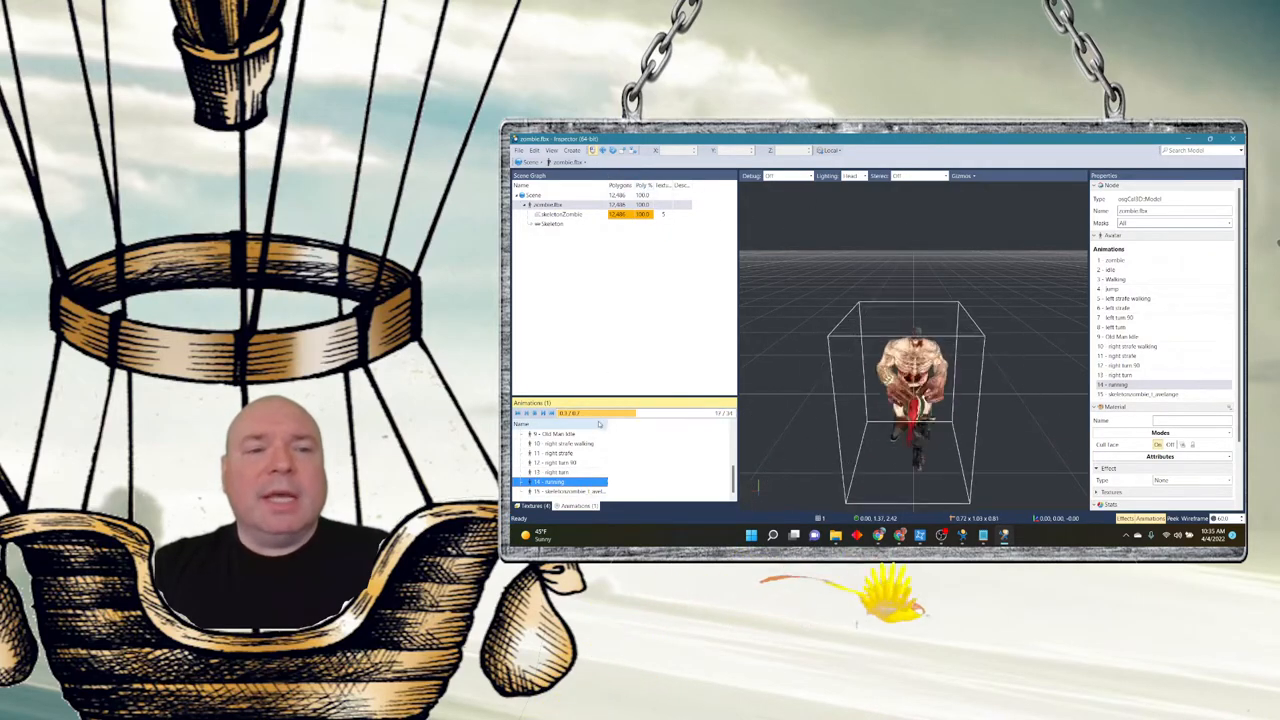
{"action": "left_click", "coordinate": [560, 432]}
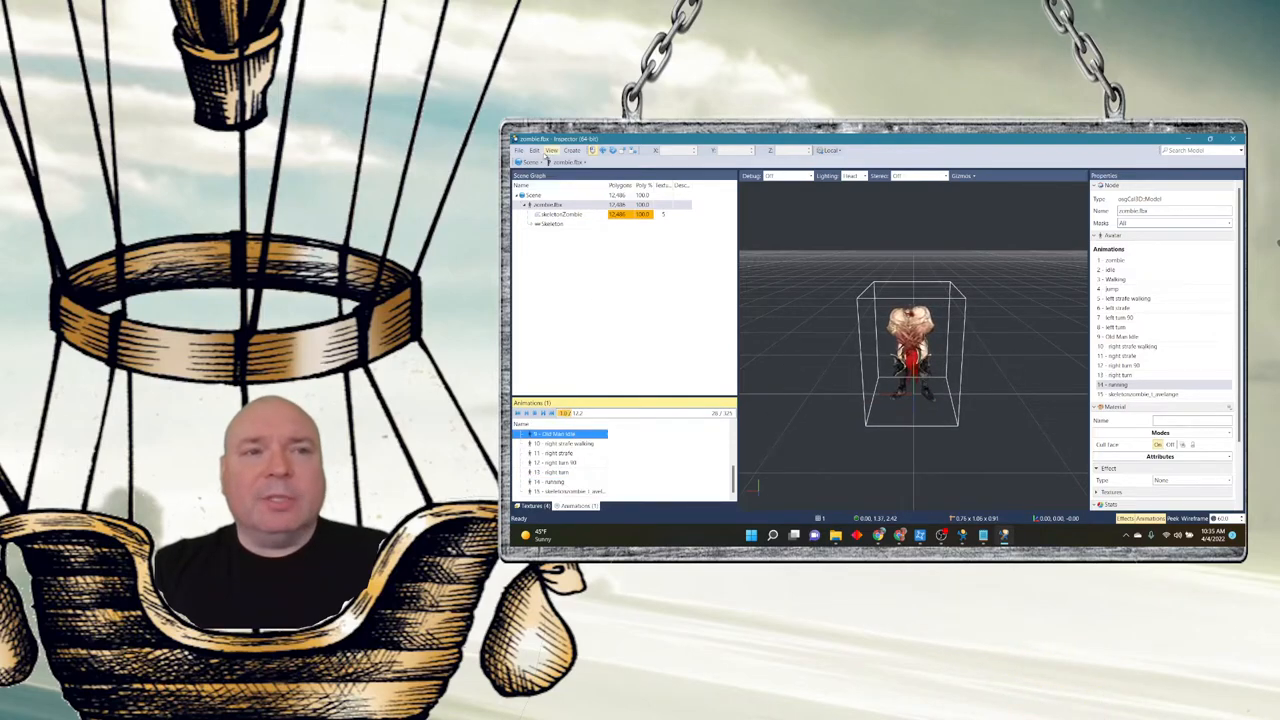
- Save the zombie avatar as an OpenSceneGraph binary (.osgb) in the zombie folder
{"action": "left_click", "coordinate": [520, 150]}
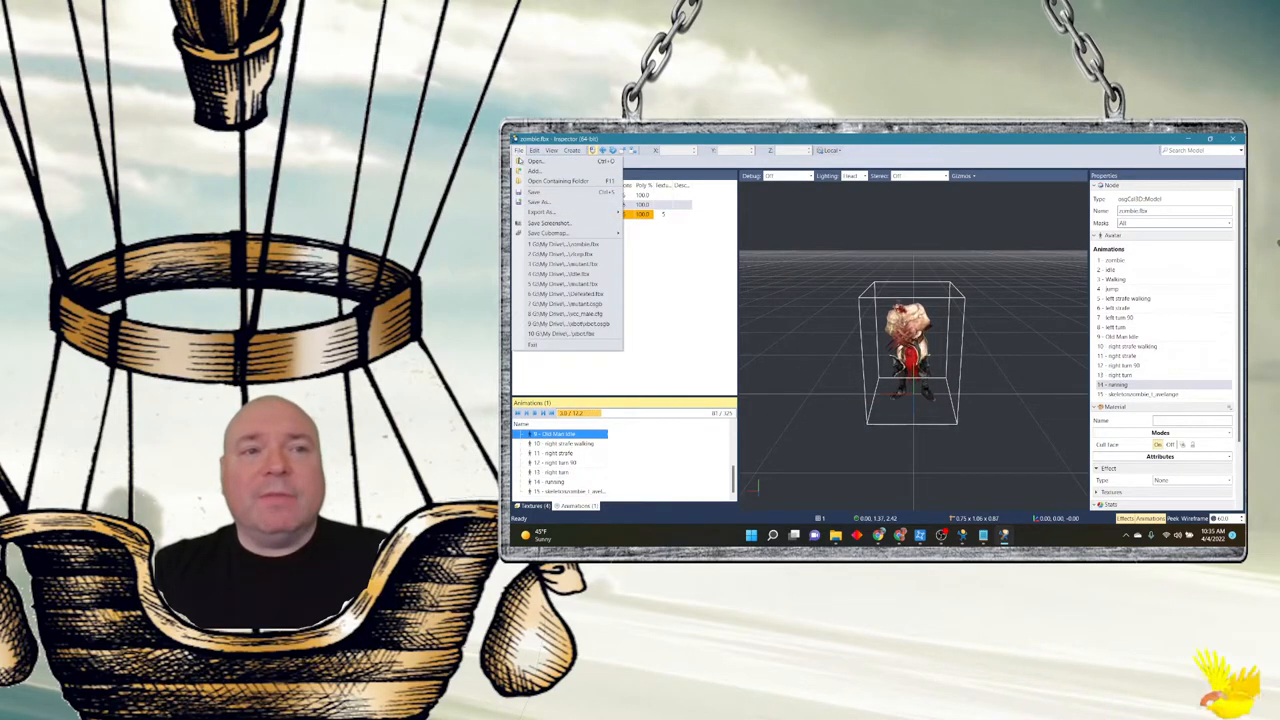
{"action": "left_click", "coordinate": [540, 200]}
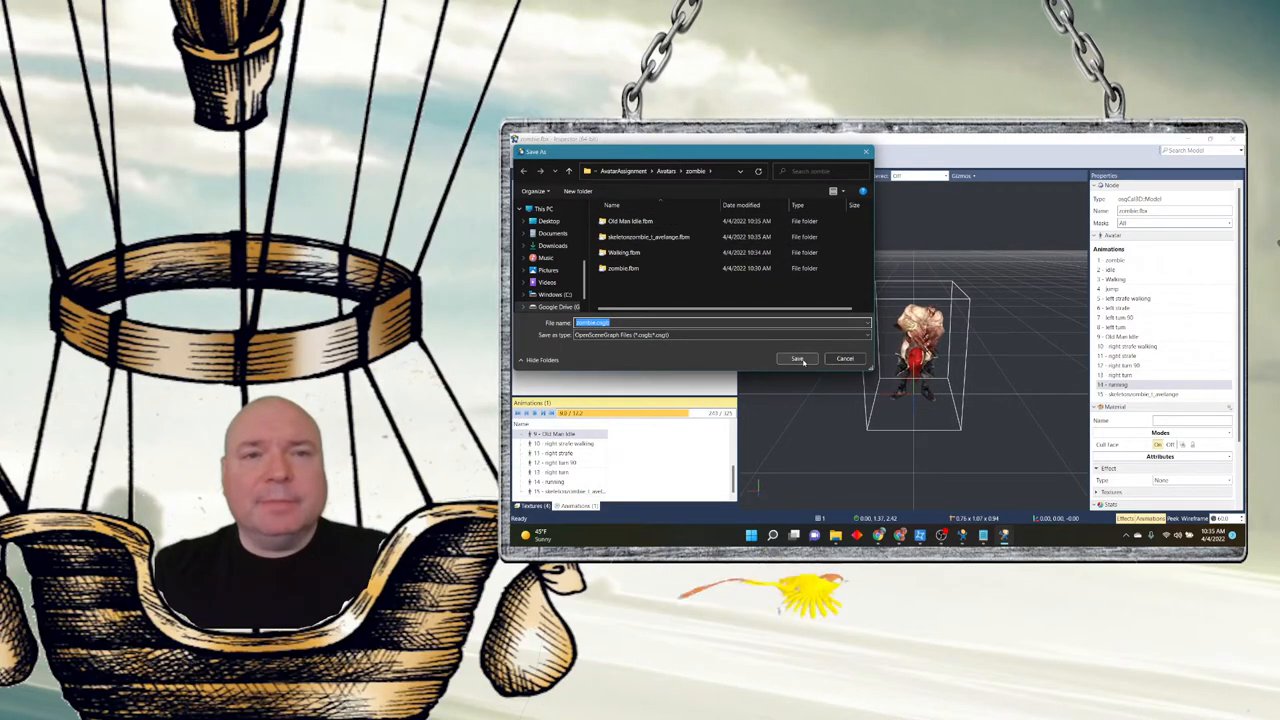
{"action": "left_click", "coordinate": [796, 358]}
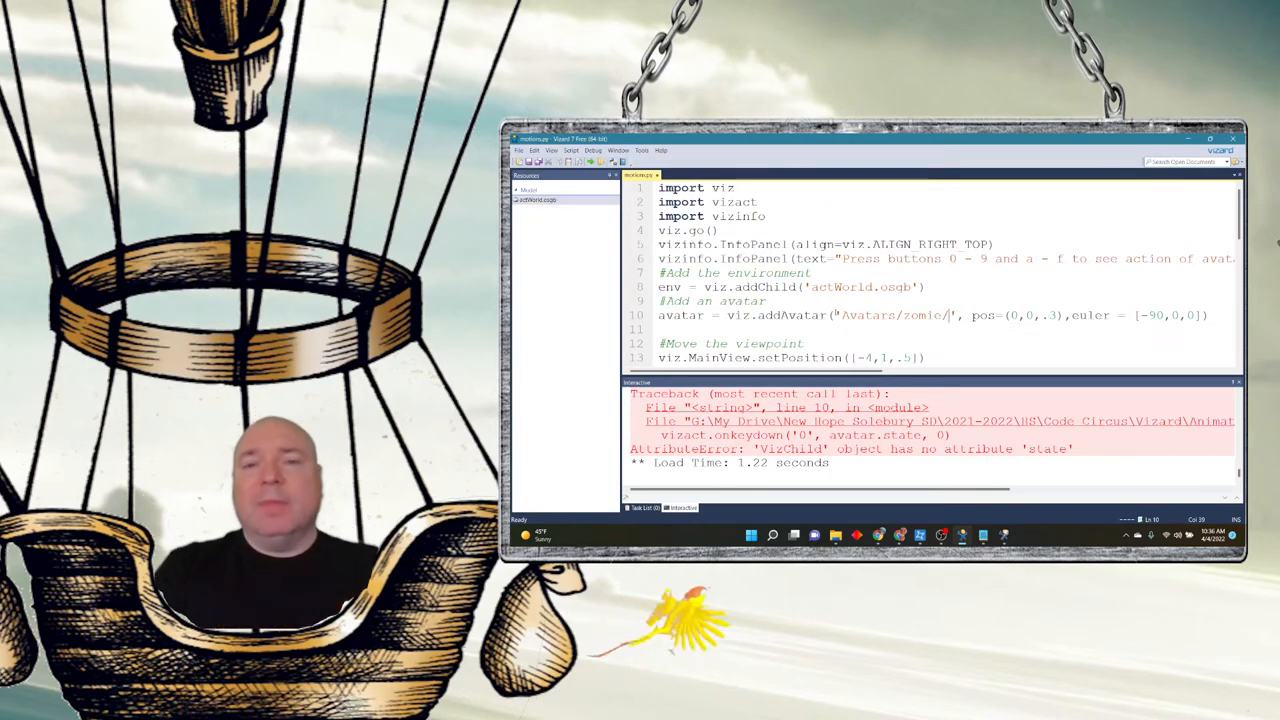
- Change the addAvatar path on line 10 to 'Avatars/zombie/zombie.osgb'
{"action": "type", "text": "zombiq"}
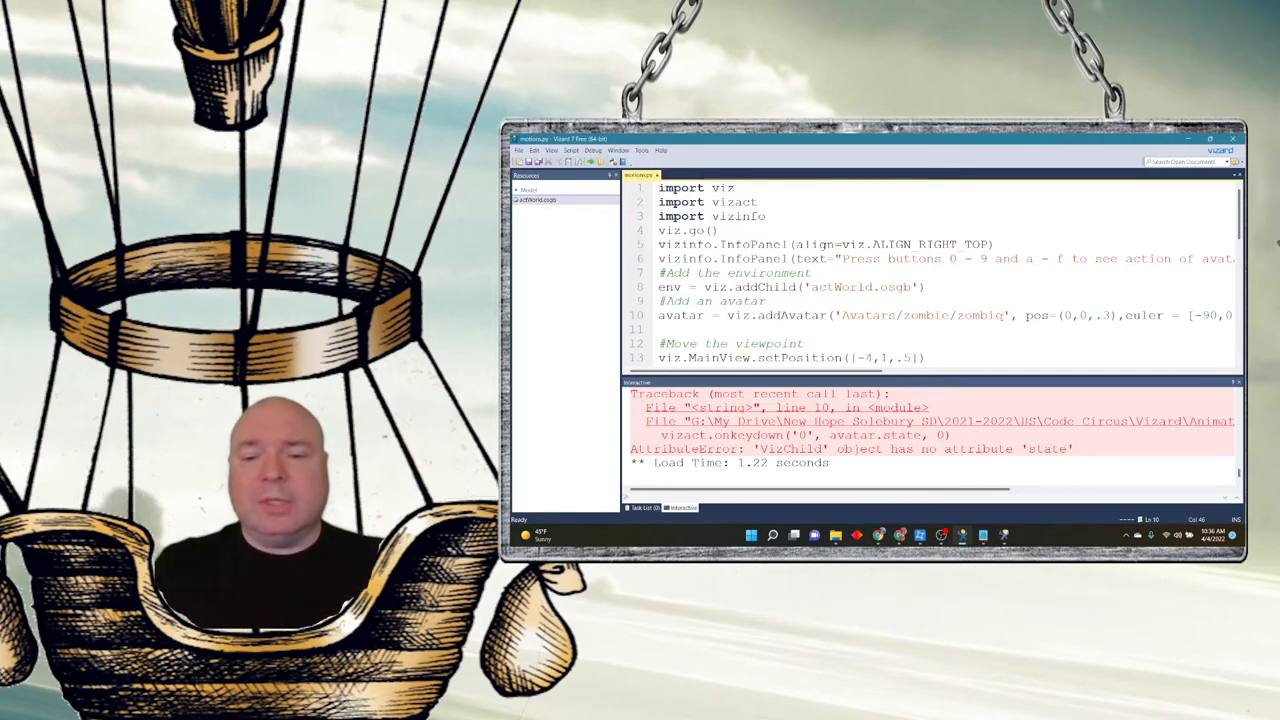
{"action": "type", "text": "/zom"}
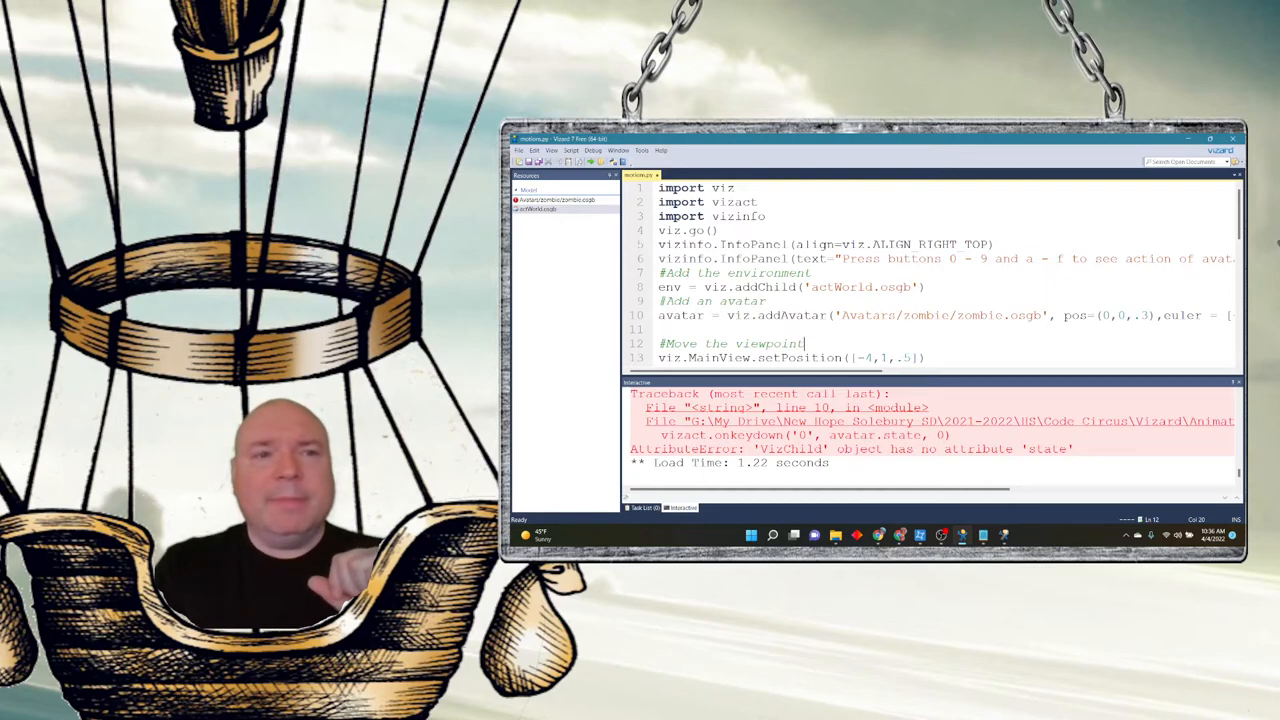
{"action": "left_click", "coordinate": [560, 200]}
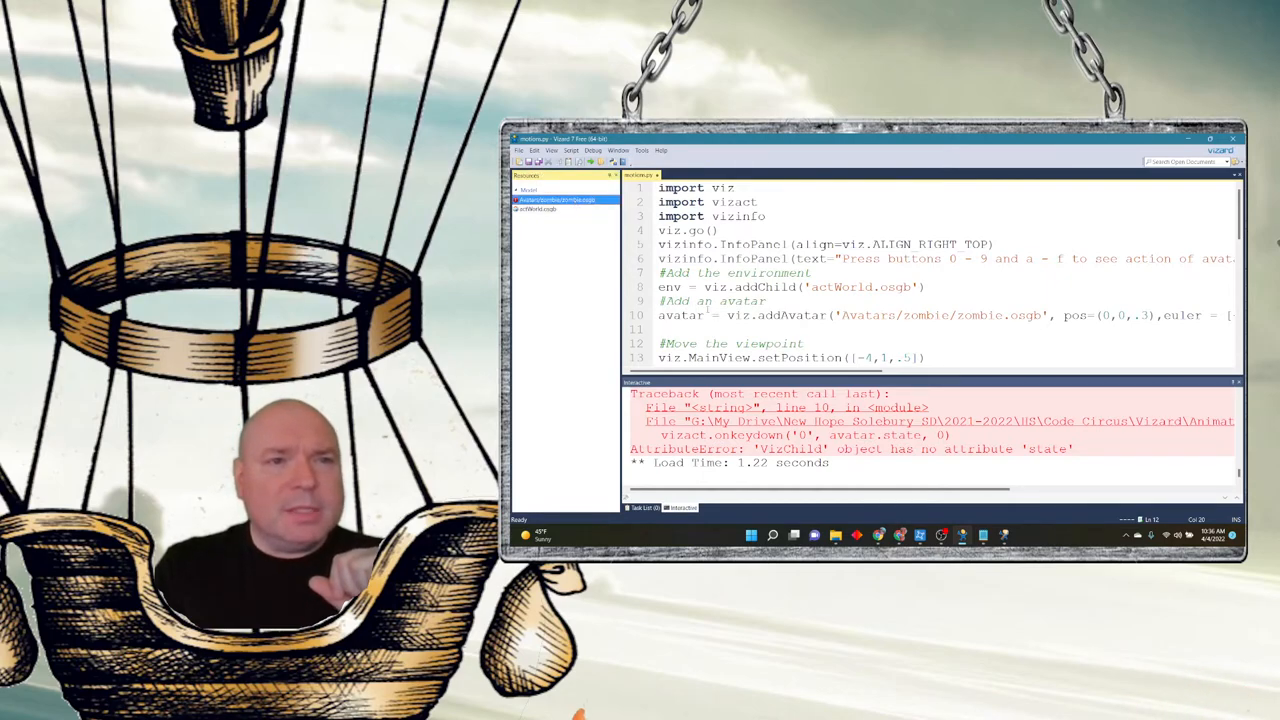
{"action": "mouse_move", "coordinate": [836, 536]}
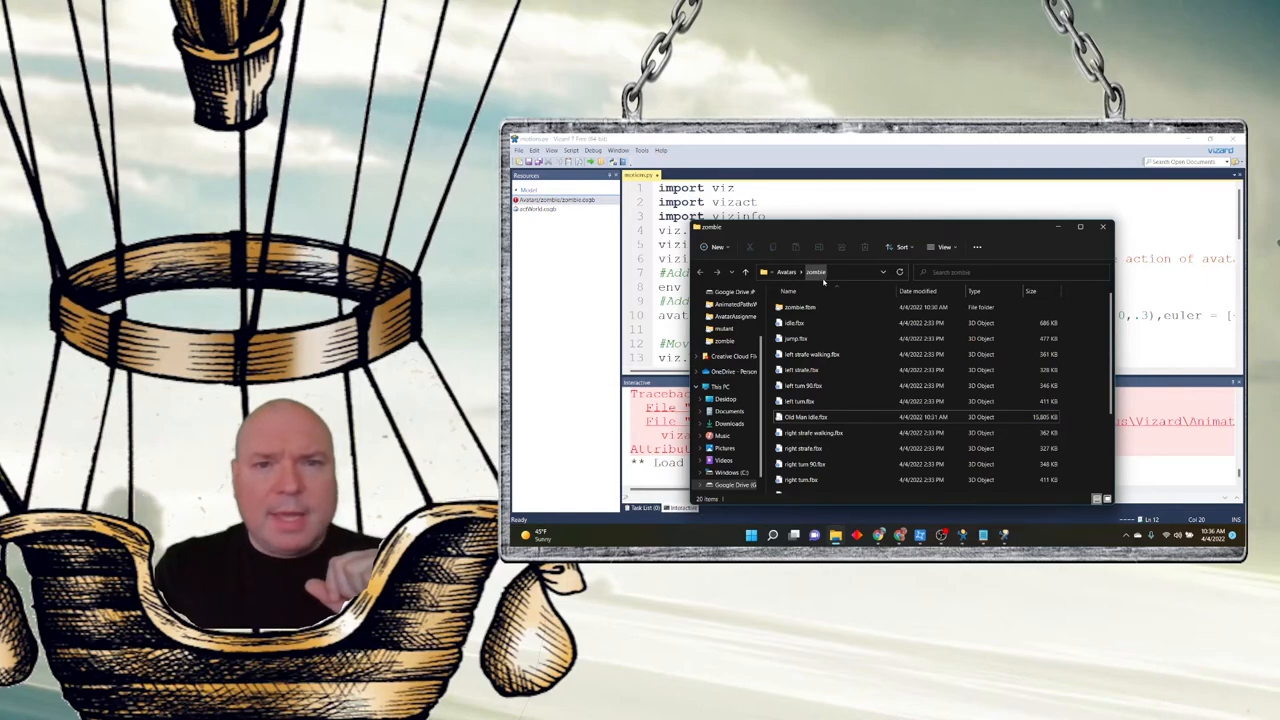
- Scroll through the animation files in the Avatars > zombie folder
{"action": "scroll", "scroll_direction": "down", "scroll_amount": 3}
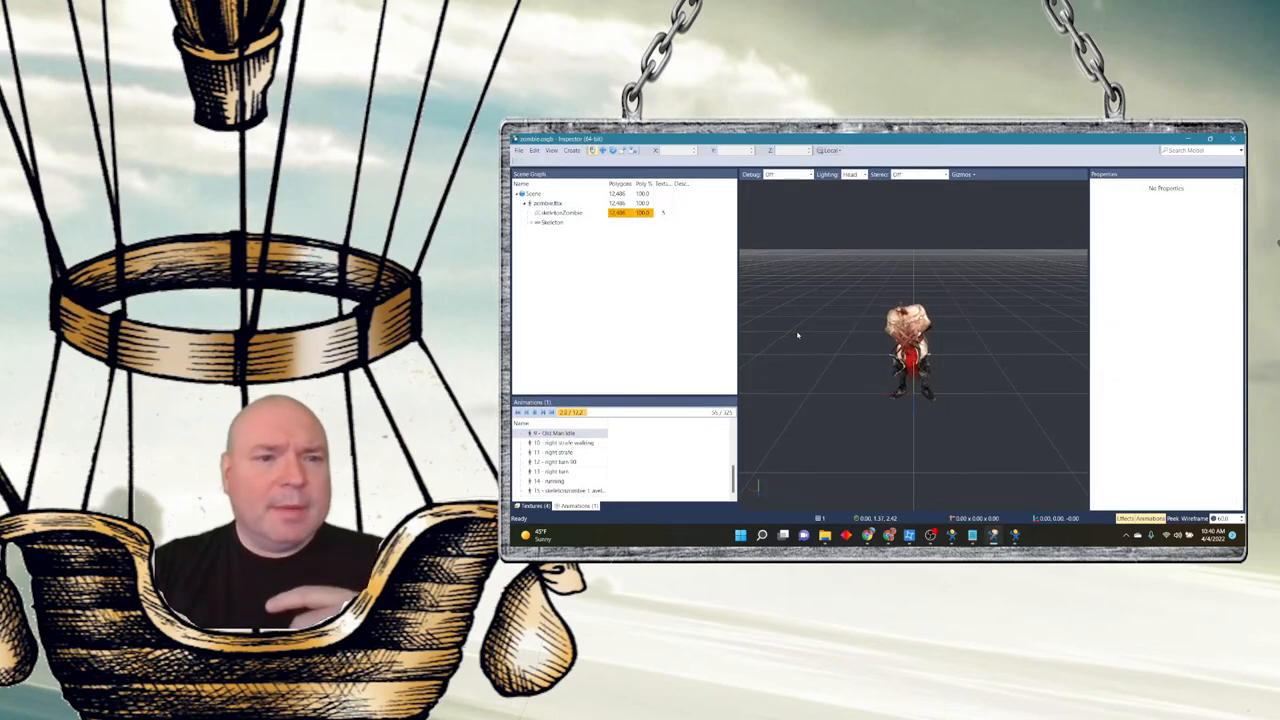
- Run the script loading the mutant avatar, try the number-key animations, then close the world window
{"action": "left_click", "coordinate": [548, 204]}
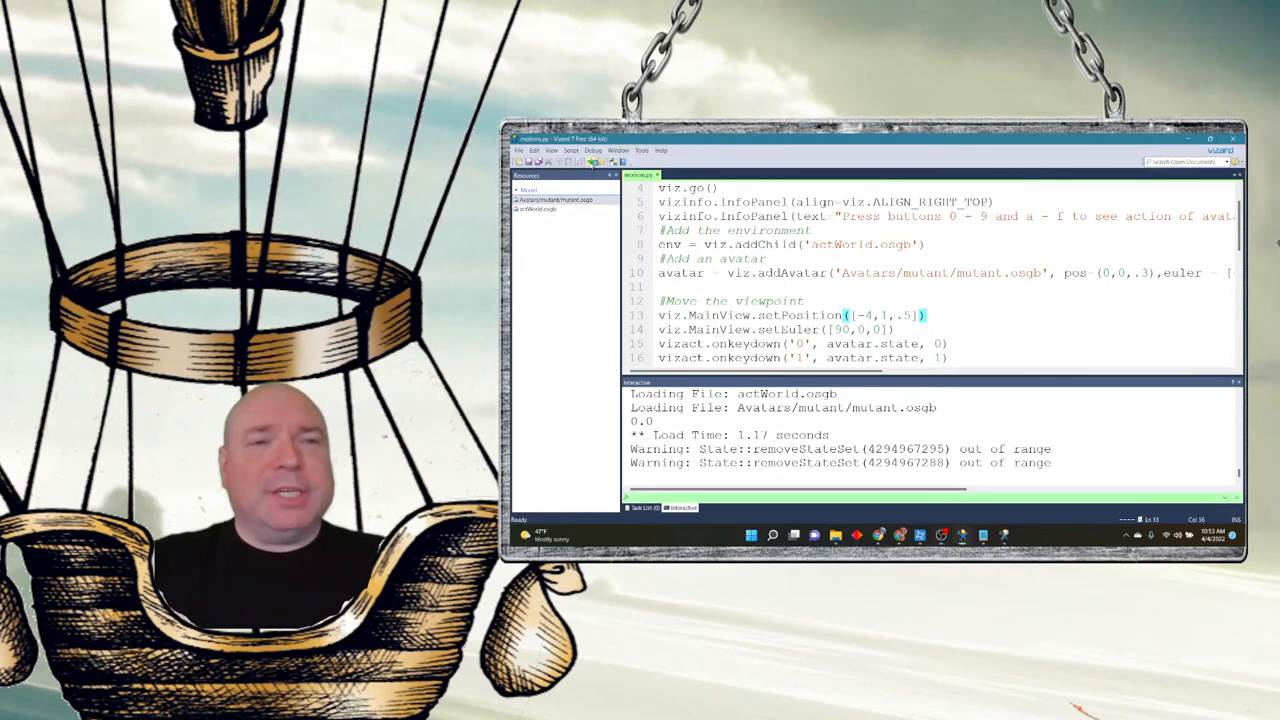
{"action": "left_click", "coordinate": [564, 162]}
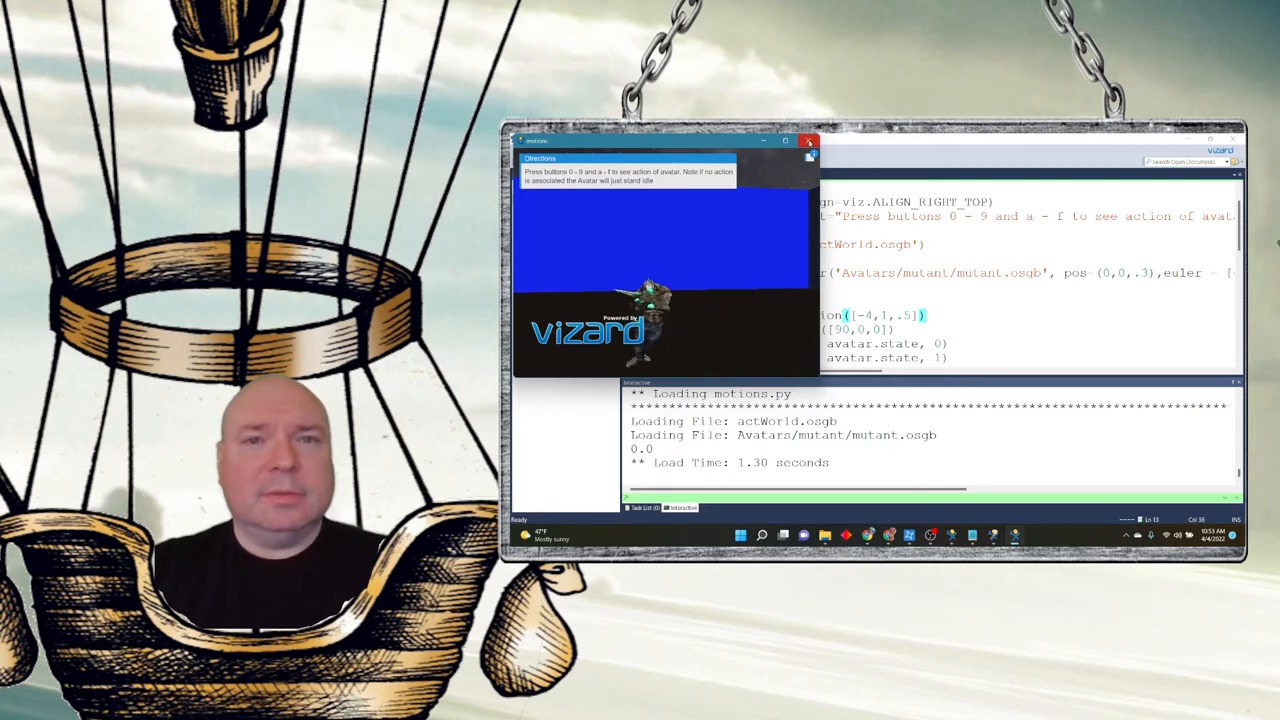
{"action": "left_click", "coordinate": [808, 140]}
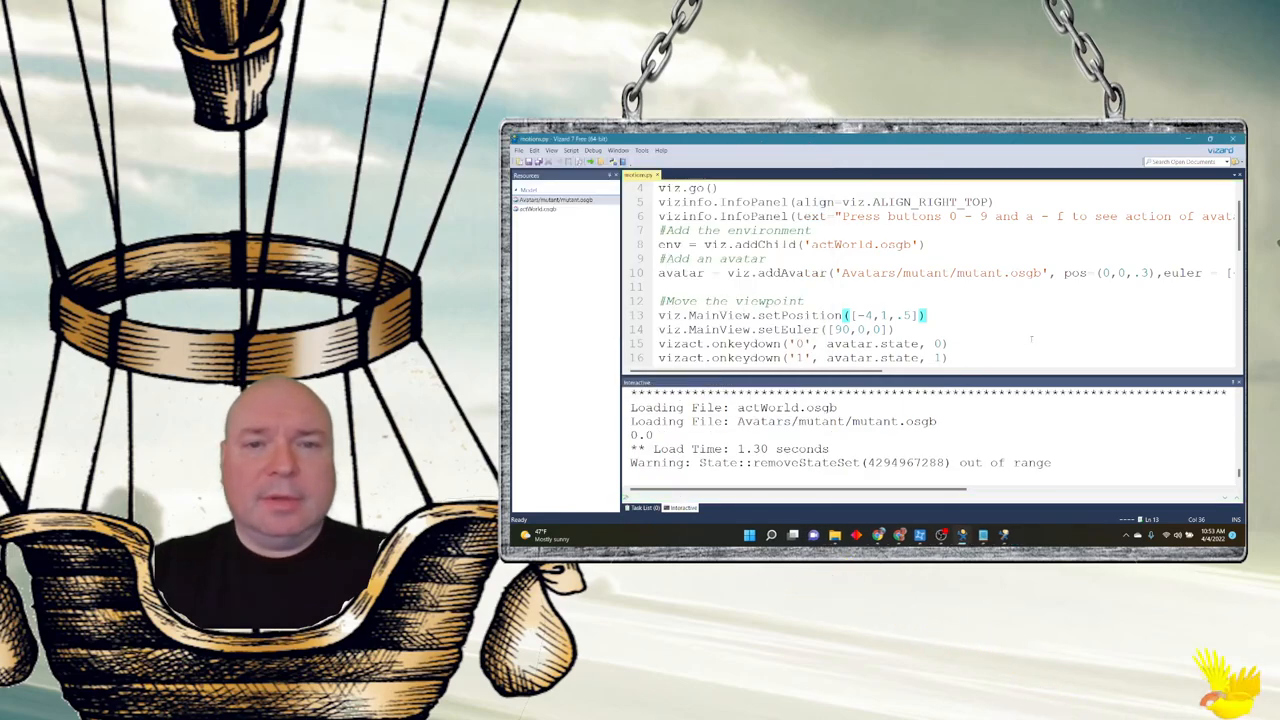